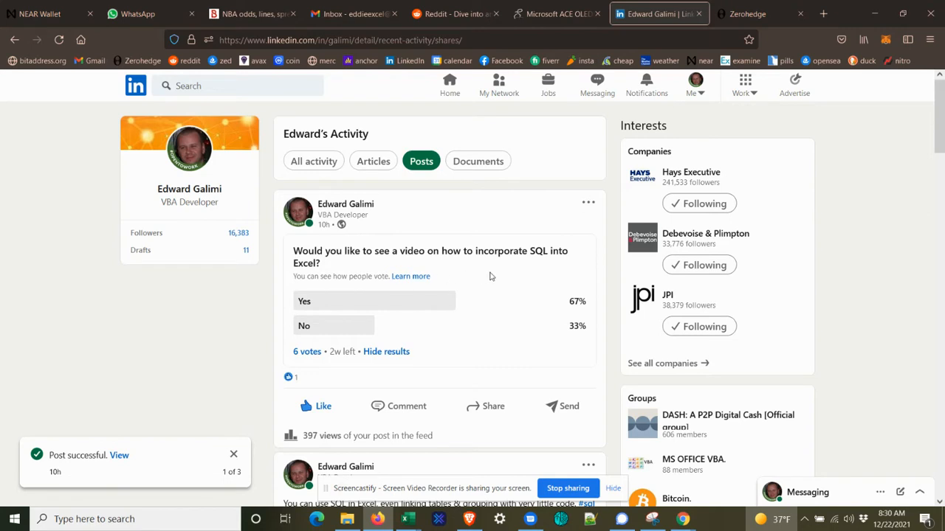
mouse_move(437, 269)
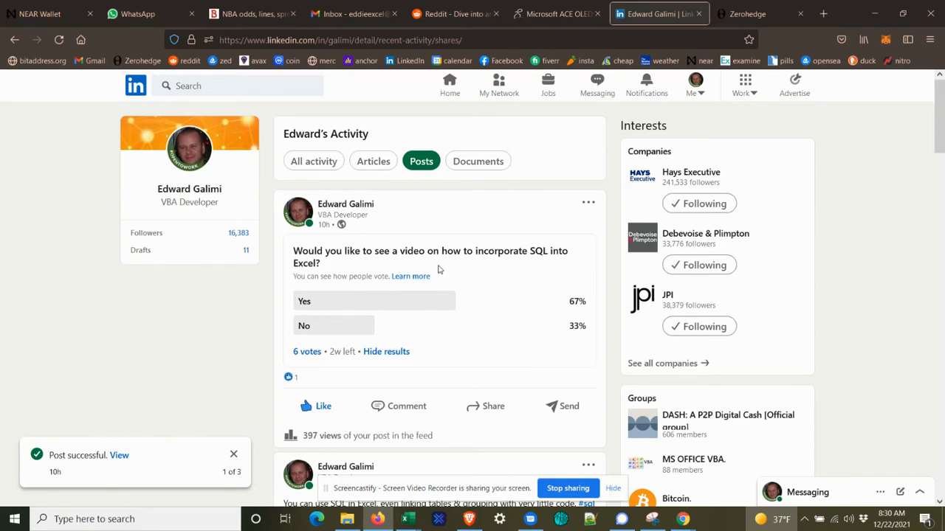
mouse_move(546, 254)
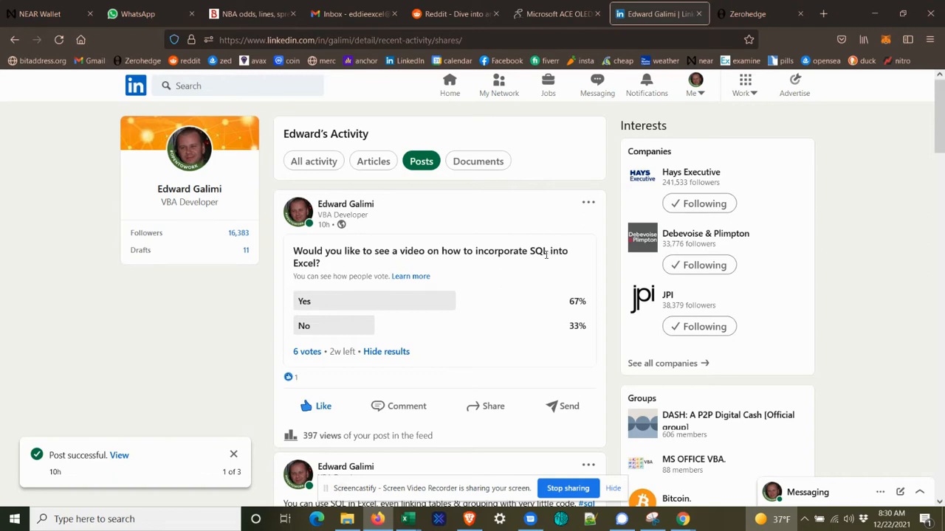
mouse_move(378, 321)
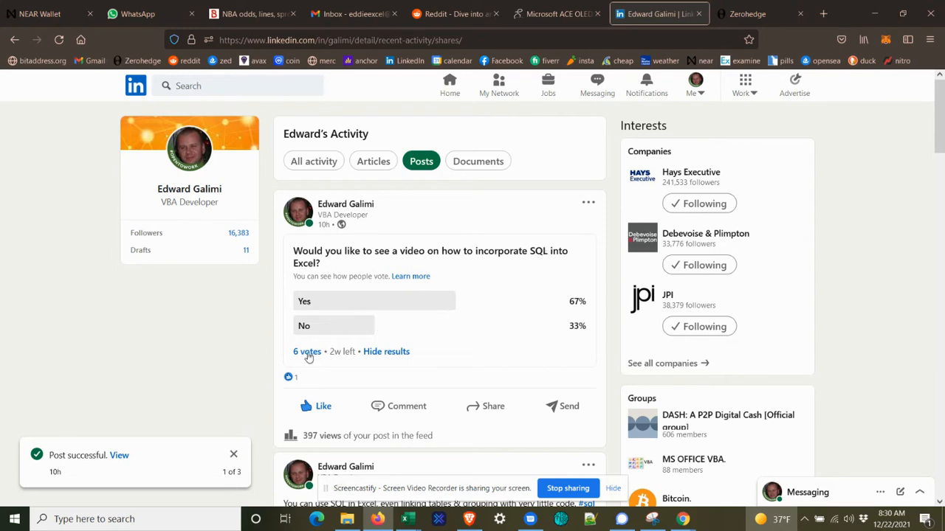
mouse_move(446, 301)
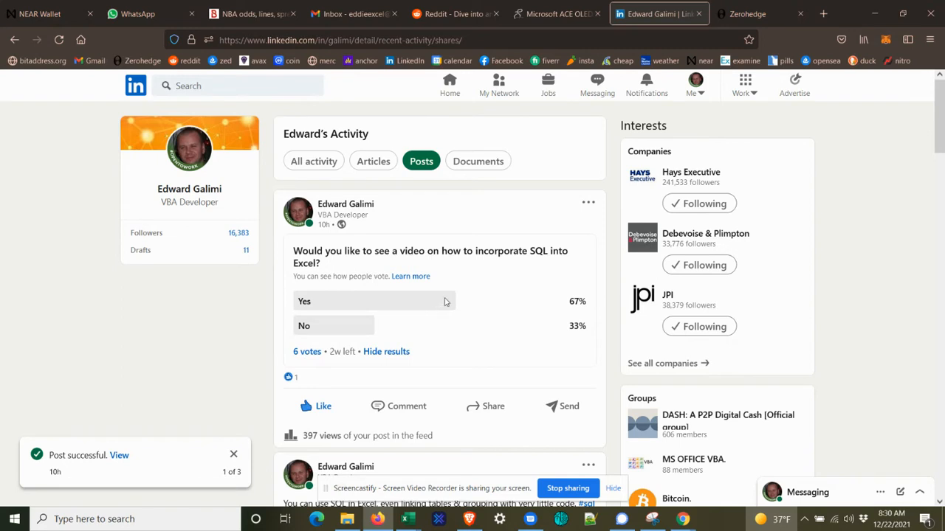
Step: Scroll through the ADO query code before returning to the Output sheet of names and totals
scroll("down", 3)
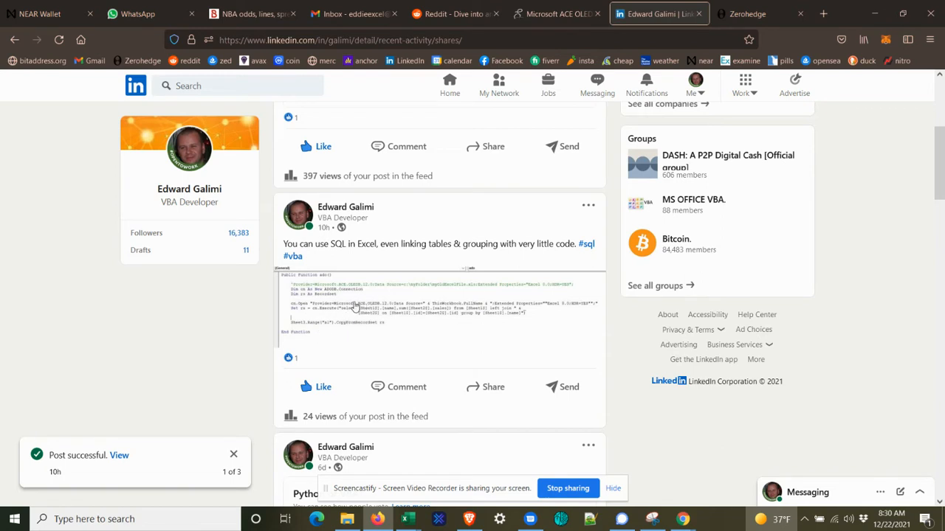
mouse_move(331, 319)
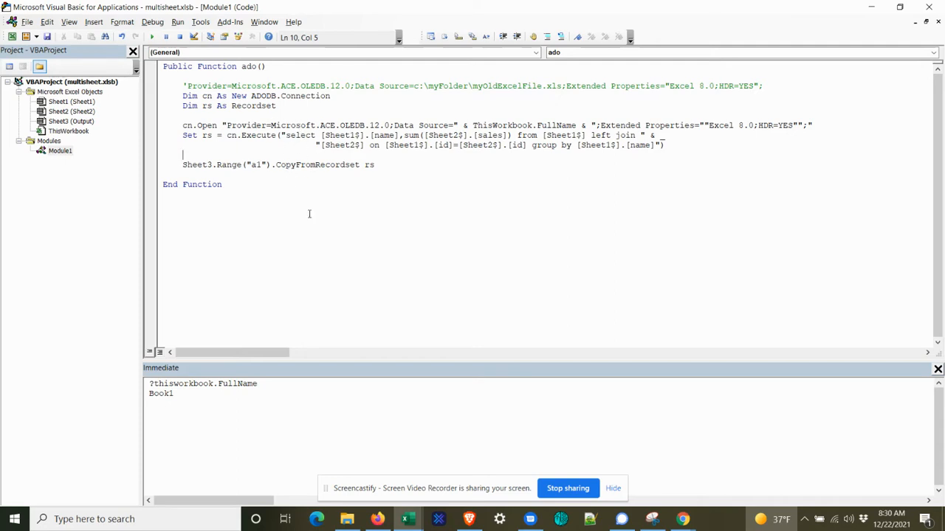
mouse_move(381, 451)
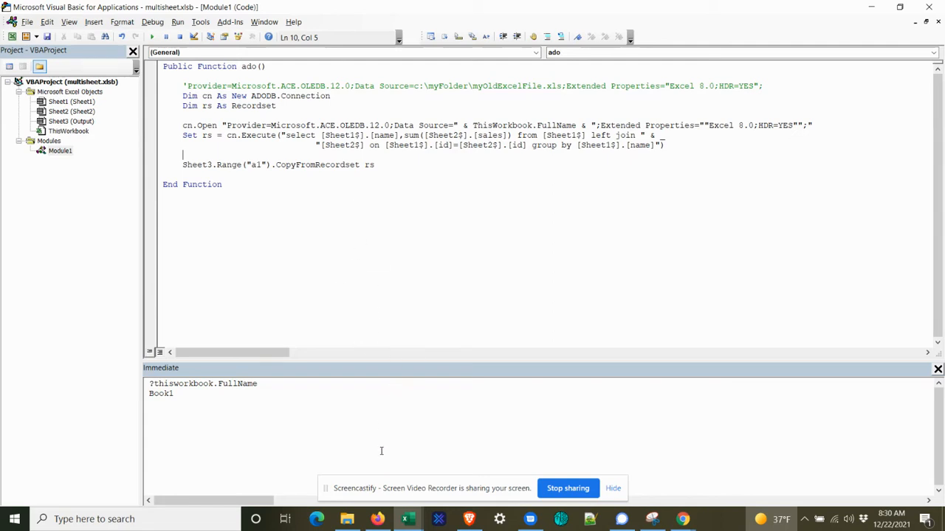
mouse_move(407, 519)
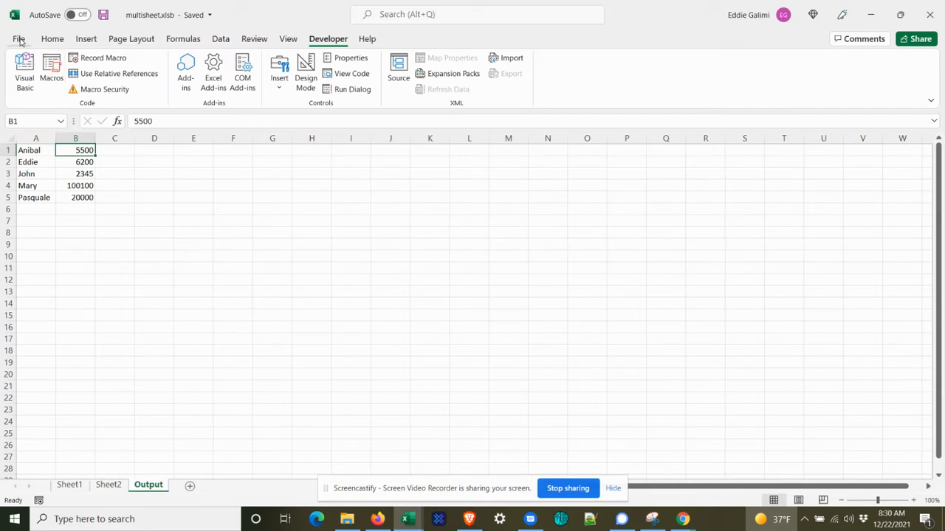
Step: Create a blank workbook and save it in Documents as Excel Binary Workbook 'sqlexcel'
left_click(18, 38)
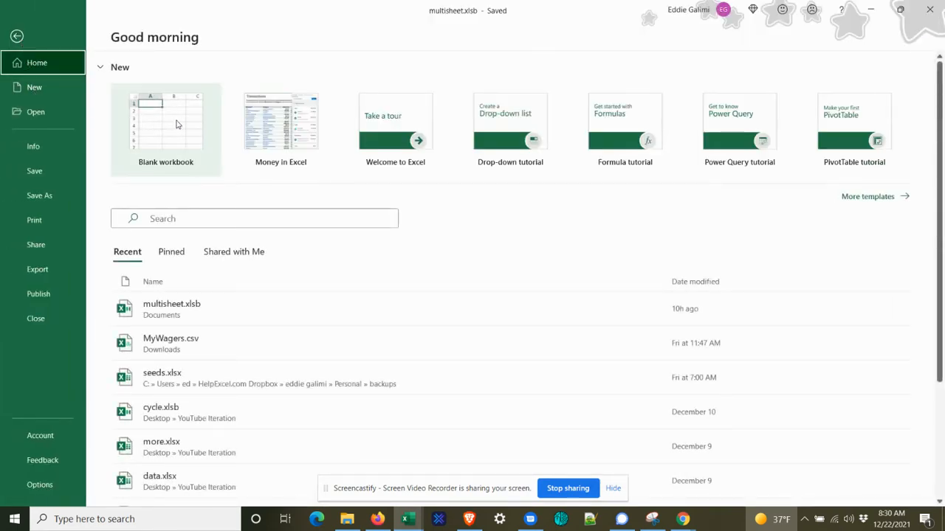
left_click(166, 130)
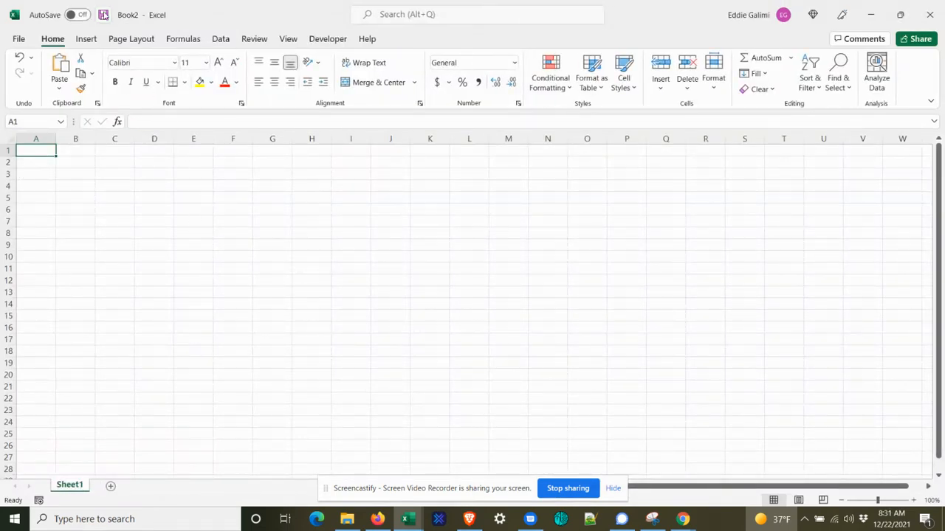
left_click(104, 15)
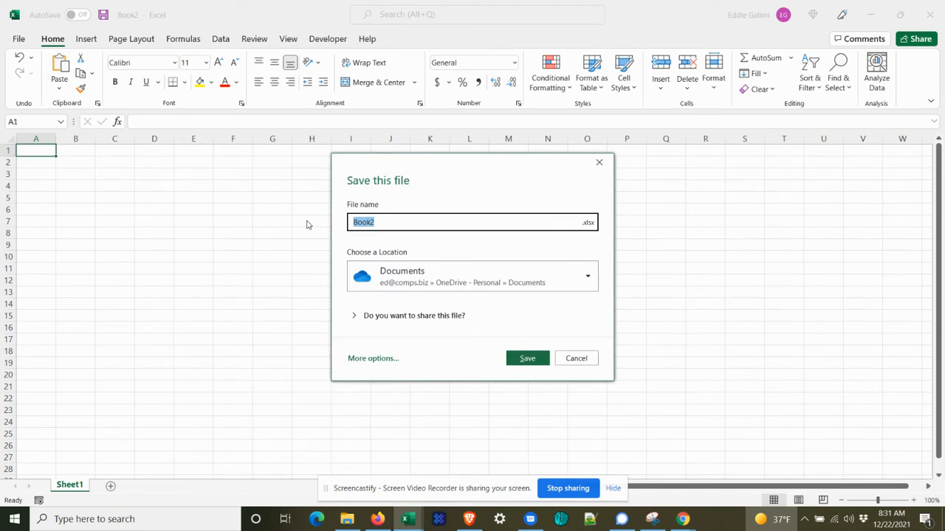
type("sw")
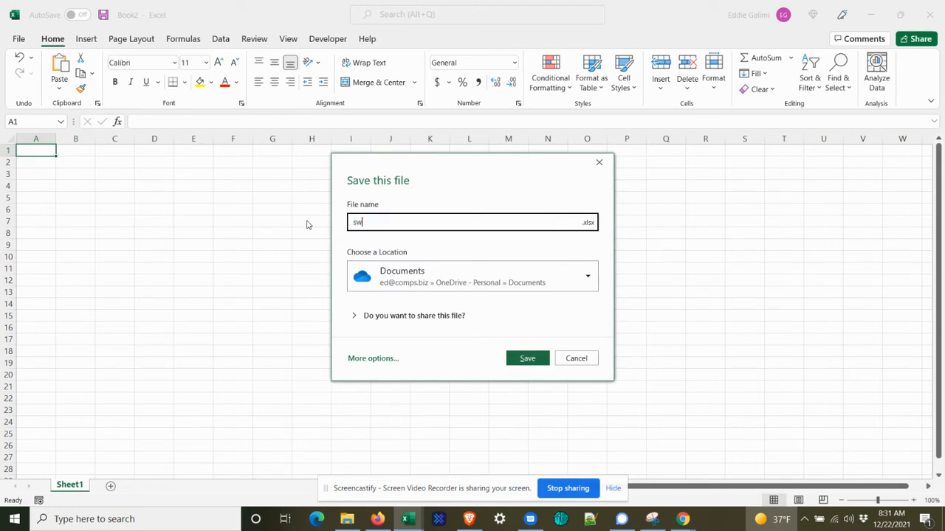
type("qlexcel")
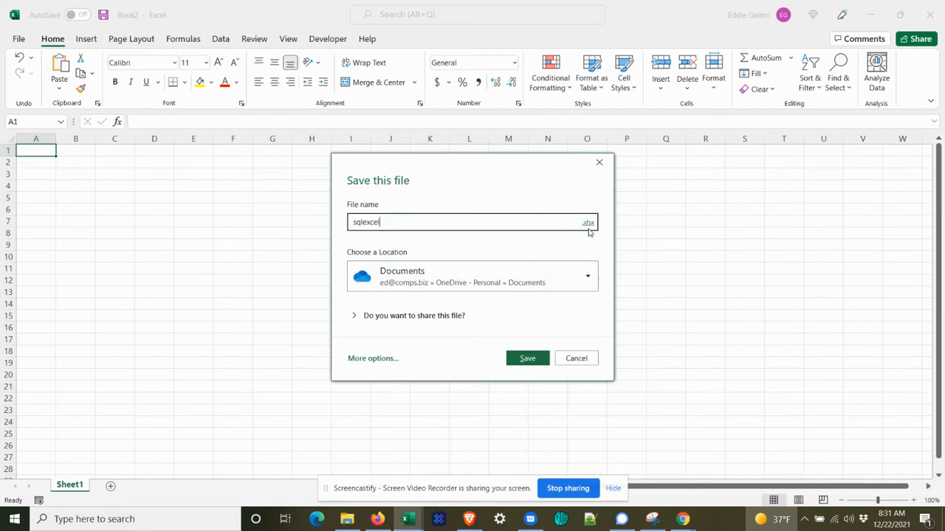
mouse_move(587, 222)
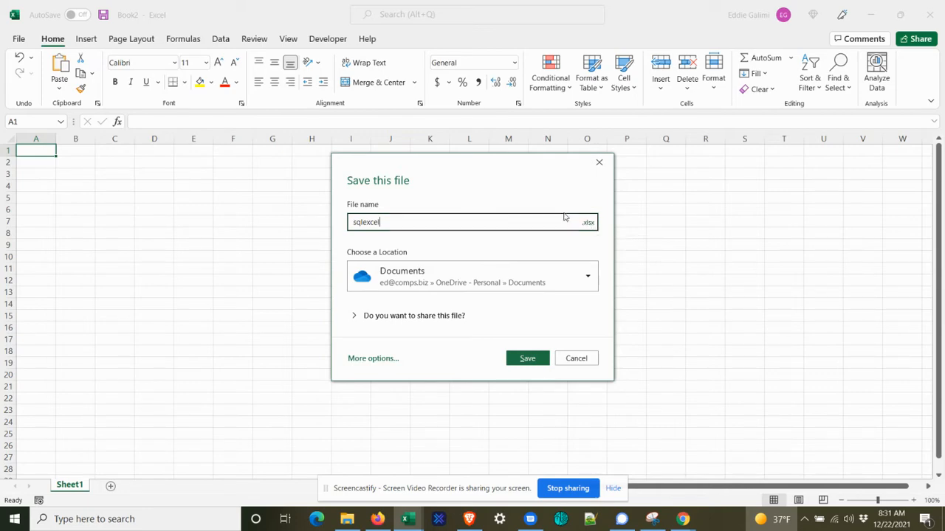
mouse_move(570, 219)
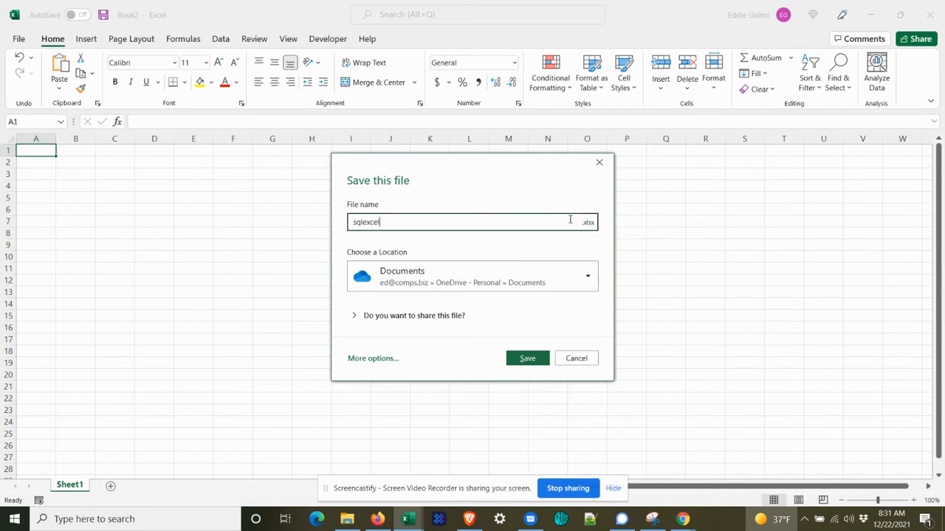
mouse_move(440, 376)
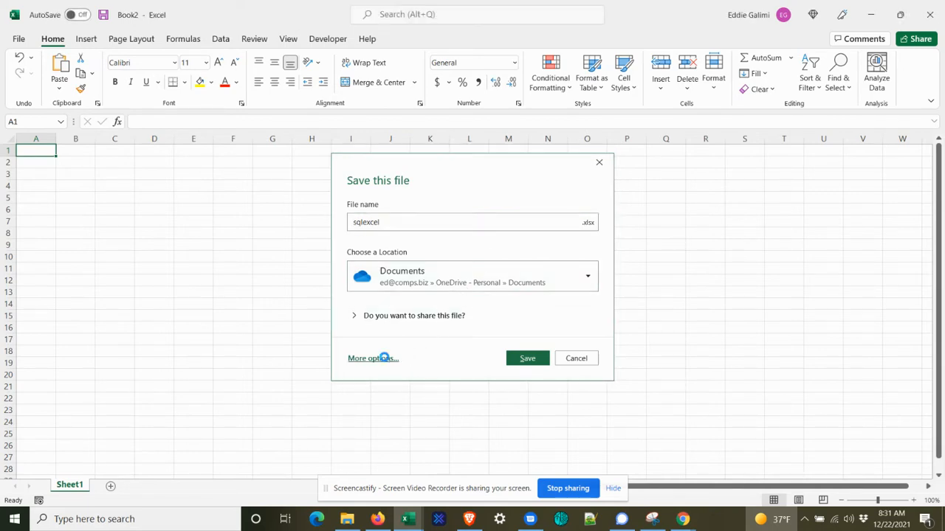
left_click(372, 359)
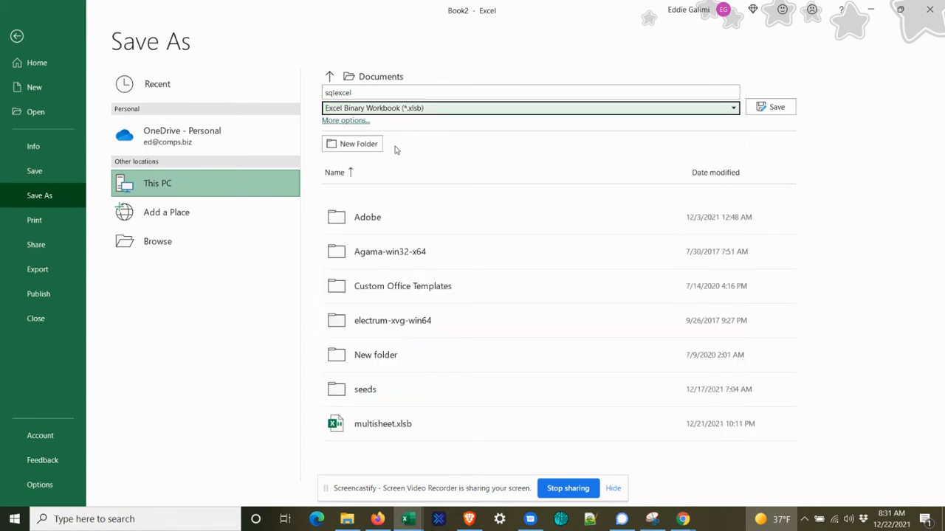
mouse_move(460, 192)
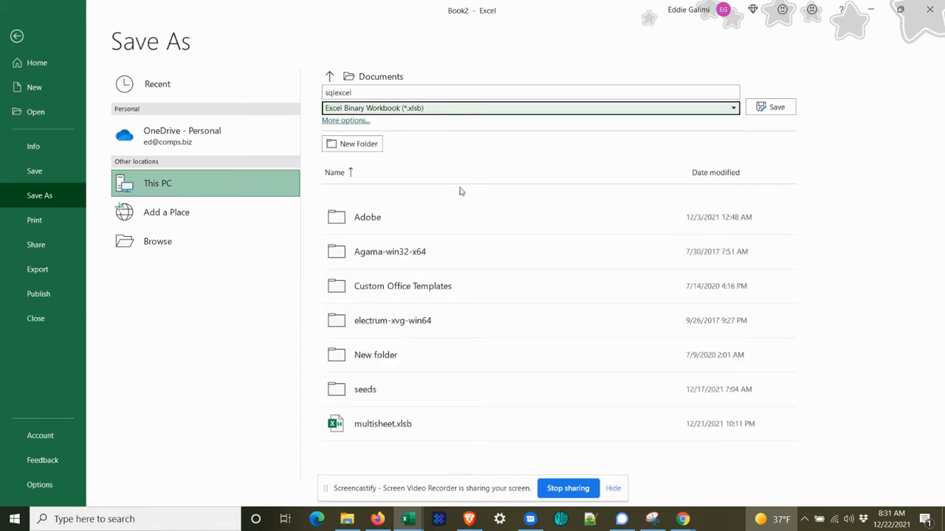
mouse_move(412, 175)
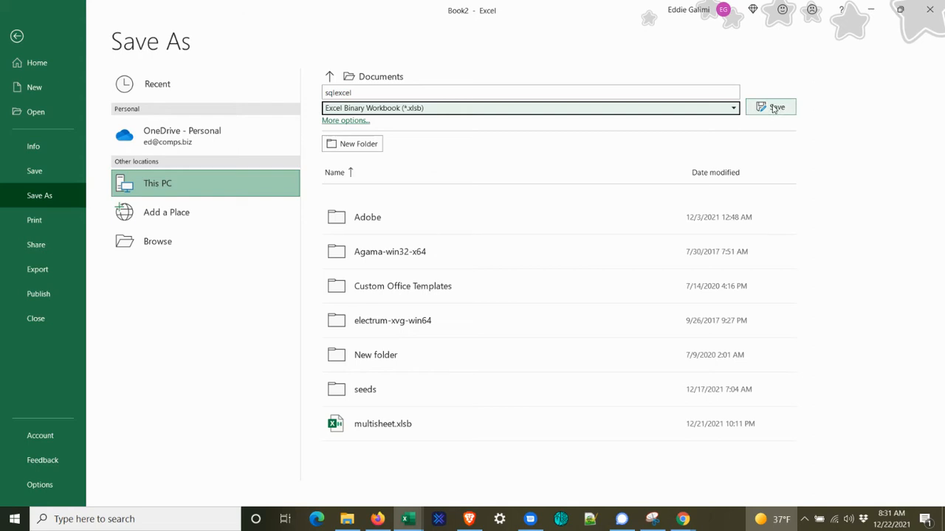
left_click(770, 108)
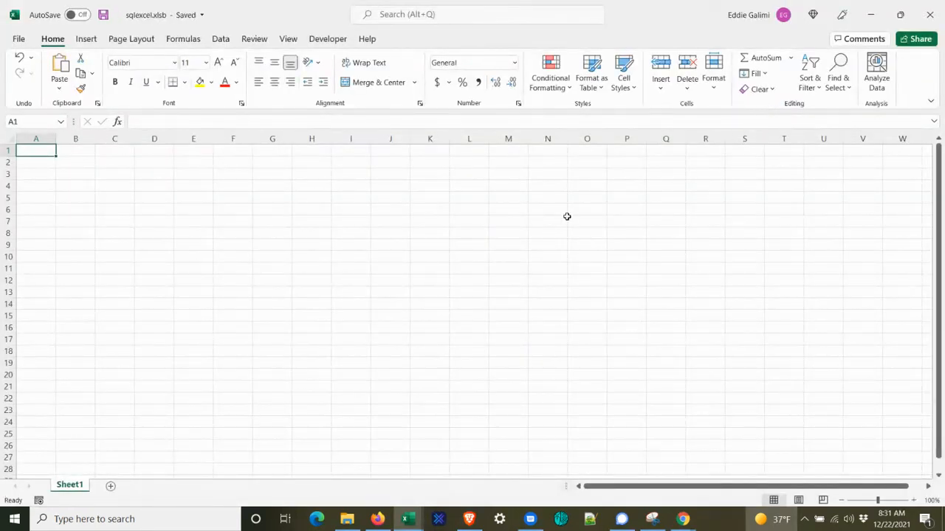
mouse_move(402, 172)
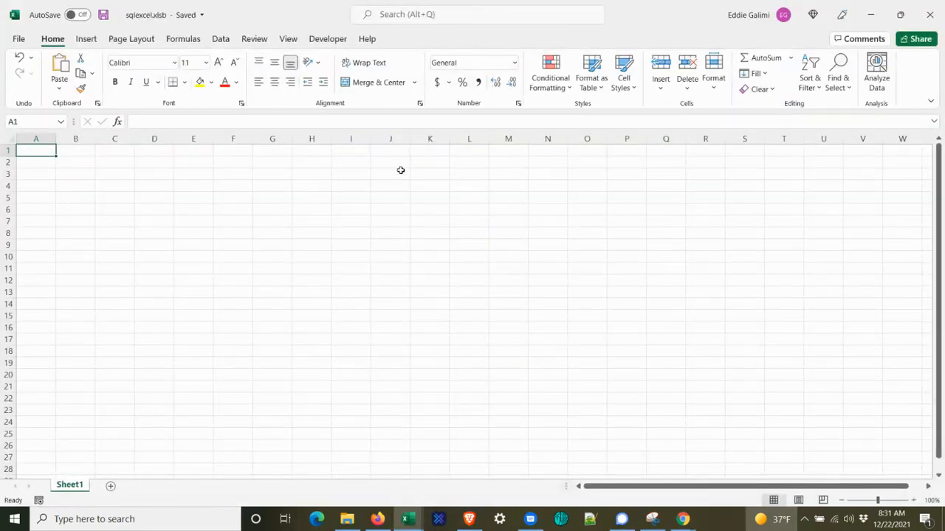
mouse_move(197, 371)
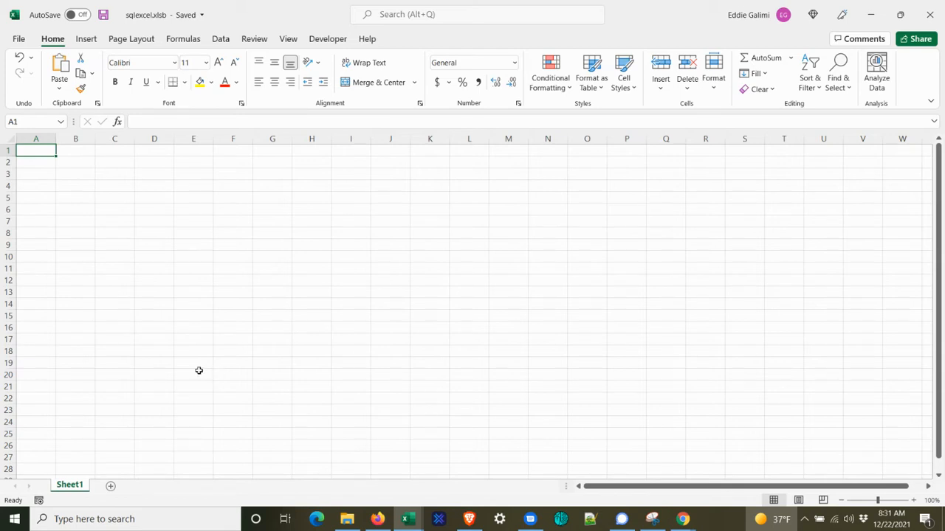
mouse_move(206, 363)
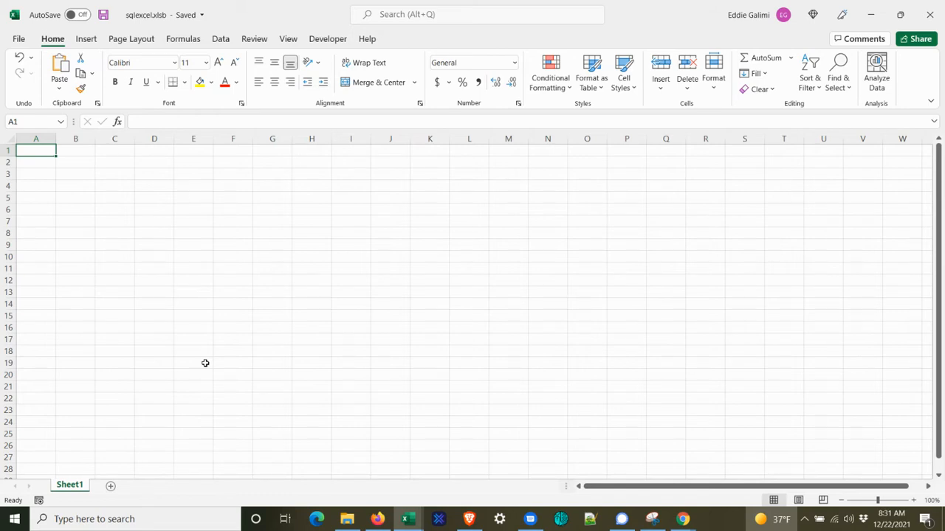
Step: Enter headers ID and Name, then Eddie, John, Mary and Pasquale under Name
type("ID")
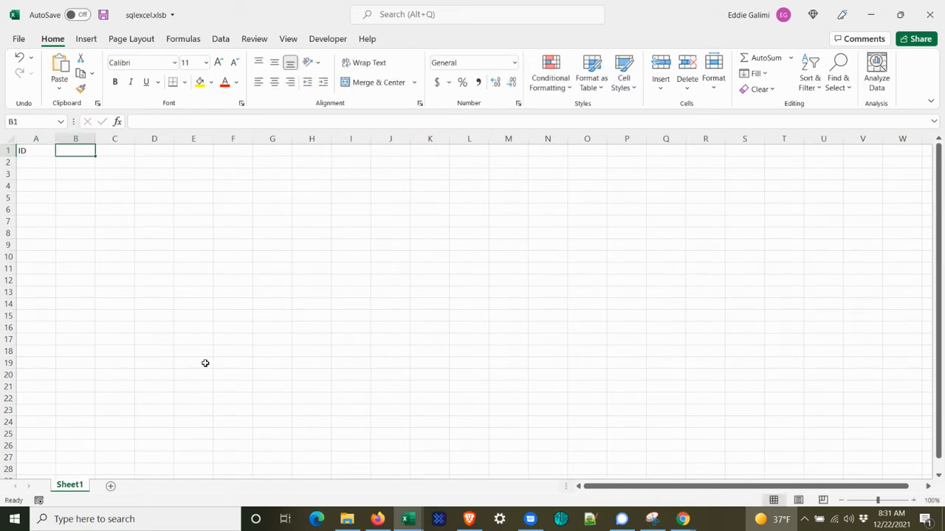
type("Name")
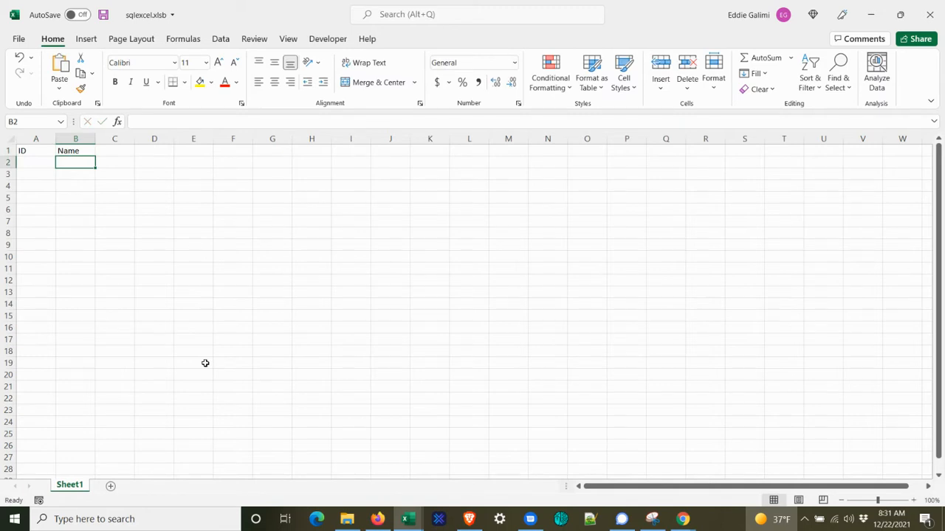
type("Eddie")
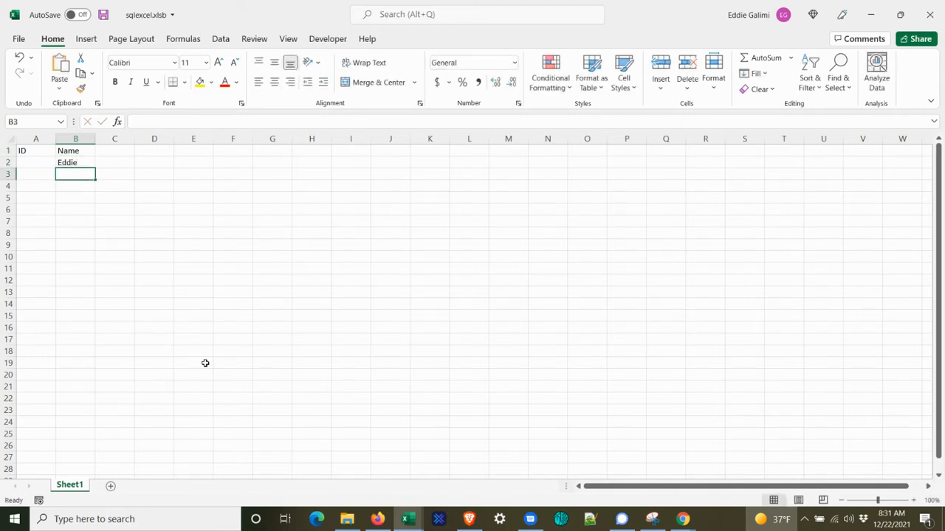
type("John")
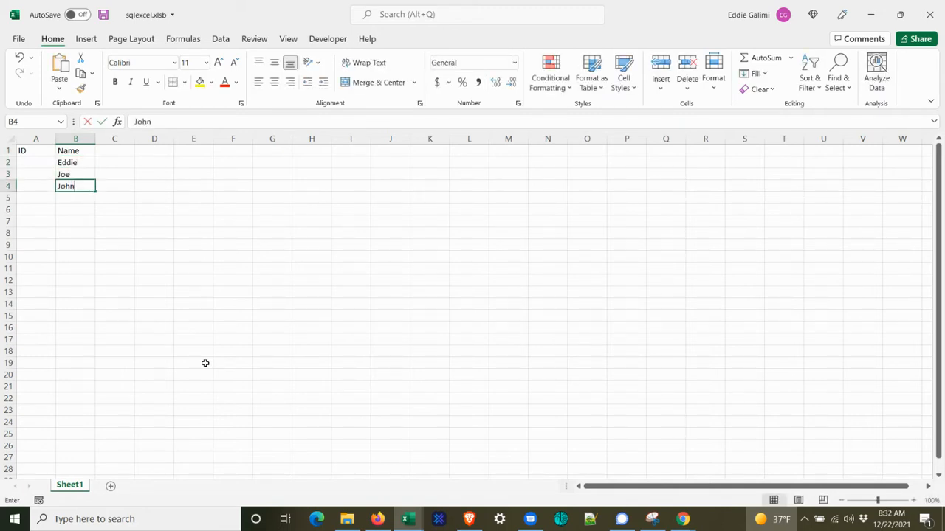
type("Mary")
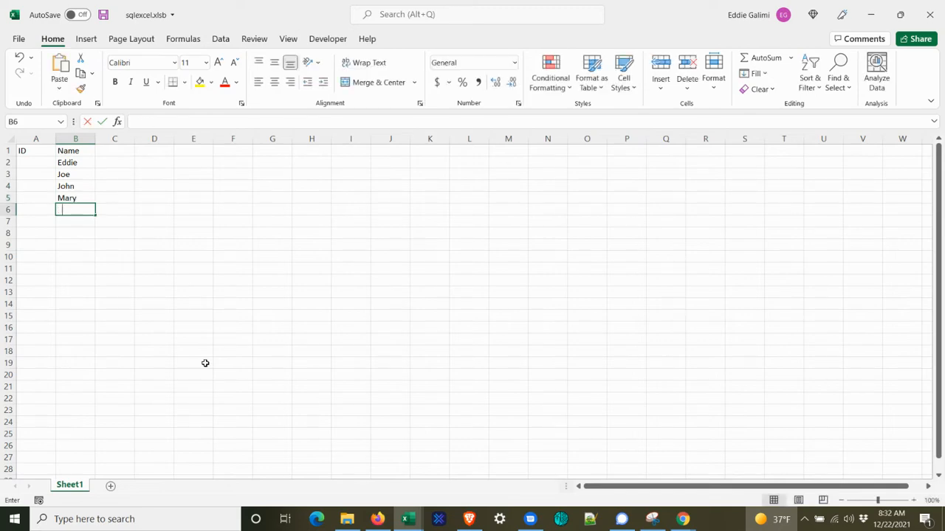
type("Pasqa")
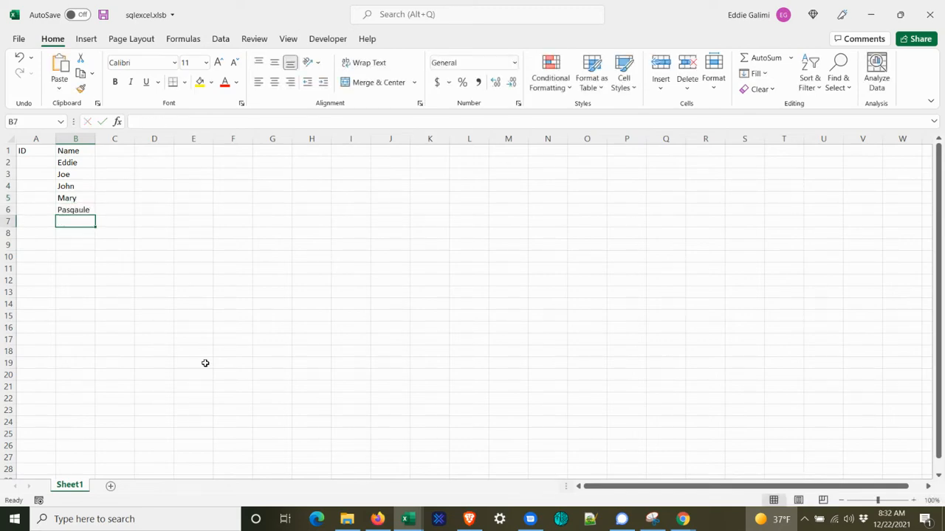
left_click(35, 161)
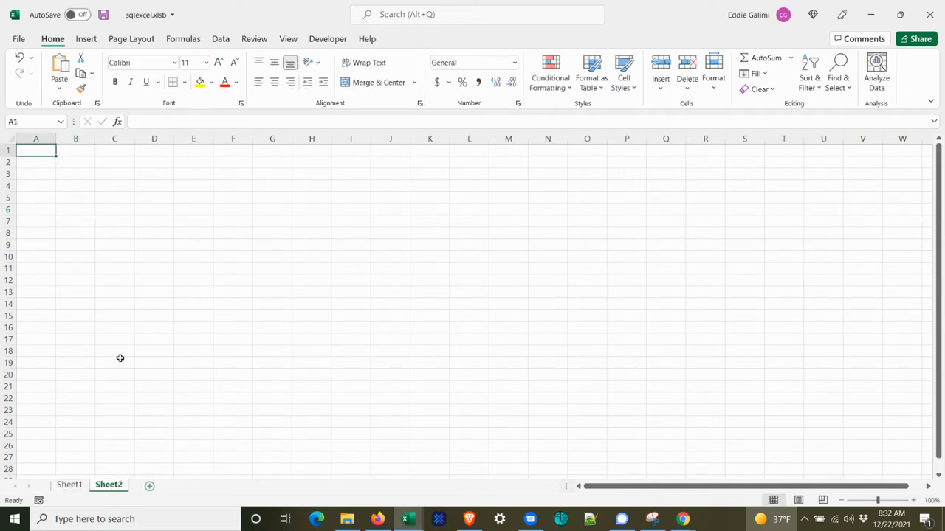
Step: Head the second sheet's columns with ID and an amount header
type("ID")
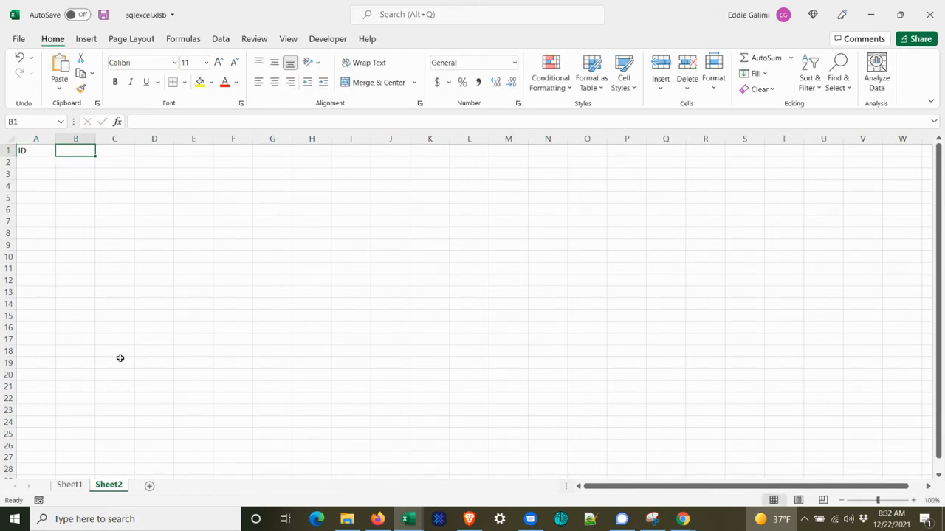
type("Items")
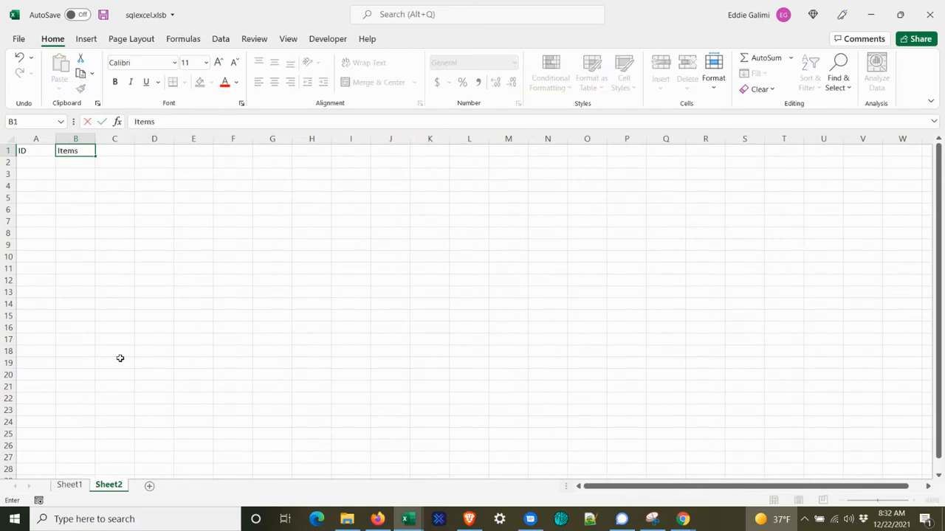
type("V")
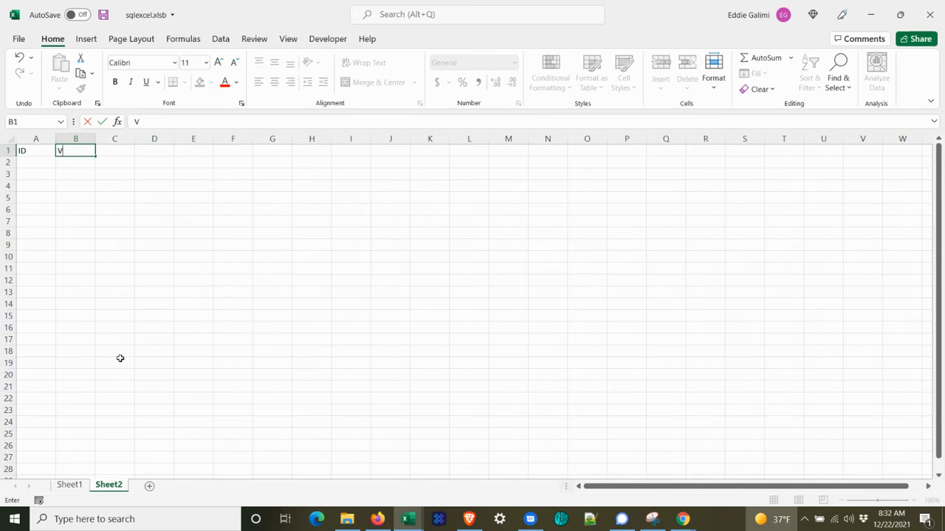
type("al")
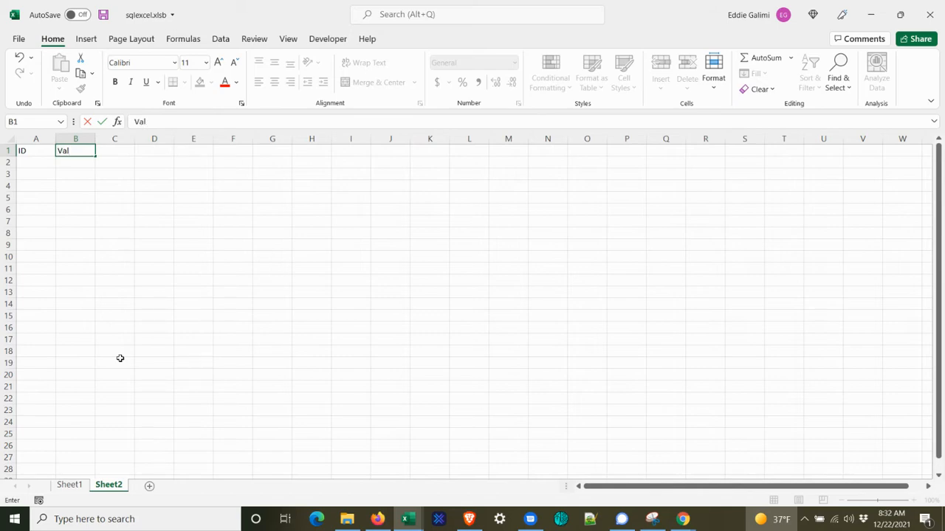
key("Backspace")
type("Amount")
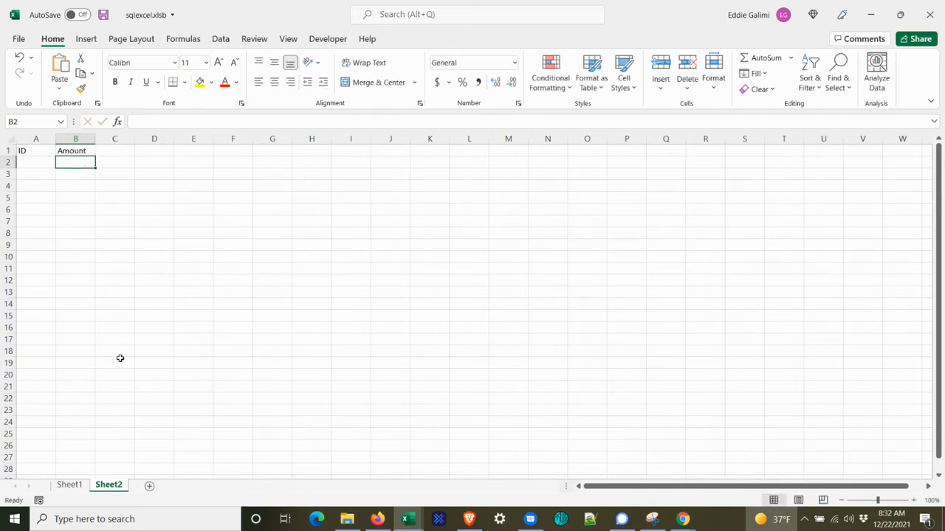
Step: Enter the first ID/amount rows: 1 with 100, 200, 500, then 3 with 1000, 2000
type("1")
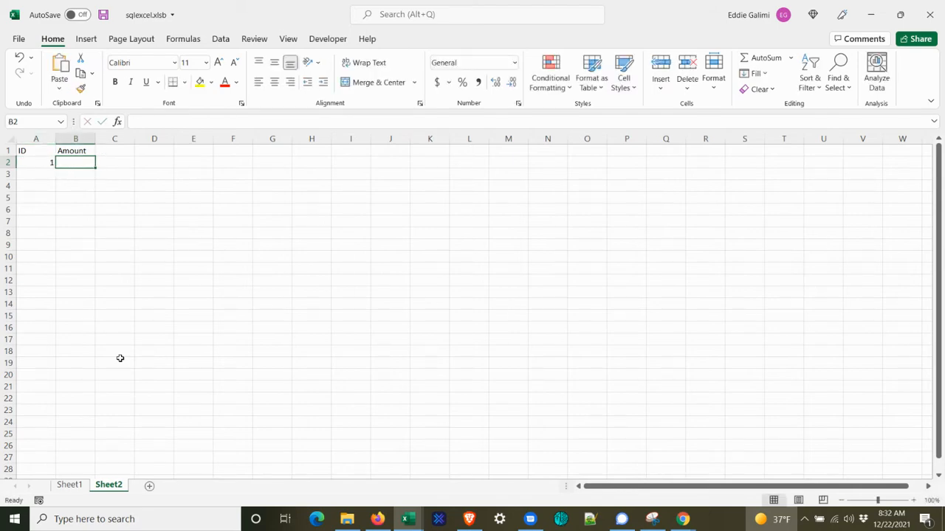
type("100")
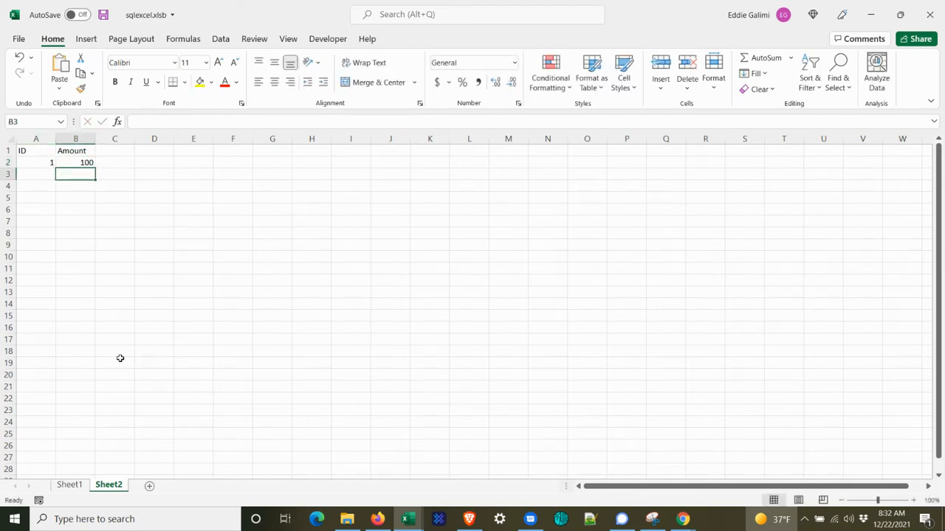
left_click(69, 484)
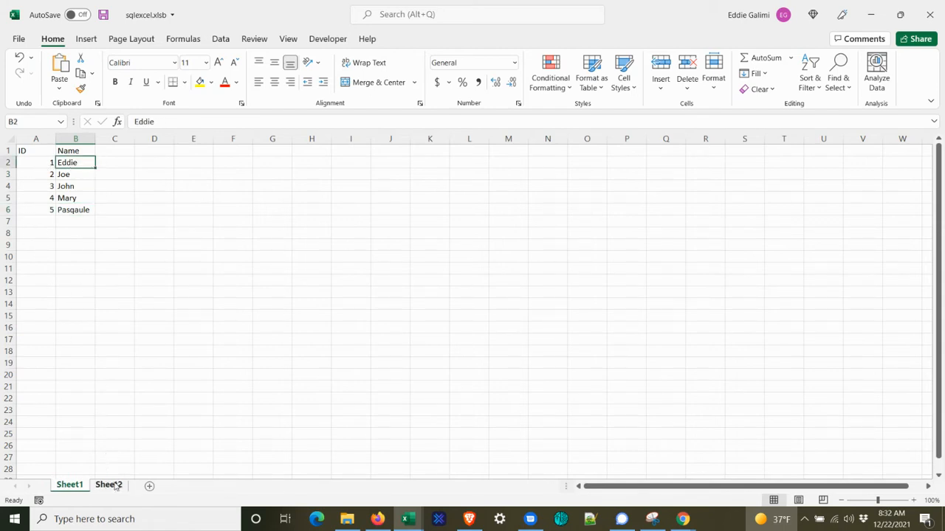
left_click(109, 484)
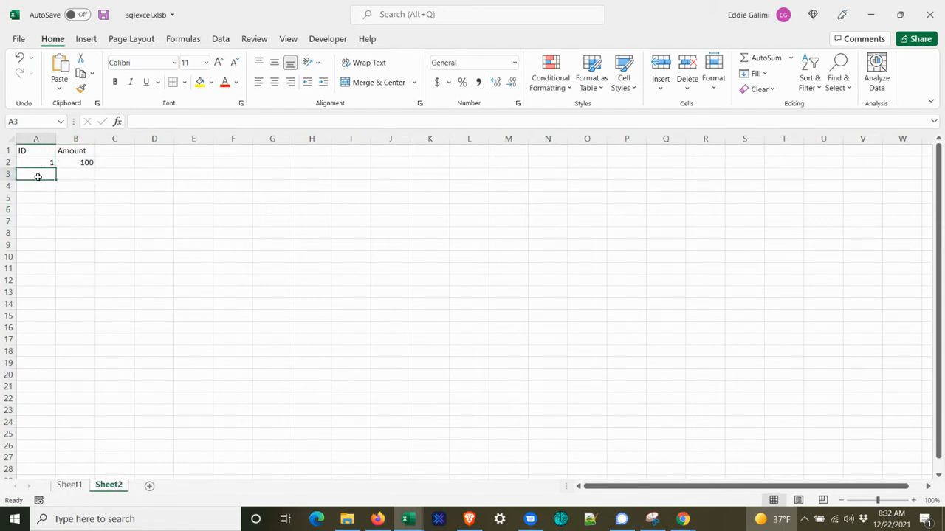
type("200")
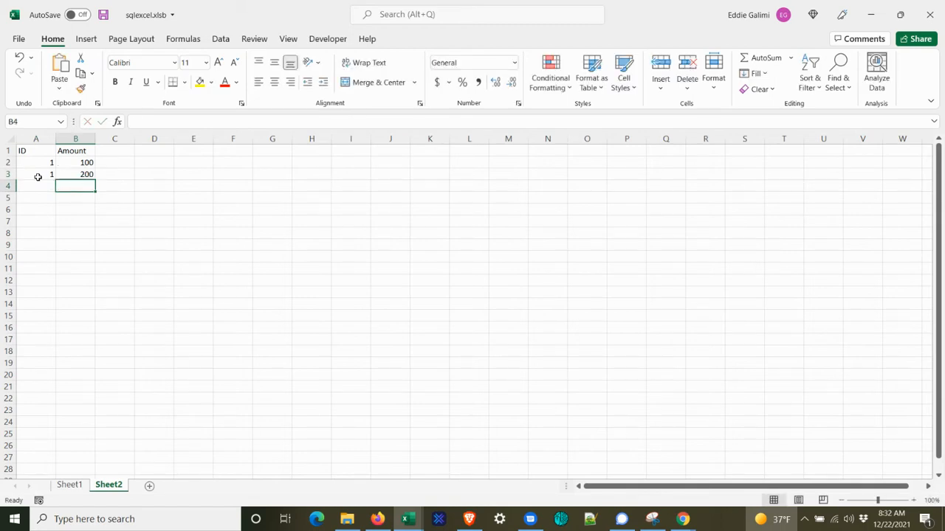
type("500")
left_click(36, 186)
type("2")
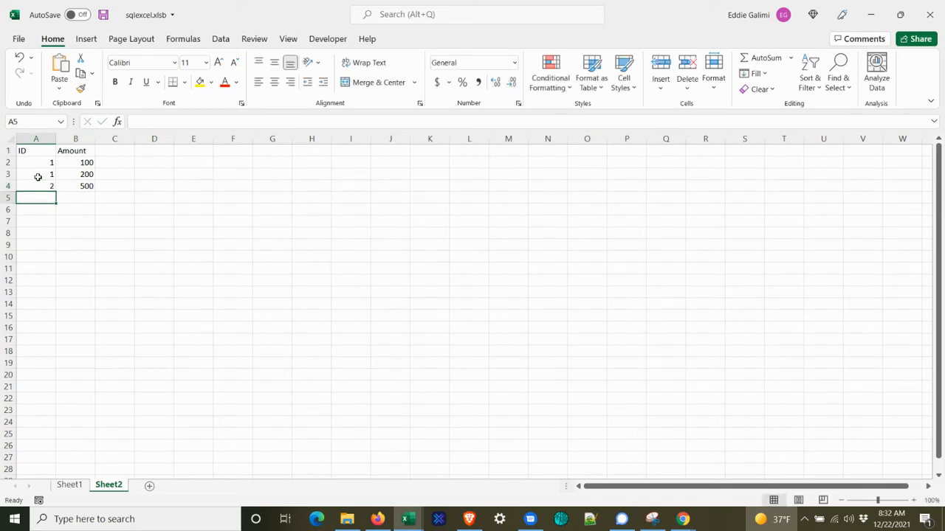
type("3")
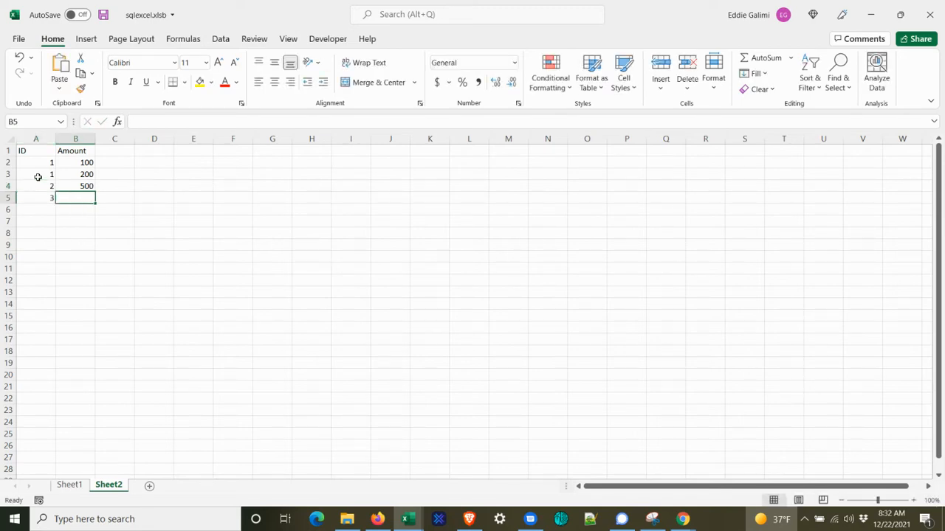
type("1000")
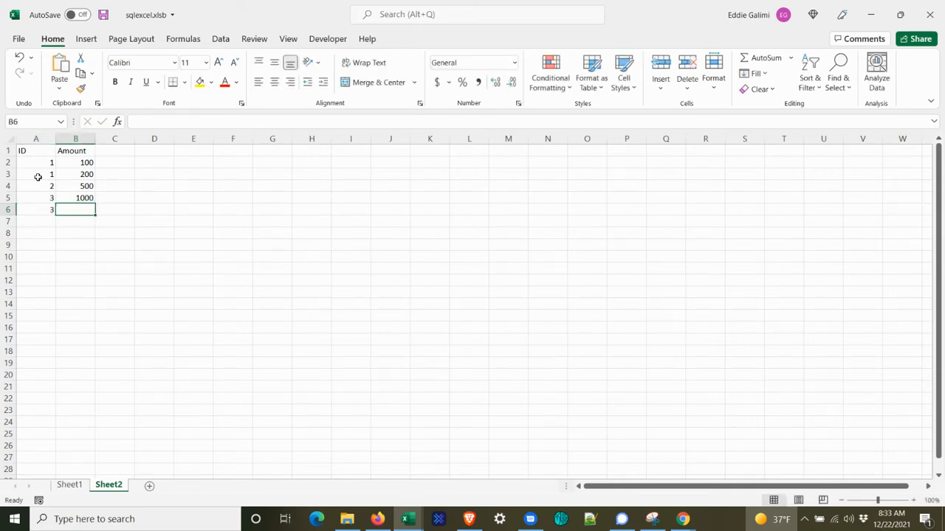
type("2000")
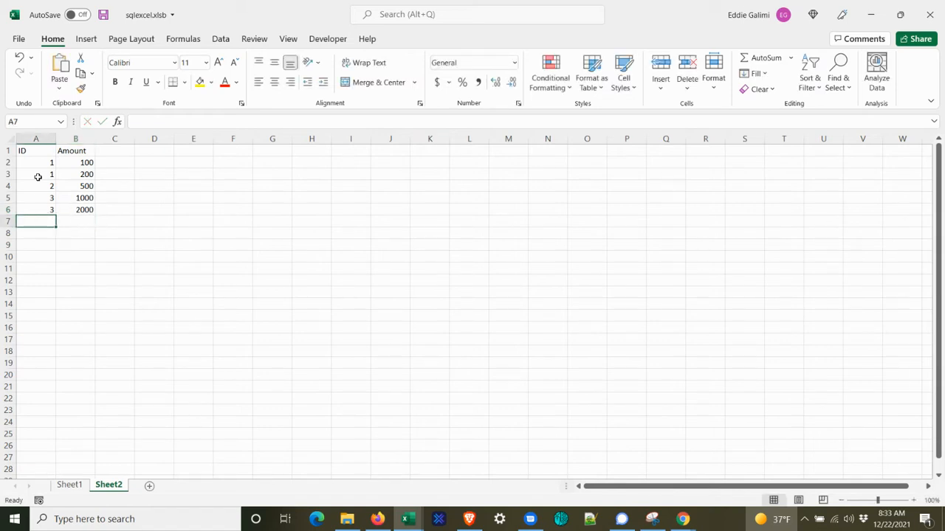
Step: Finish the amount rows: 3 with 4000, IDs 4 and 5, 5 with 200, 2 with 345
type("3")
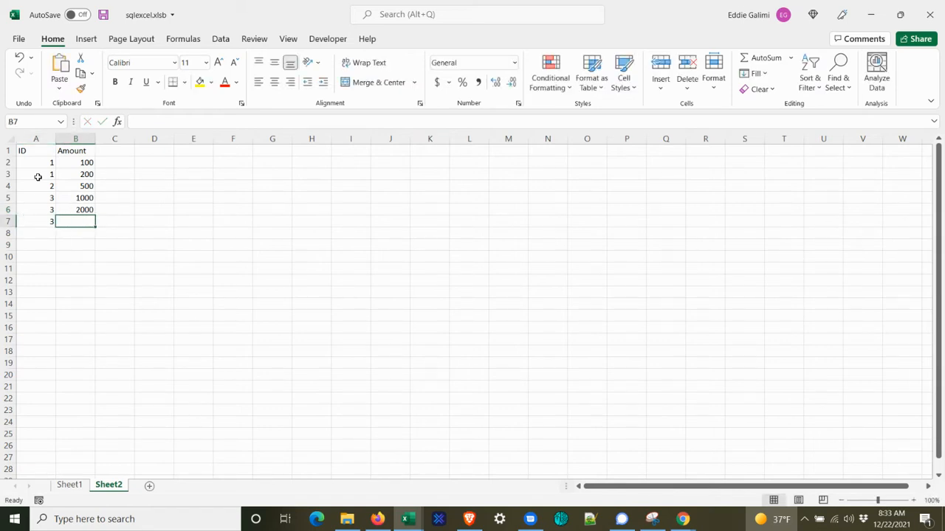
type("4000")
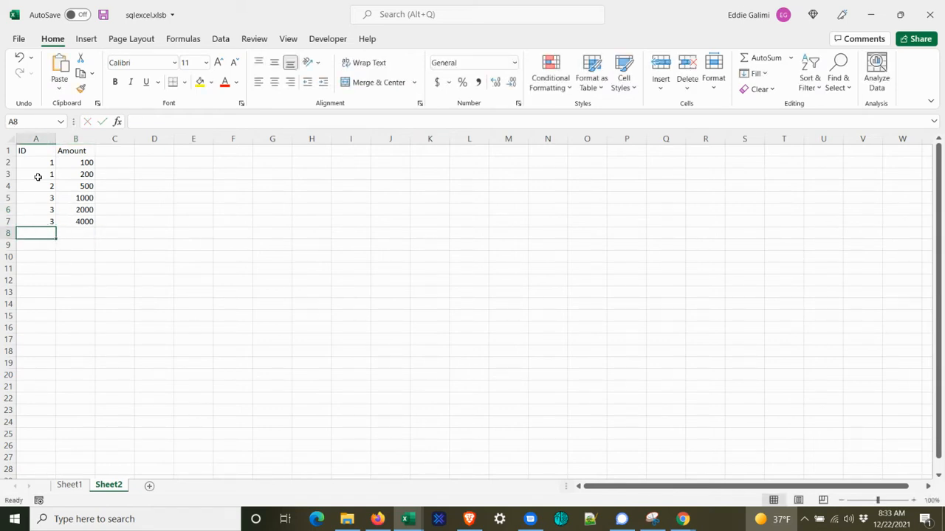
type("4")
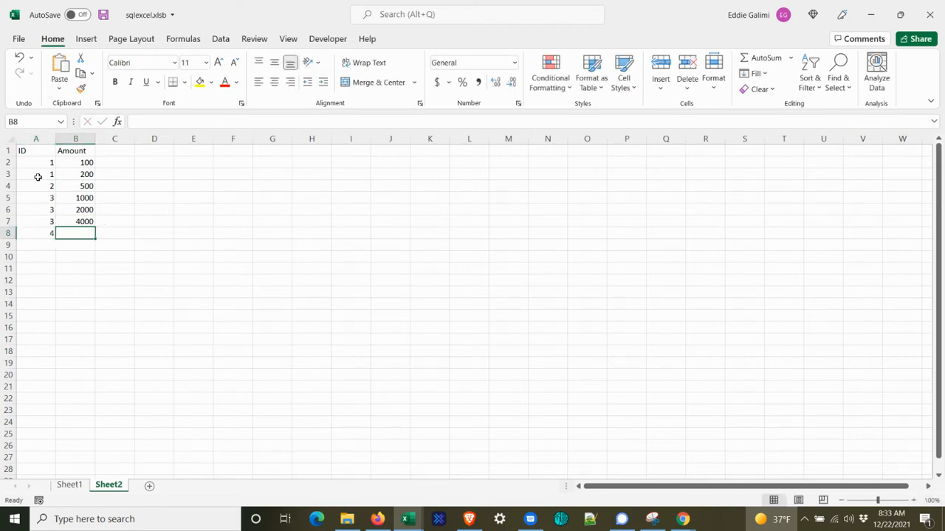
type("5")
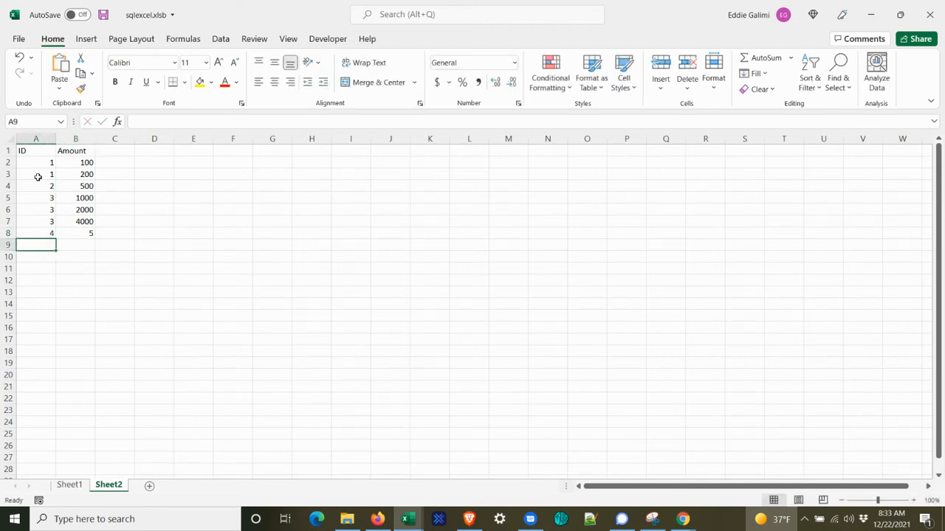
type("5")
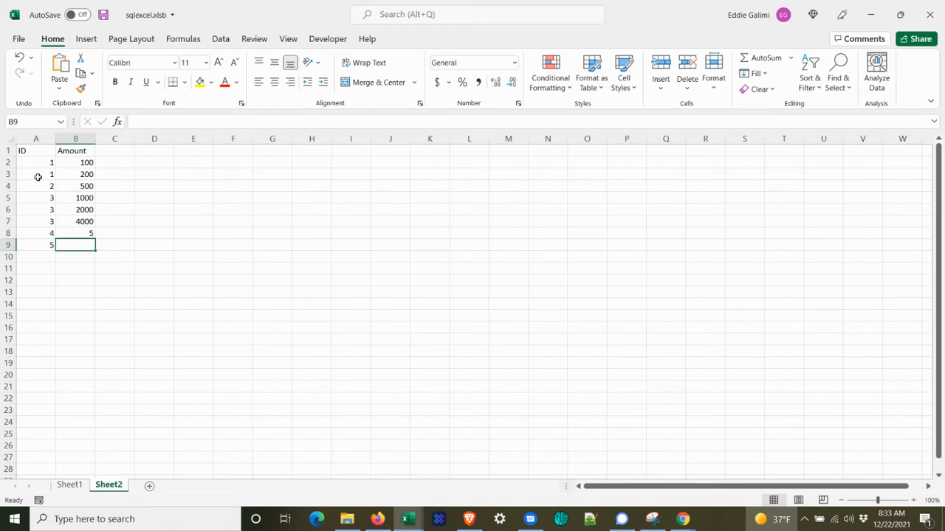
type("200")
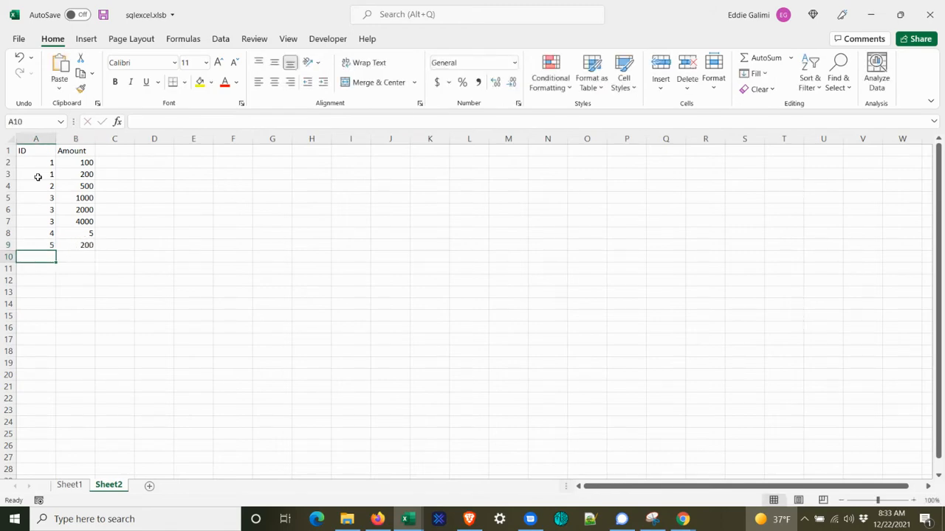
type("2")
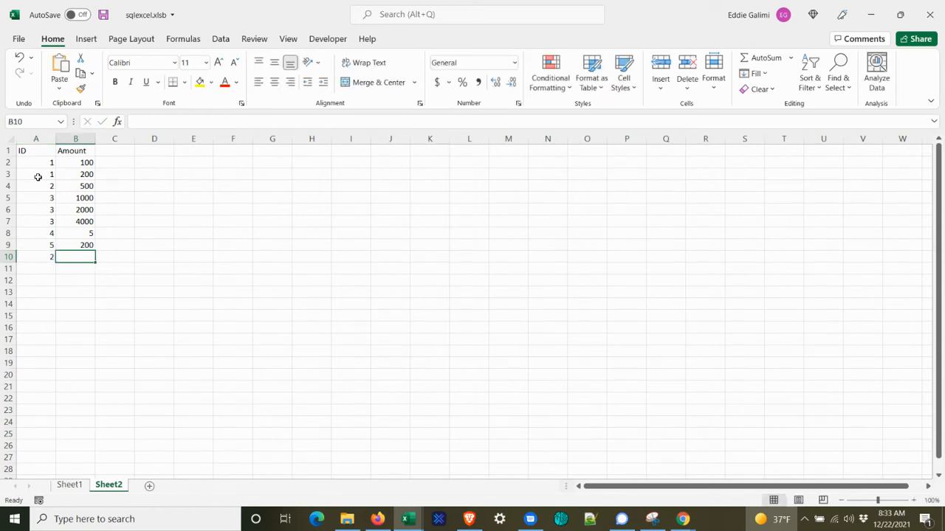
type("345")
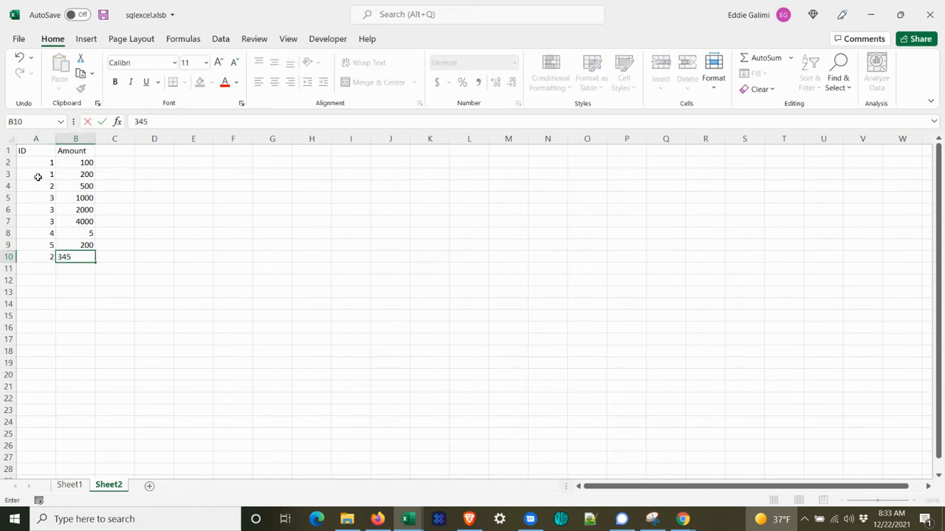
key("Enter")
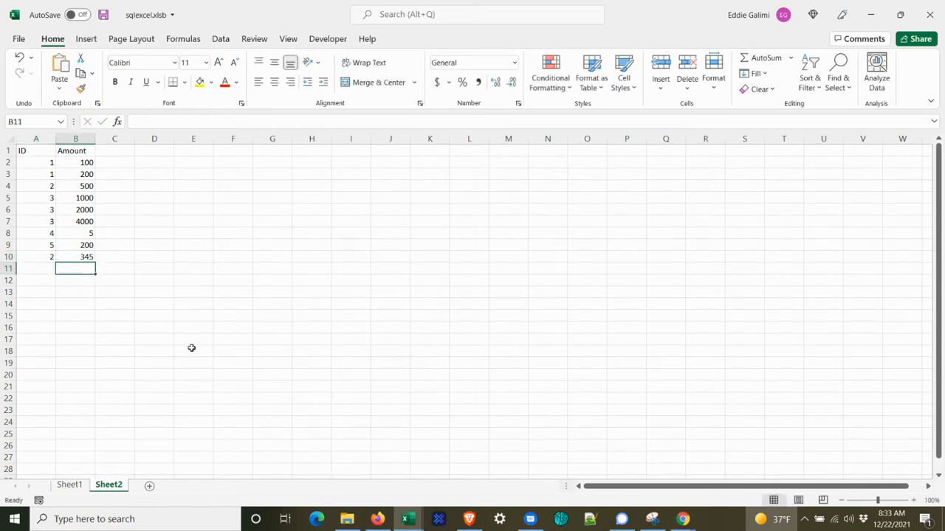
mouse_move(192, 361)
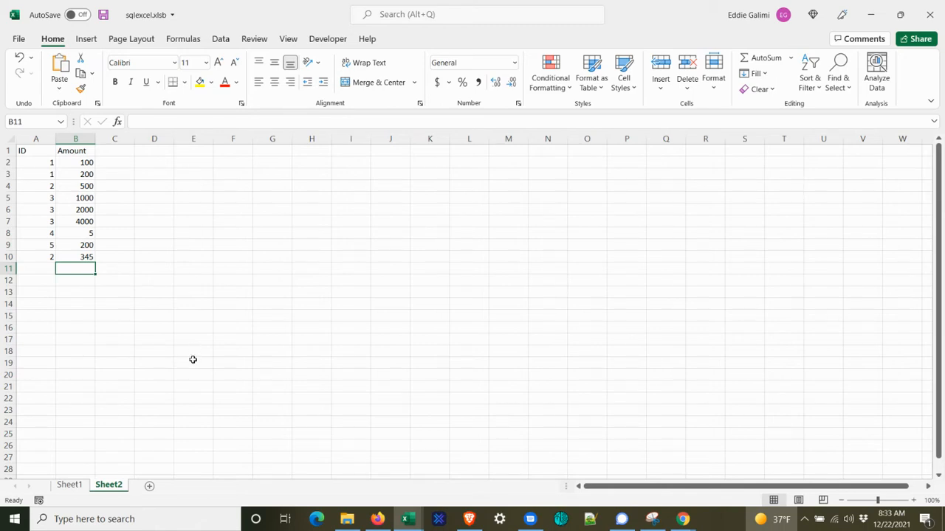
Step: Flip between the names sheet and the ID/Amount sheet to check both lists
left_click(70, 484)
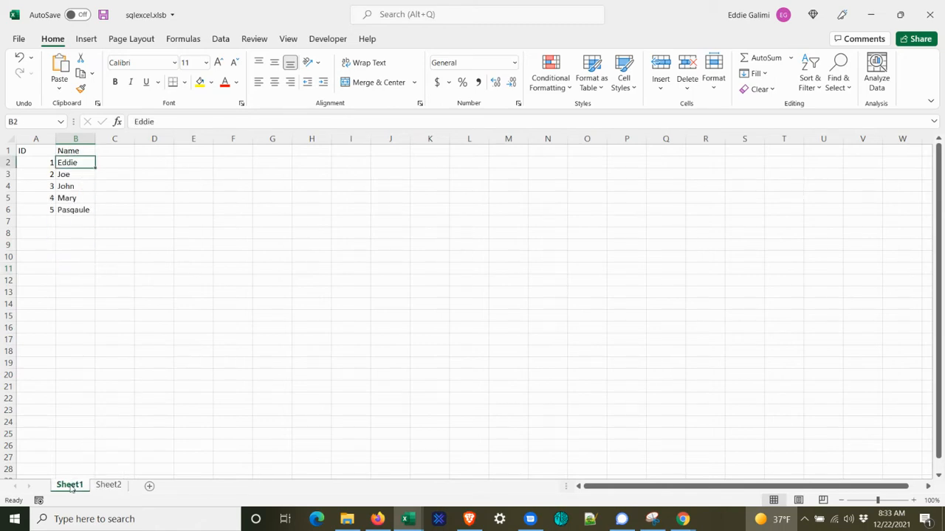
left_click(108, 484)
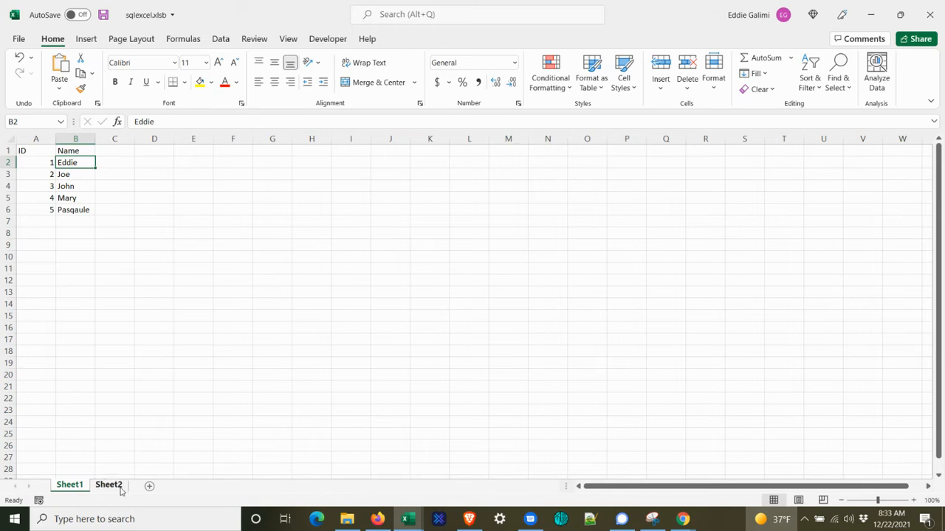
left_click(110, 484)
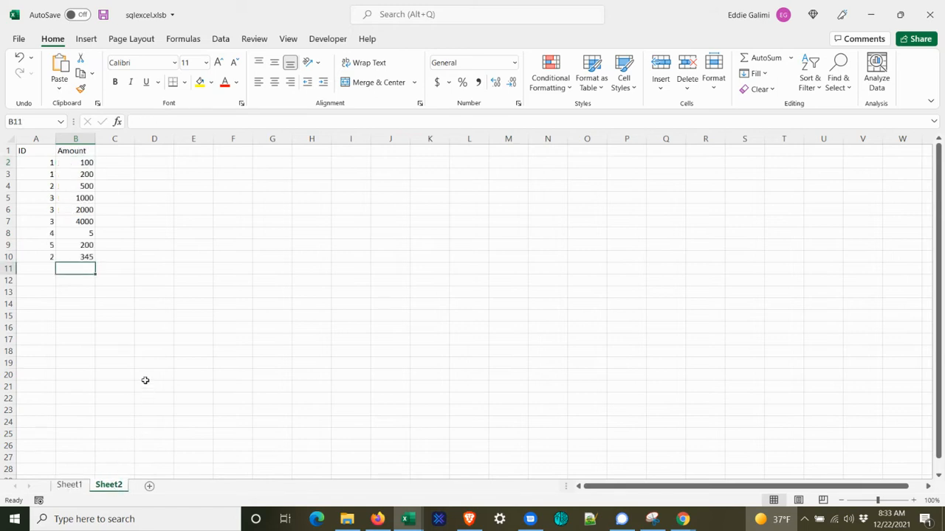
mouse_move(100, 180)
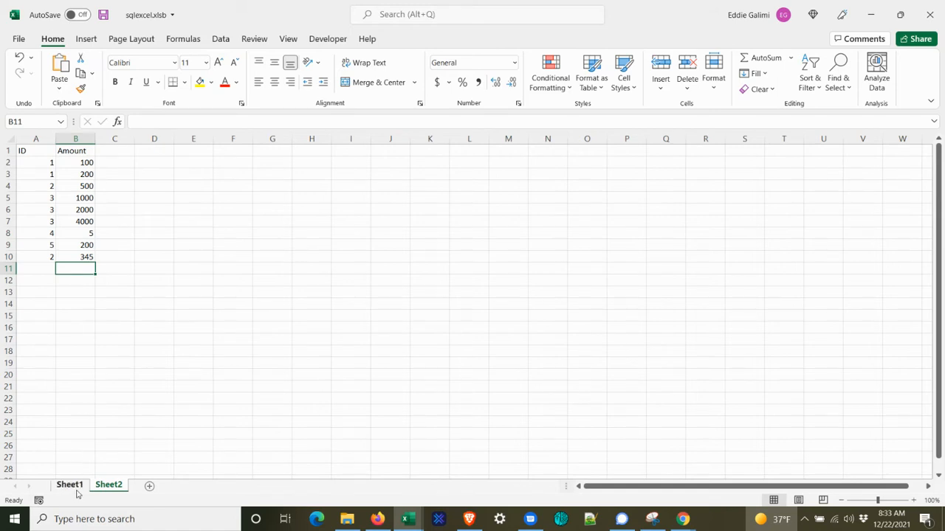
left_click(69, 485)
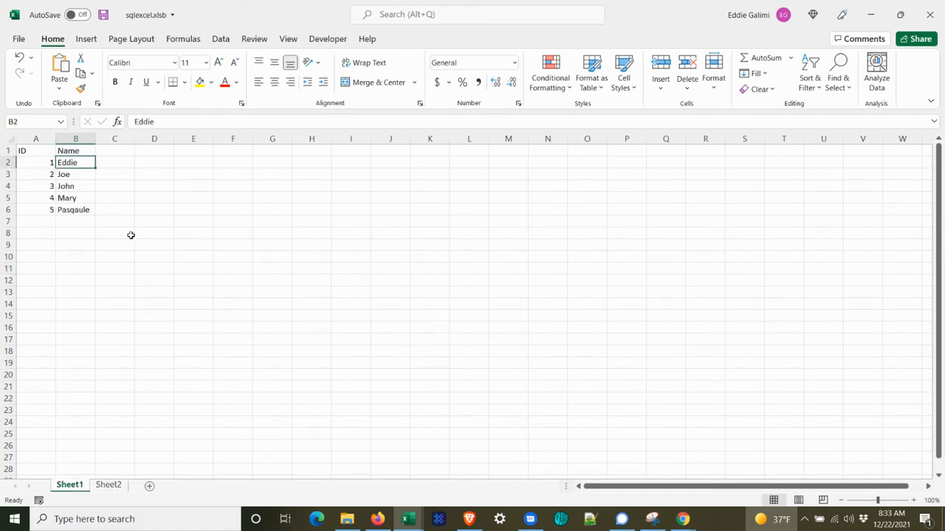
mouse_move(166, 224)
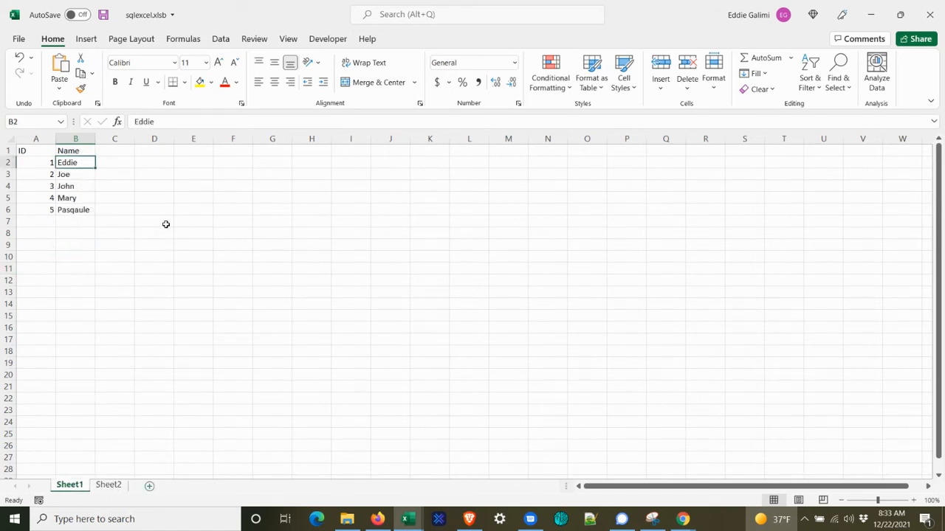
mouse_move(196, 228)
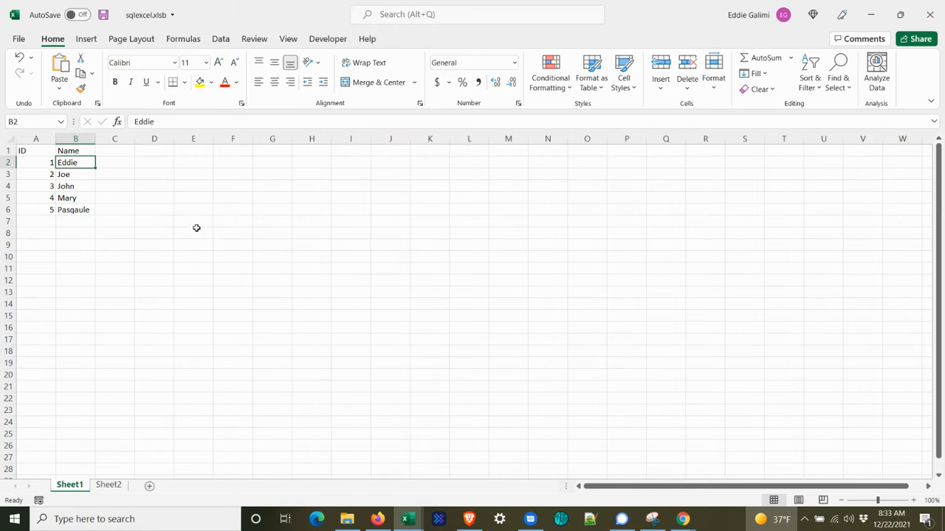
mouse_move(195, 295)
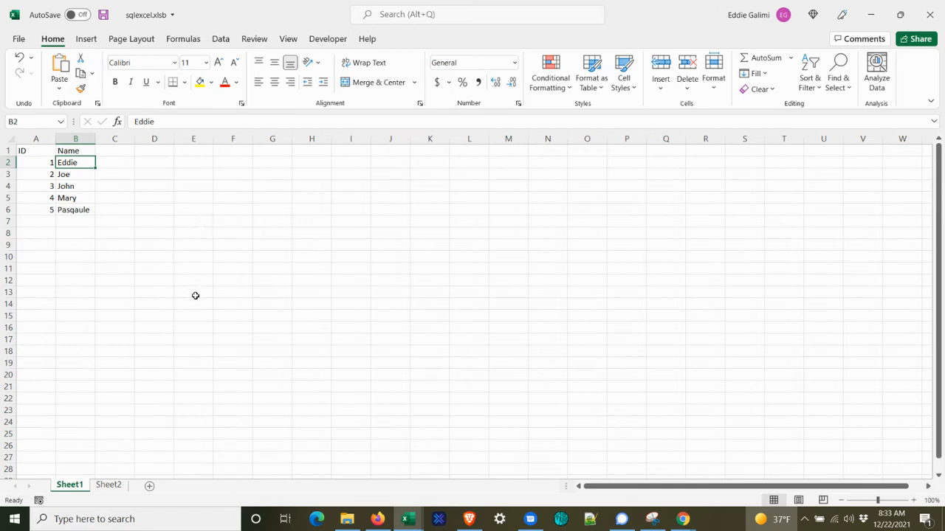
mouse_move(189, 309)
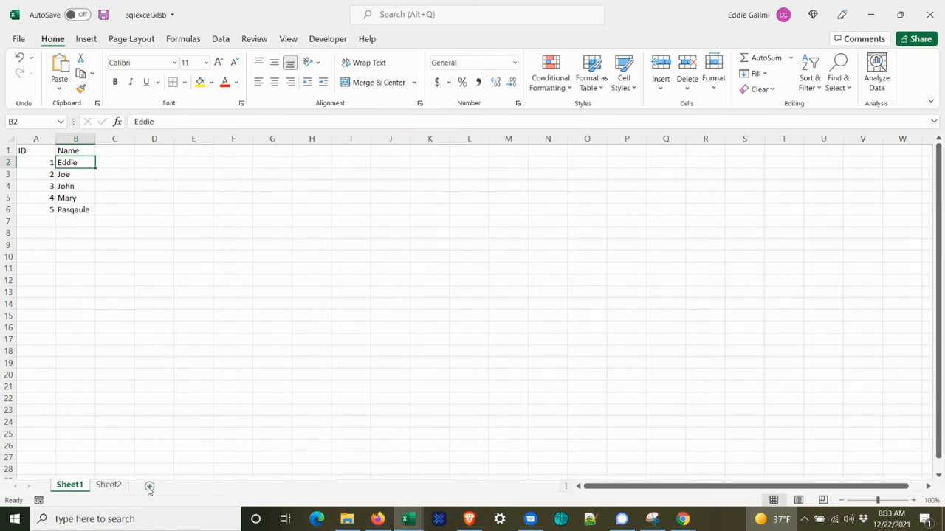
Step: Add a worksheet renamed Output with headers Name and Total Sales in row 1
left_click(149, 486)
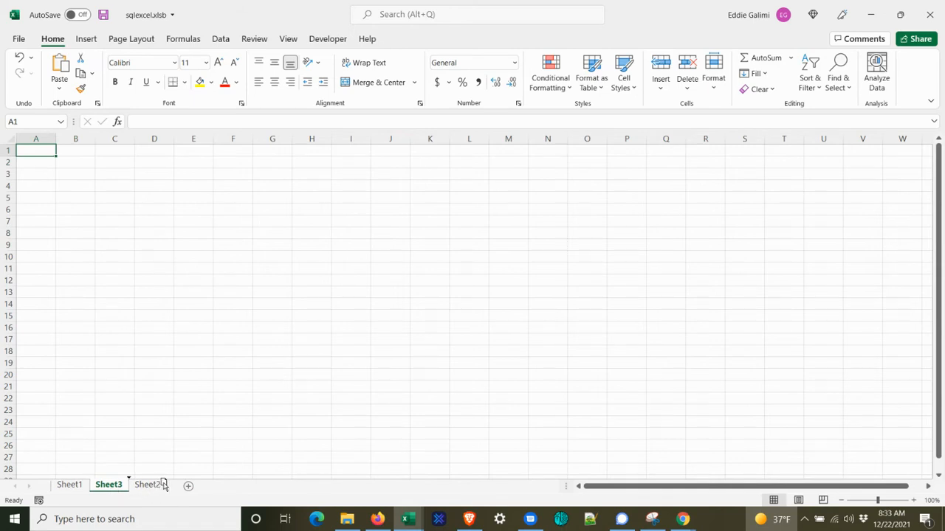
right_click(148, 484)
type("Ou")
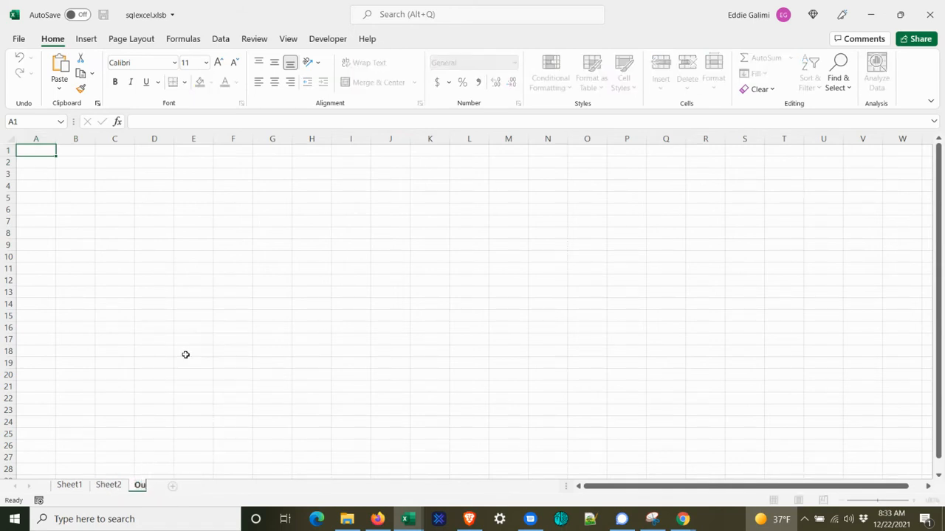
left_click(138, 484)
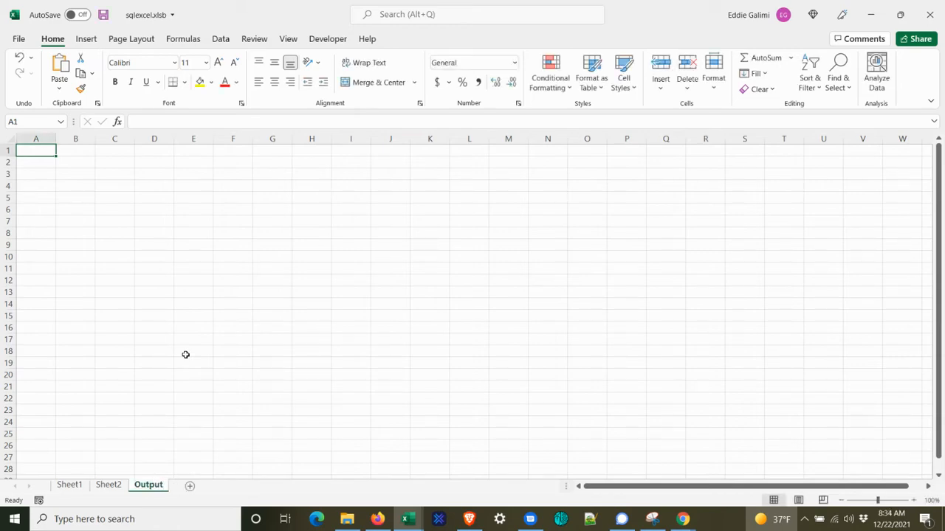
type("Name")
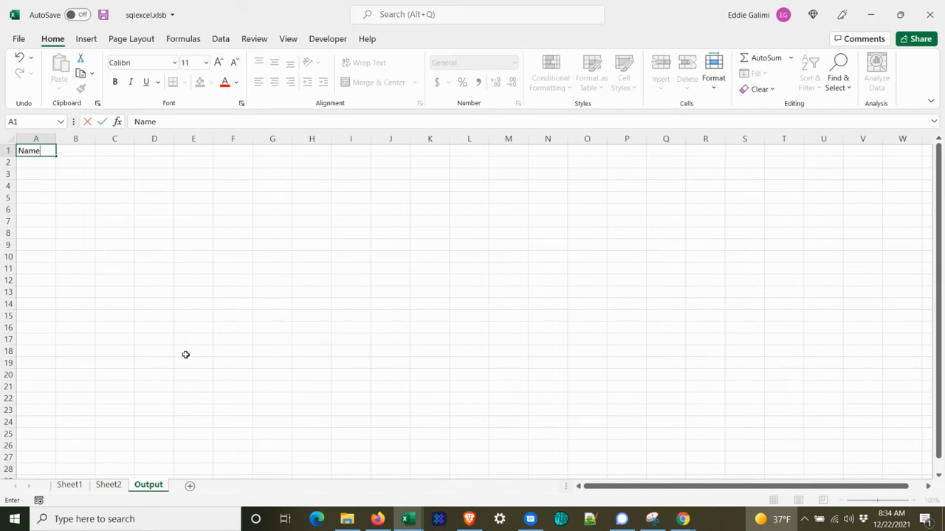
type("T")
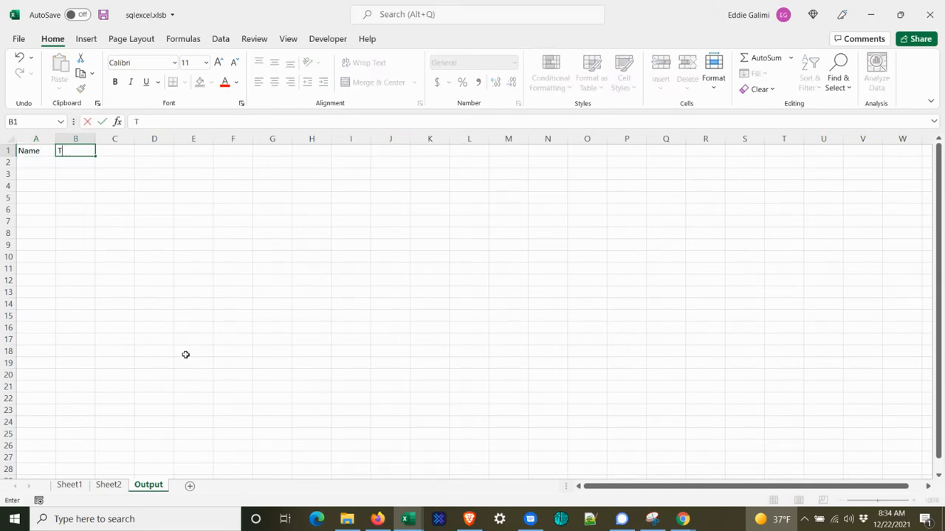
type("otal Sales")
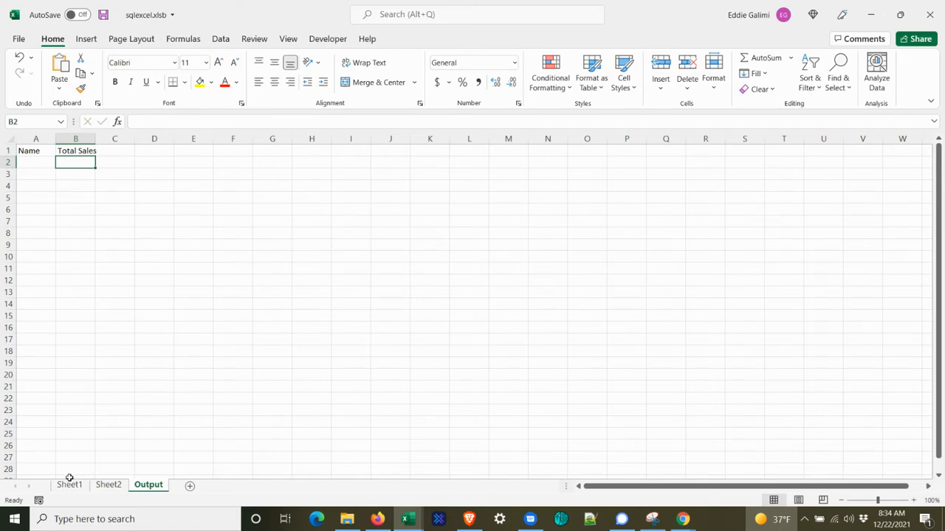
Step: Glance over the names and amounts sheets, then show the Developer ribbon from Output
left_click(69, 484)
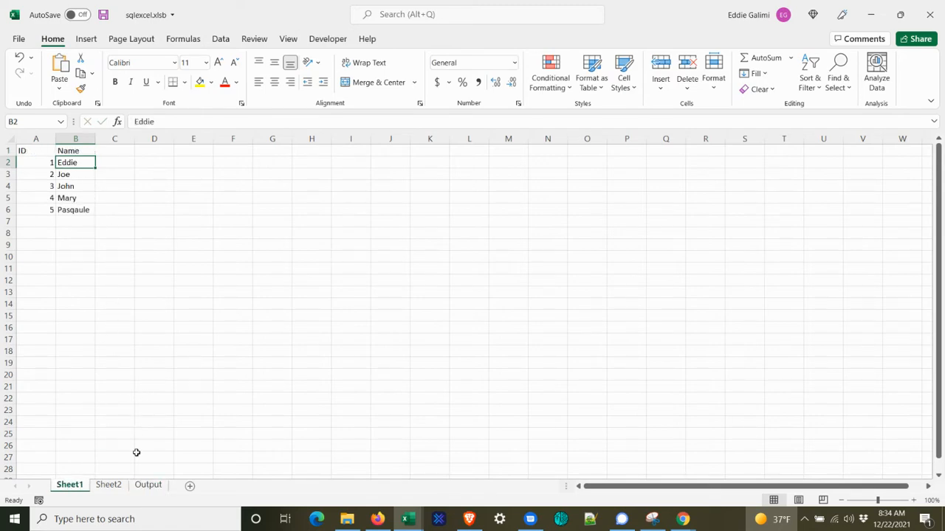
left_click(110, 484)
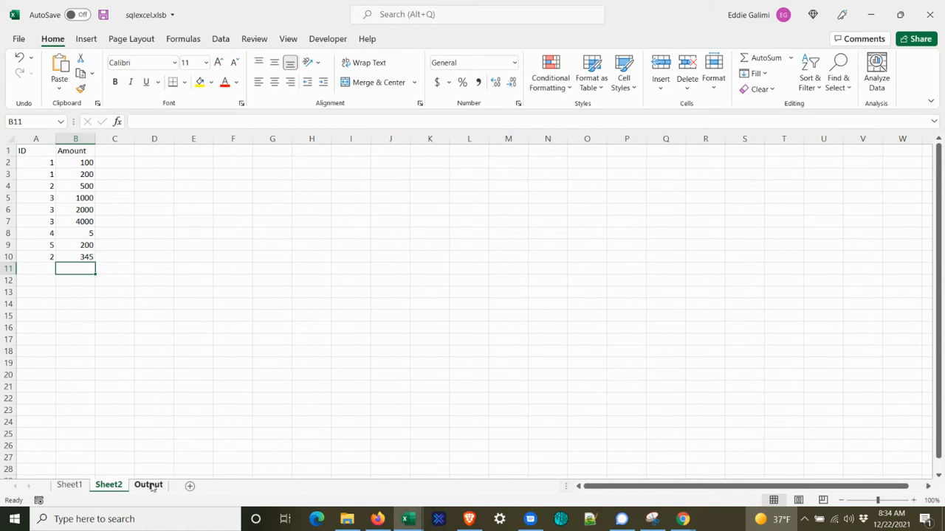
left_click(147, 484)
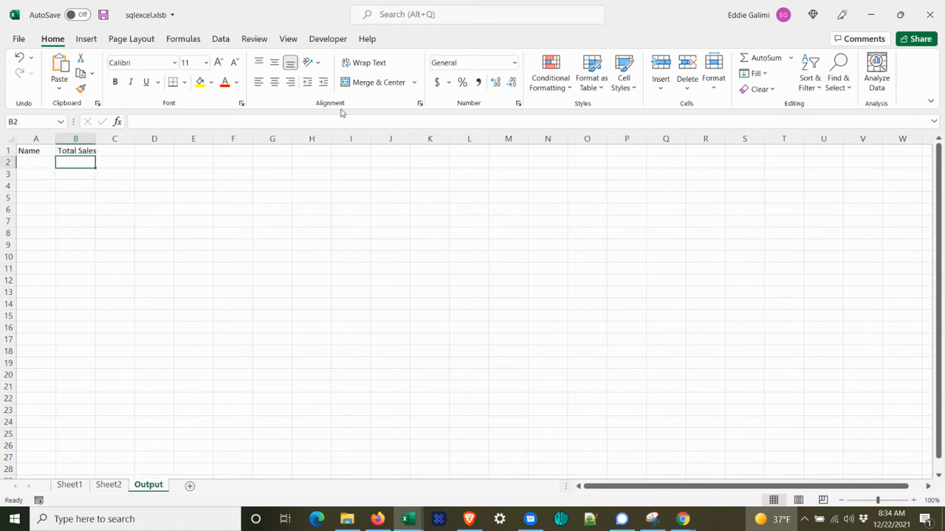
left_click(327, 39)
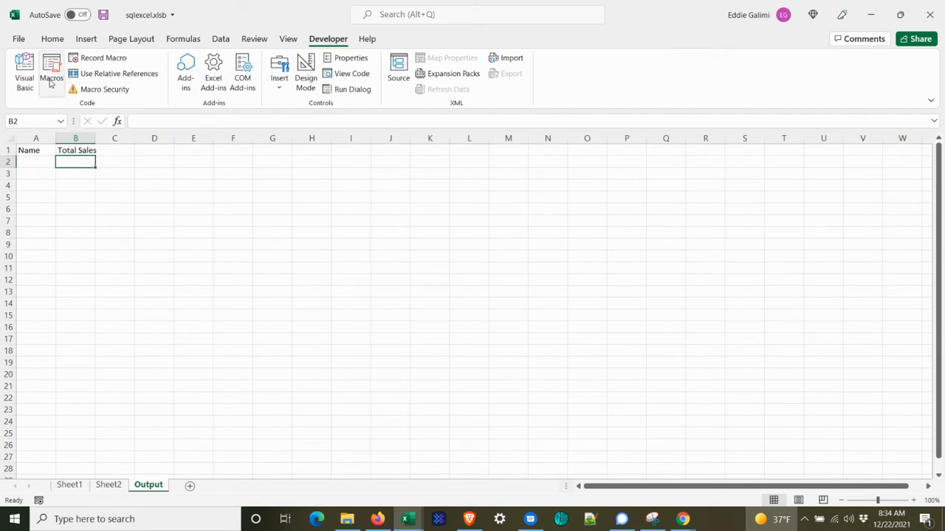
mouse_move(24, 71)
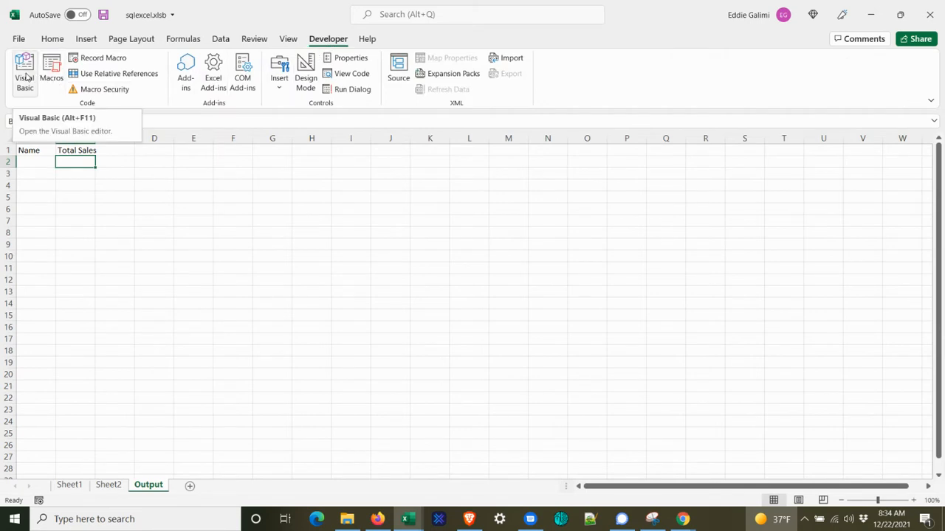
Step: Open the Visual Basic editor and rename Module1 to modADO in Properties
left_click(23, 71)
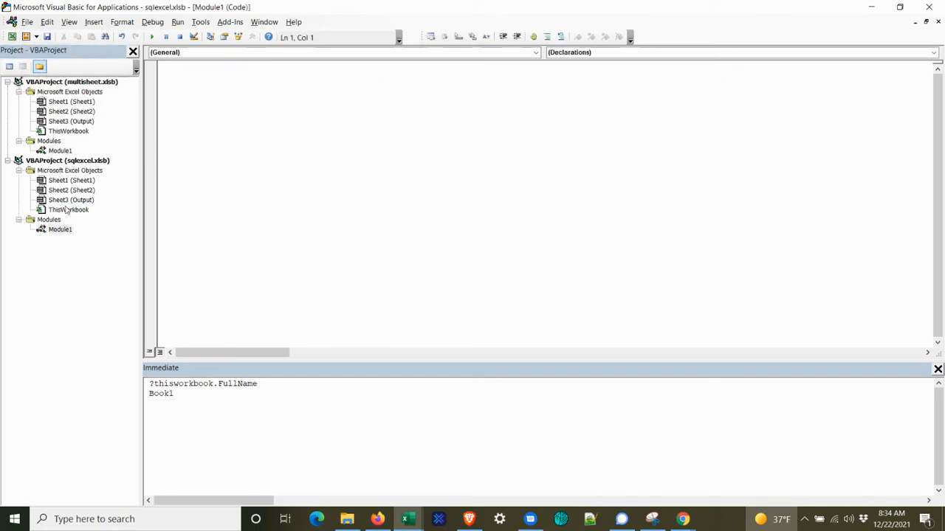
left_click(59, 229)
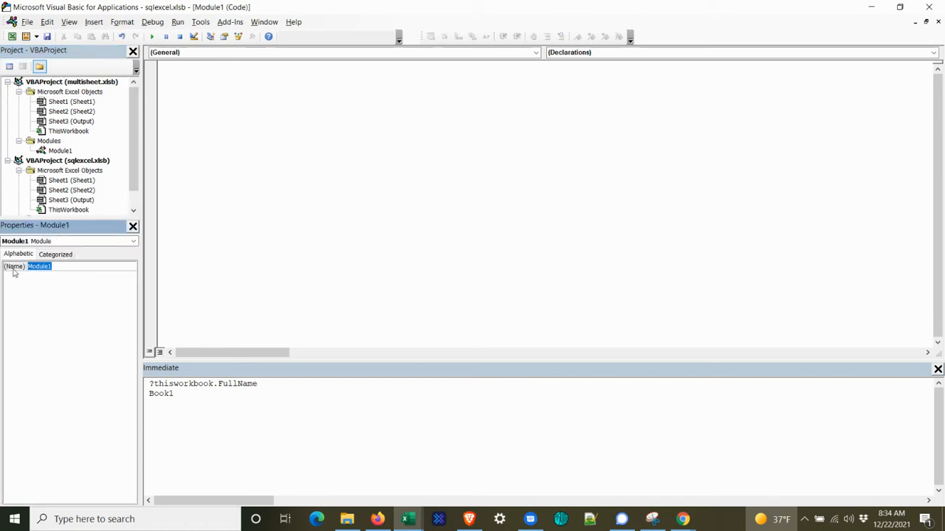
type("modADO")
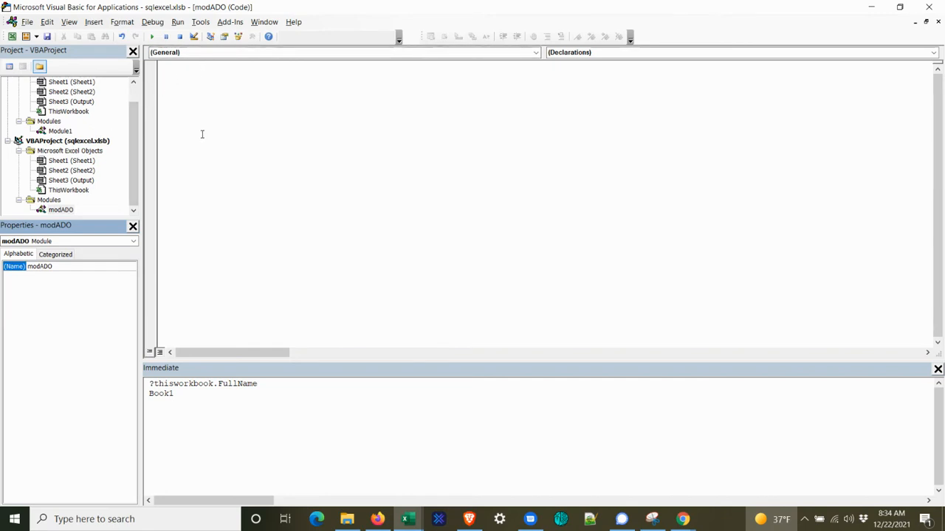
mouse_move(204, 52)
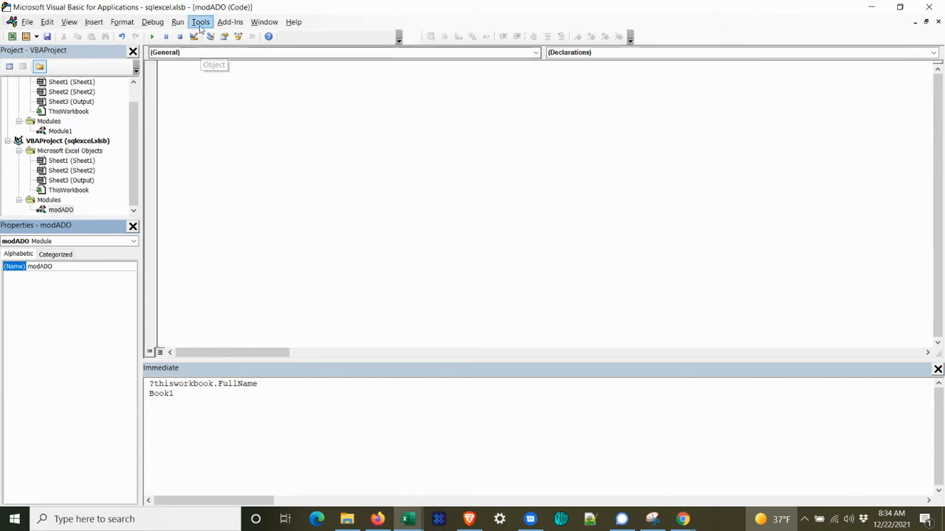
Step: In Tools > References tick Microsoft ActiveX Data Objects 6.1 Library for the project
left_click(201, 22)
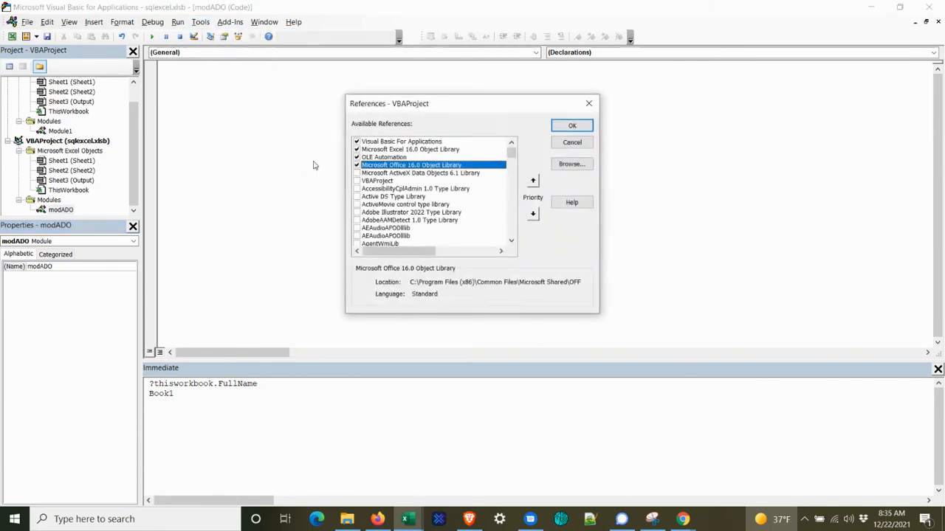
mouse_move(496, 206)
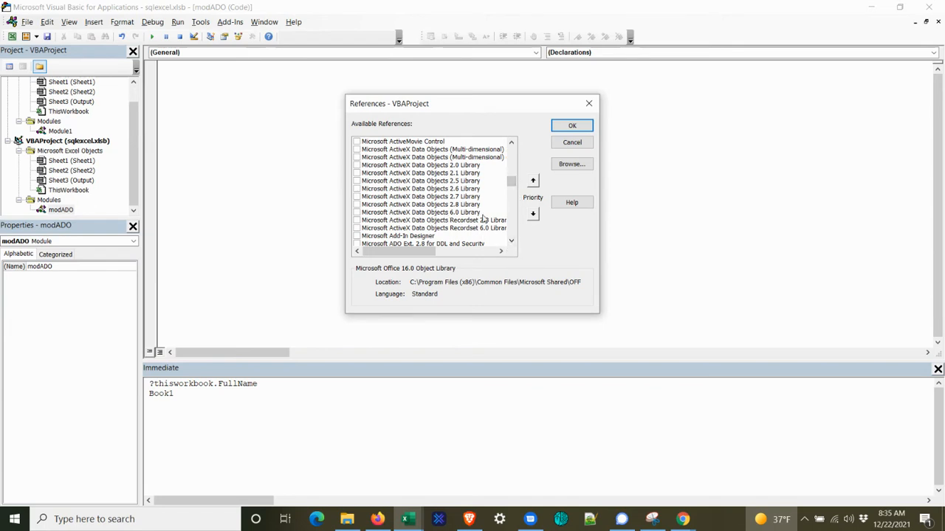
mouse_move(516, 227)
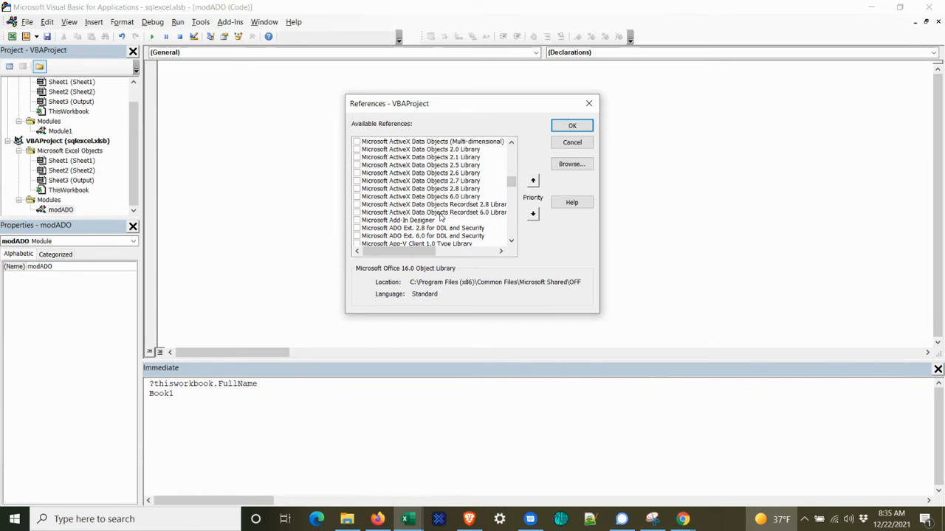
mouse_move(442, 203)
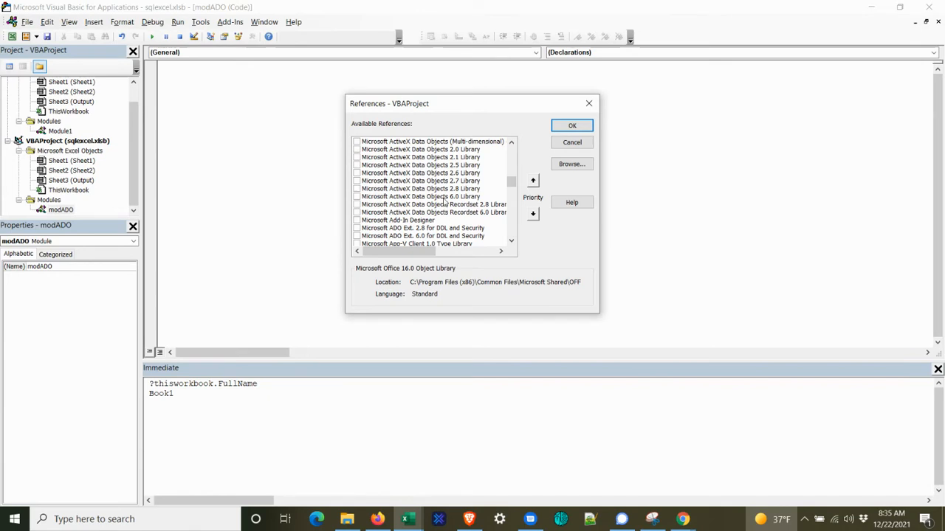
left_click(419, 196)
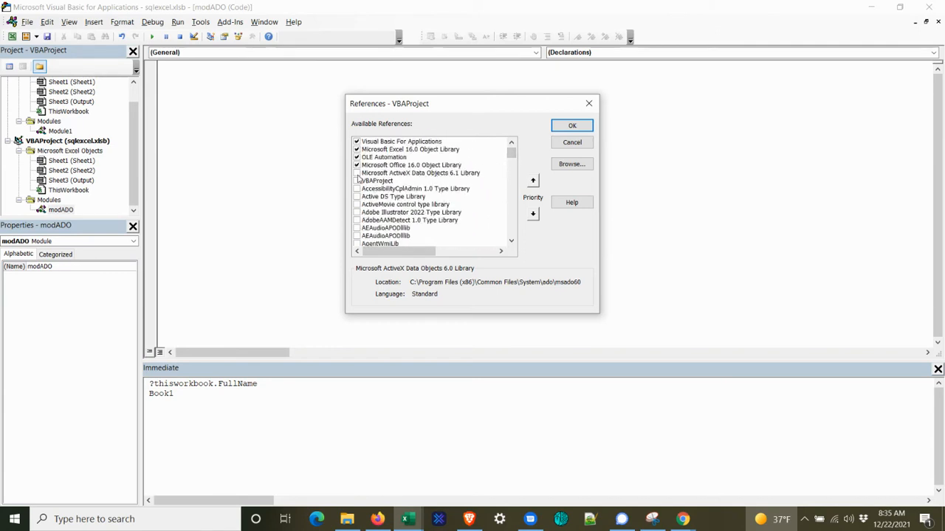
left_click(421, 173)
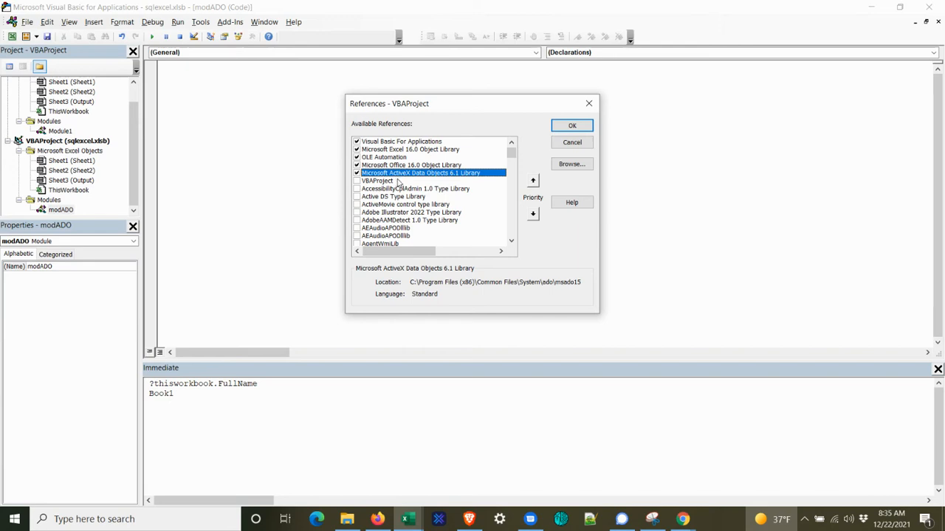
mouse_move(402, 184)
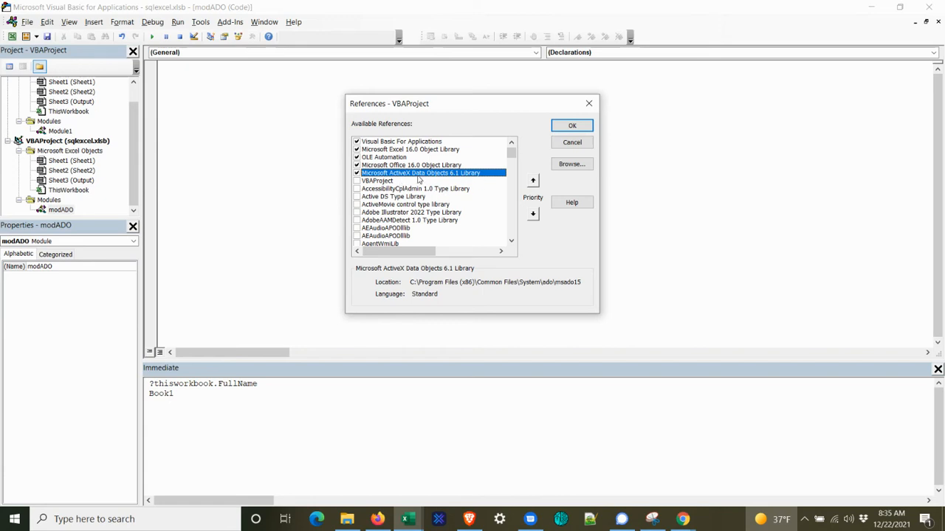
mouse_move(440, 178)
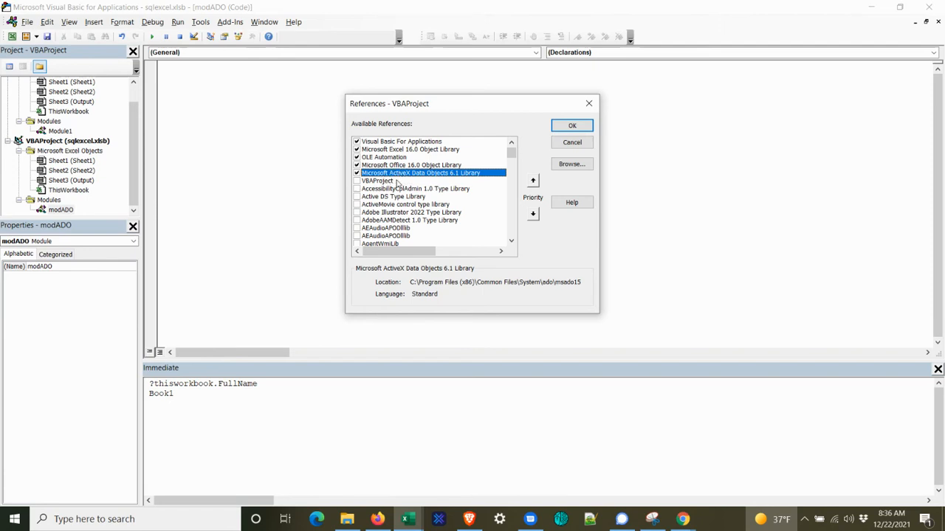
mouse_move(390, 183)
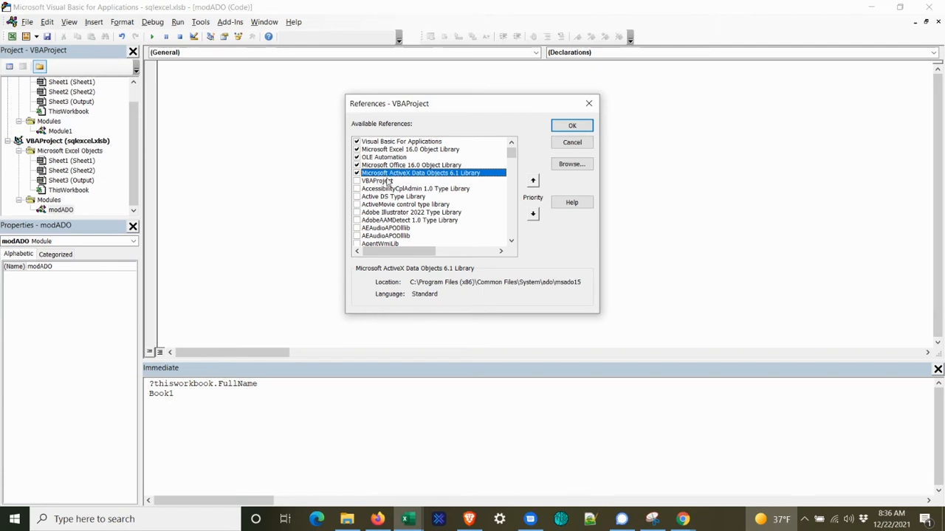
mouse_move(425, 174)
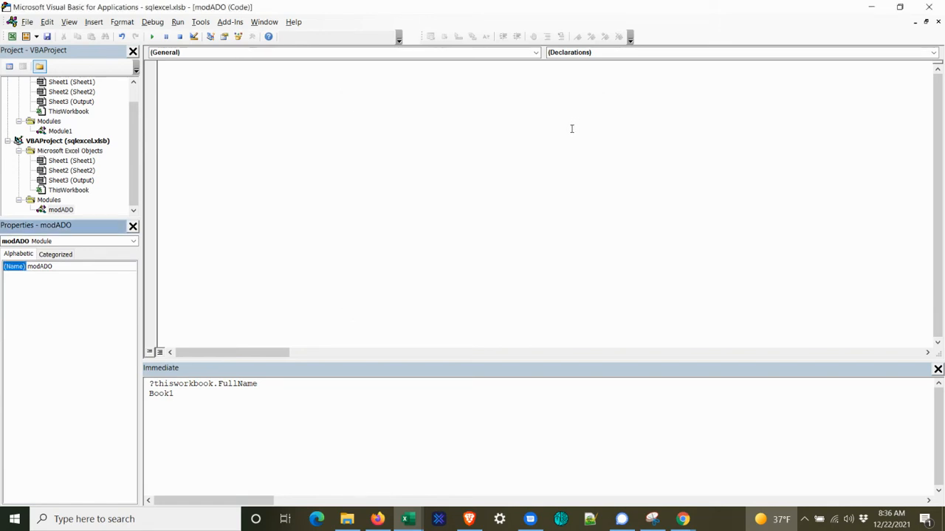
Step: Write Public Sub sql() declaring cn As New ADODB.Connection and start cn.Open
left_click(295, 133)
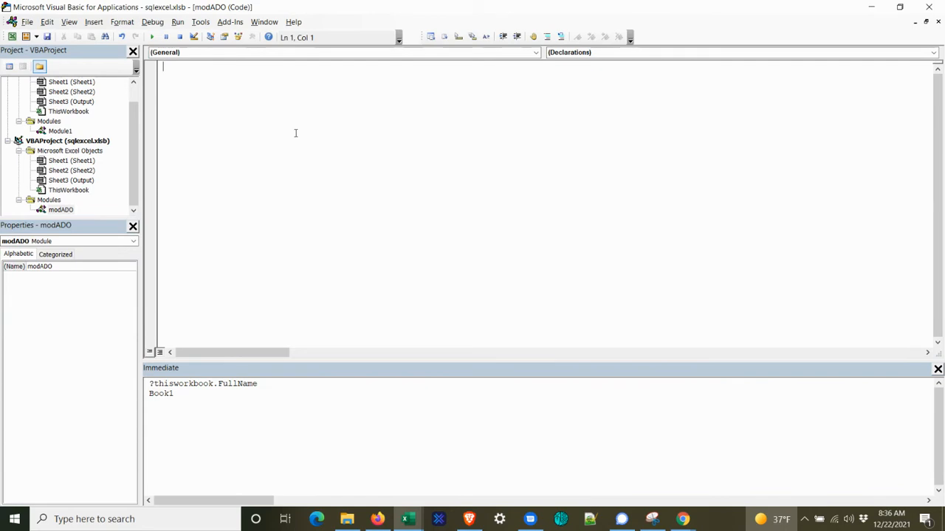
type("publ")
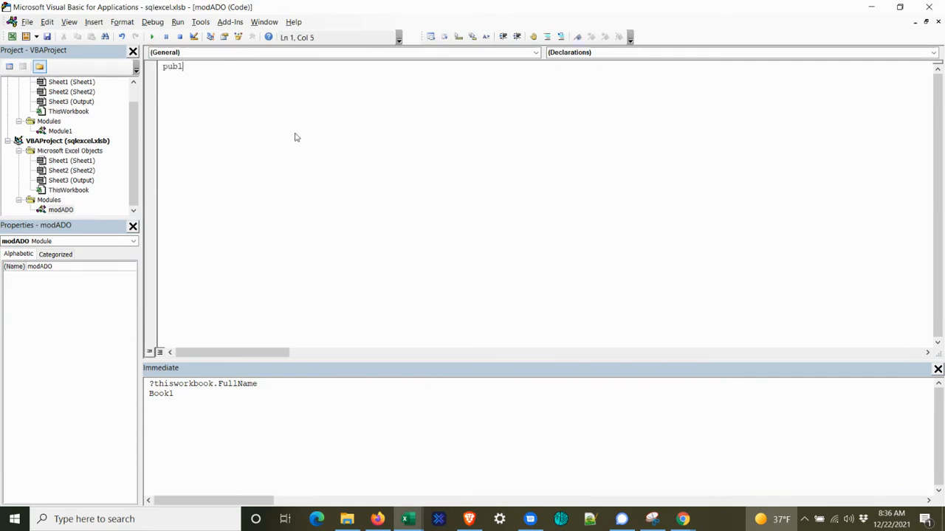
type("ic Sub sql(")
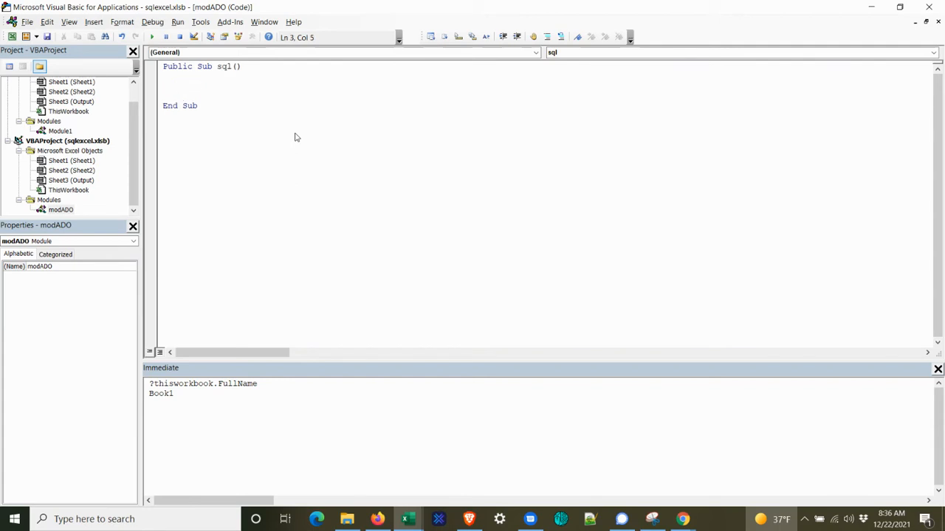
type("dim")
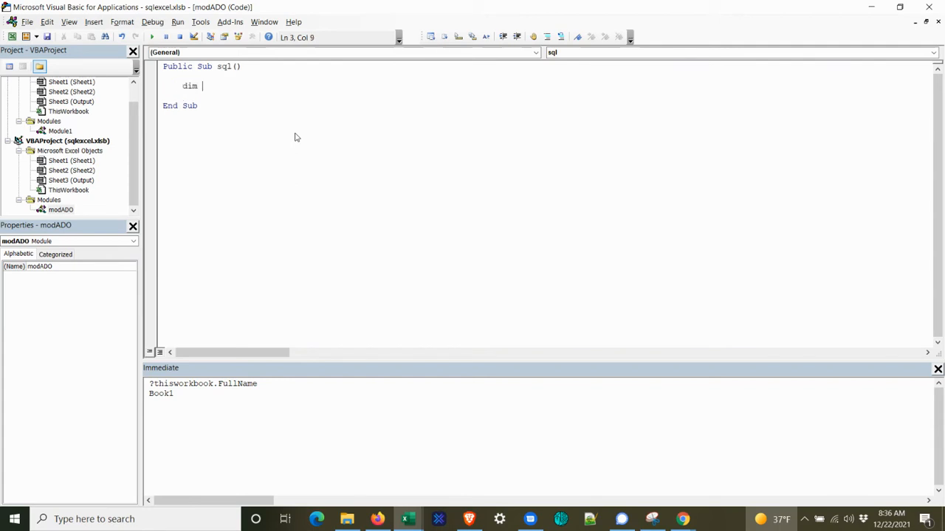
type("cn")
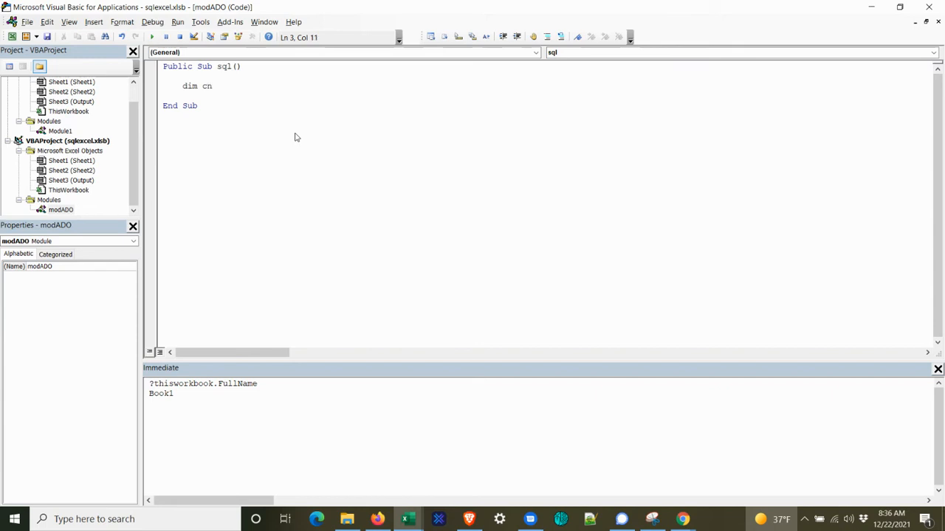
type("as New ADODB.")
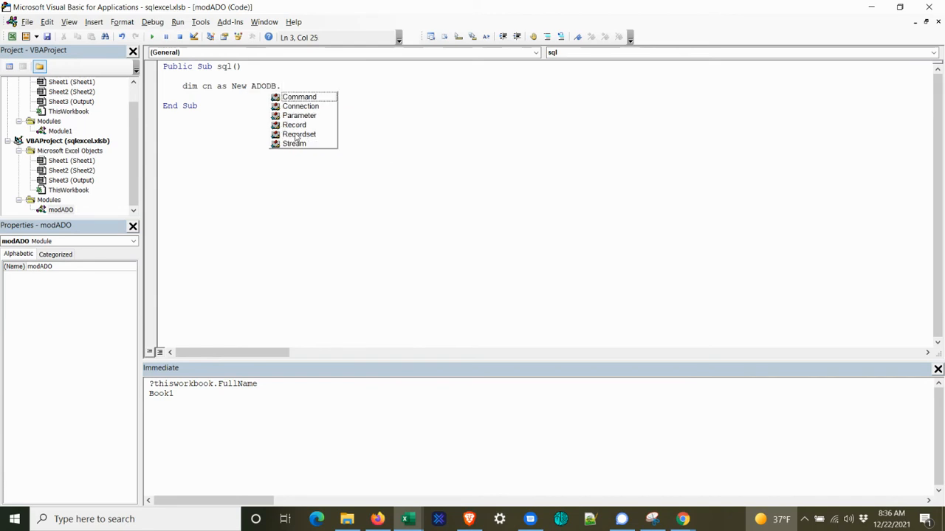
double_click(301, 106)
type("set")
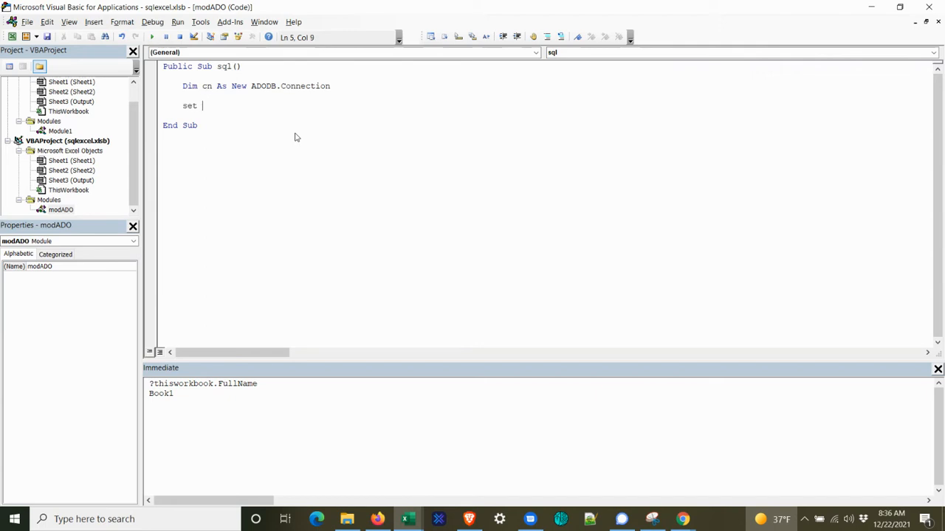
type("c")
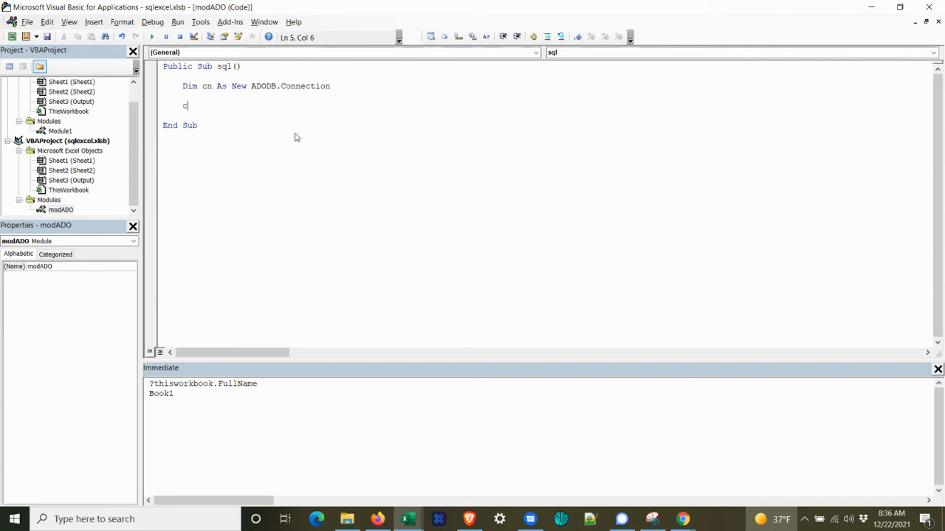
type("n.Open")
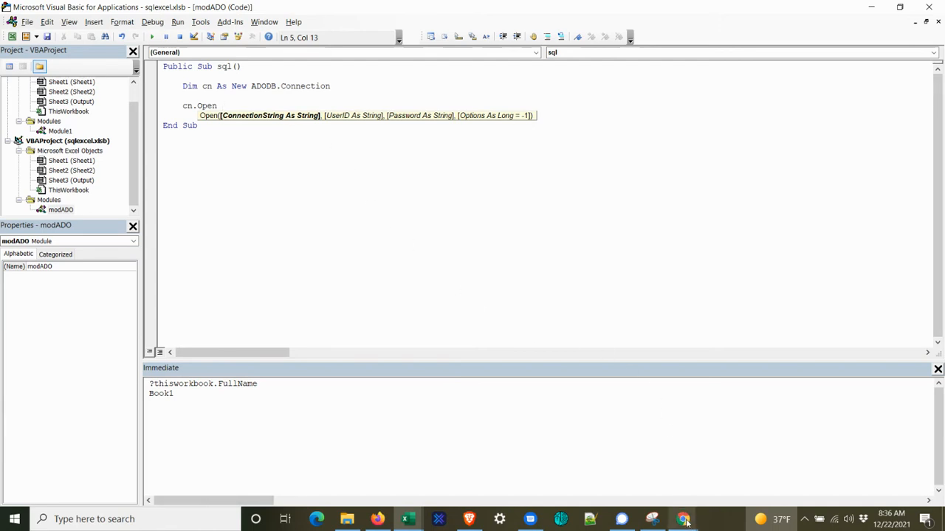
Step: Switch to Chrome, search Google for connectionstrings and open ConnectionStrings.com
left_click(682, 520)
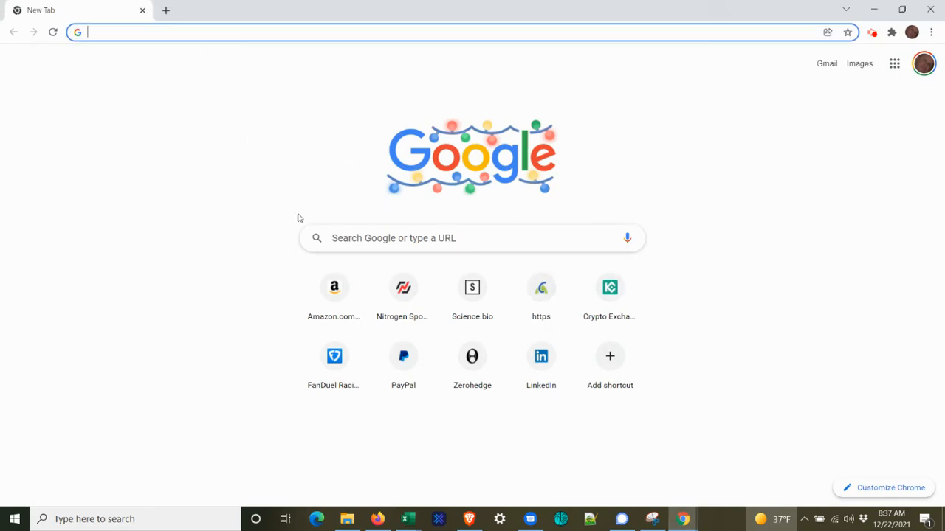
type("connectionstrings")
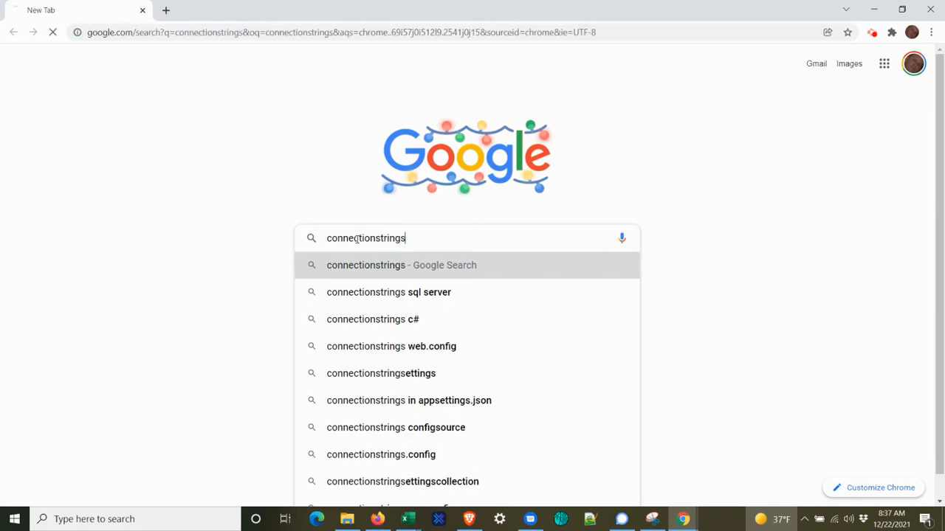
key("Enter")
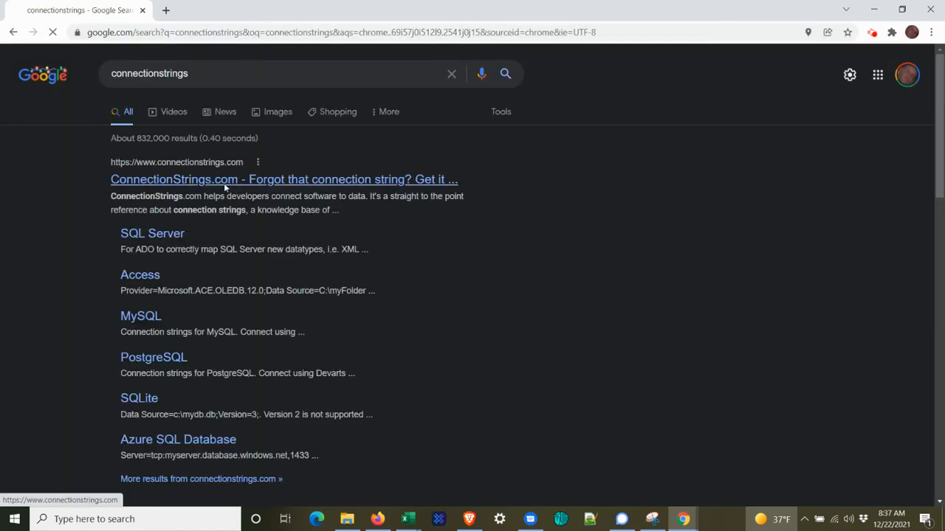
left_click(283, 180)
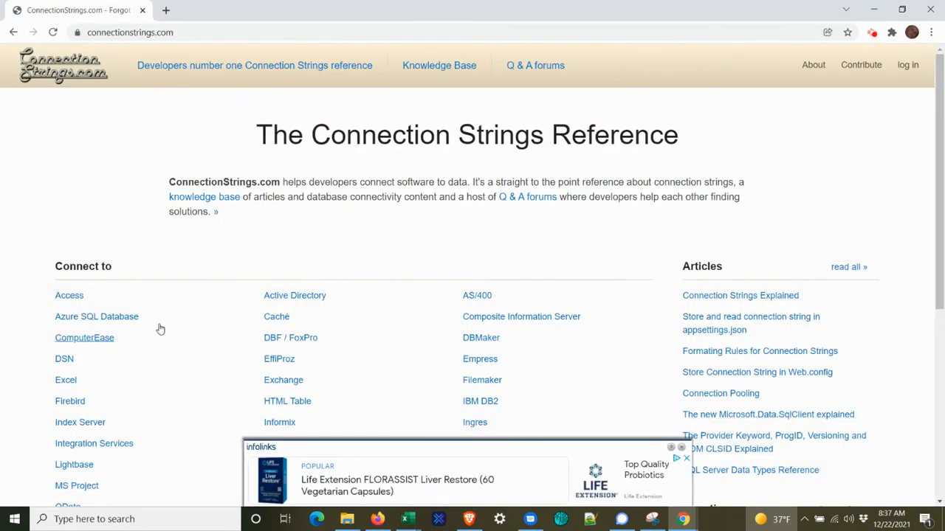
Step: Open the Excel connection strings page and its Microsoft ACE OLEDB 12.0 provider entry
scroll("down", 3)
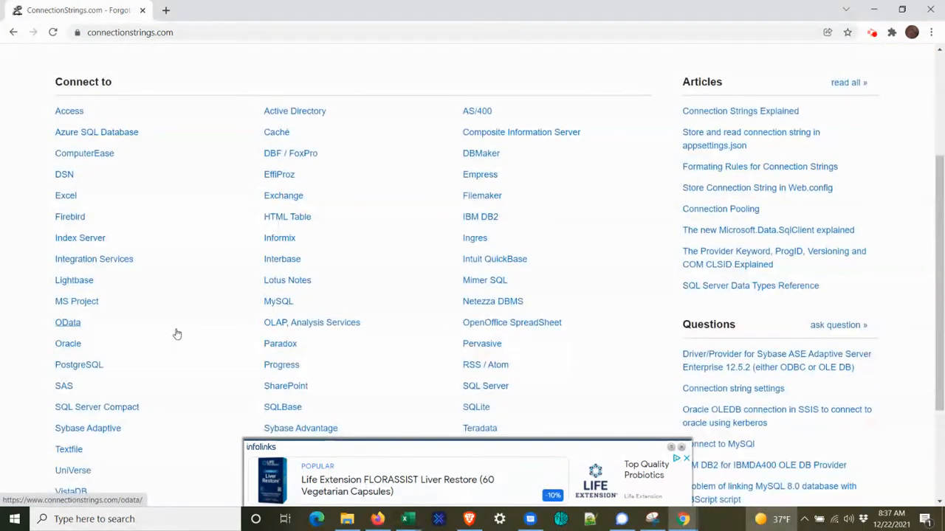
scroll("down", 3)
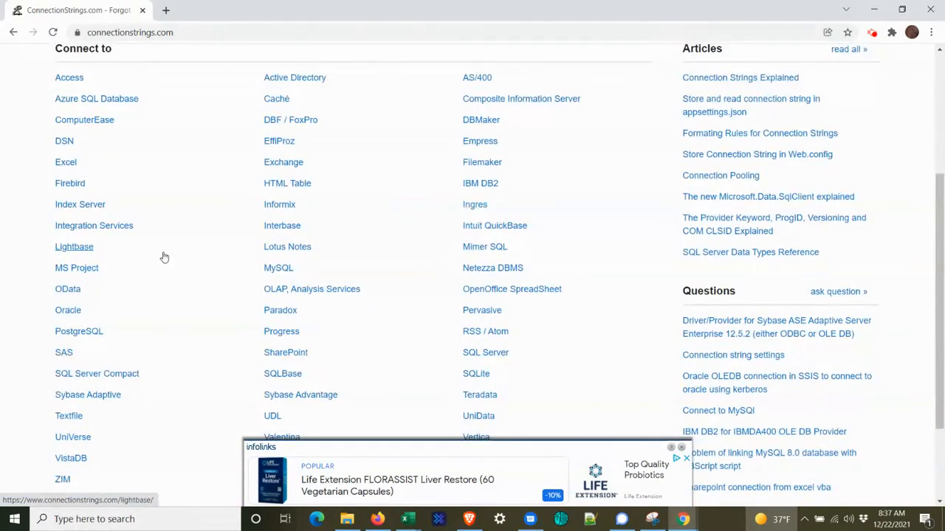
left_click(65, 161)
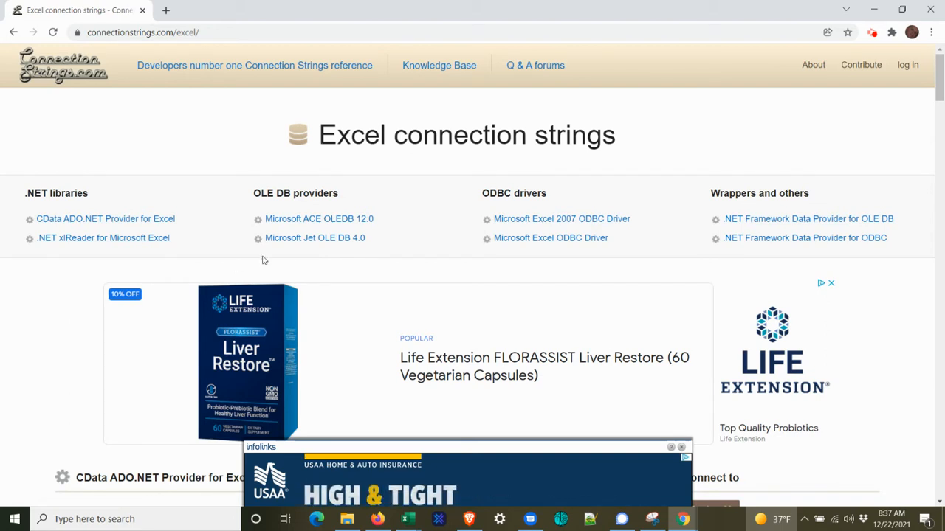
mouse_move(219, 245)
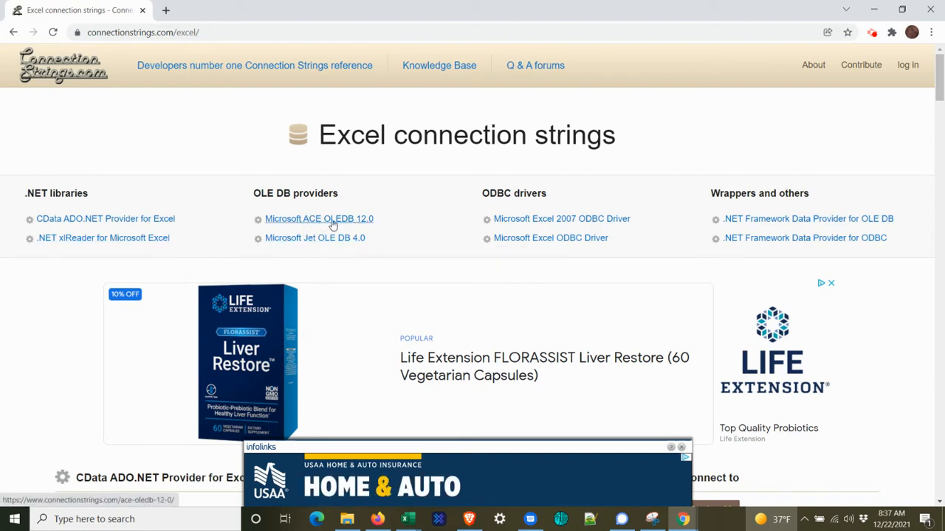
mouse_move(319, 219)
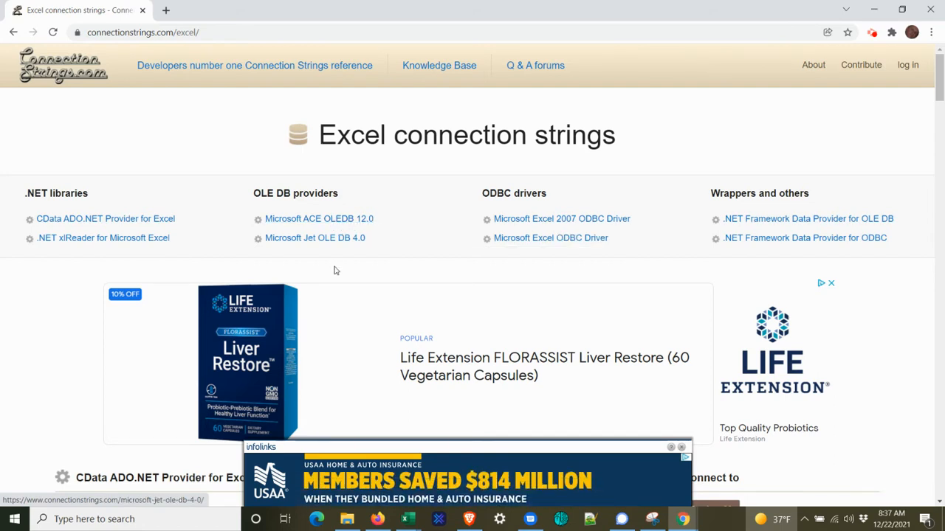
mouse_move(314, 238)
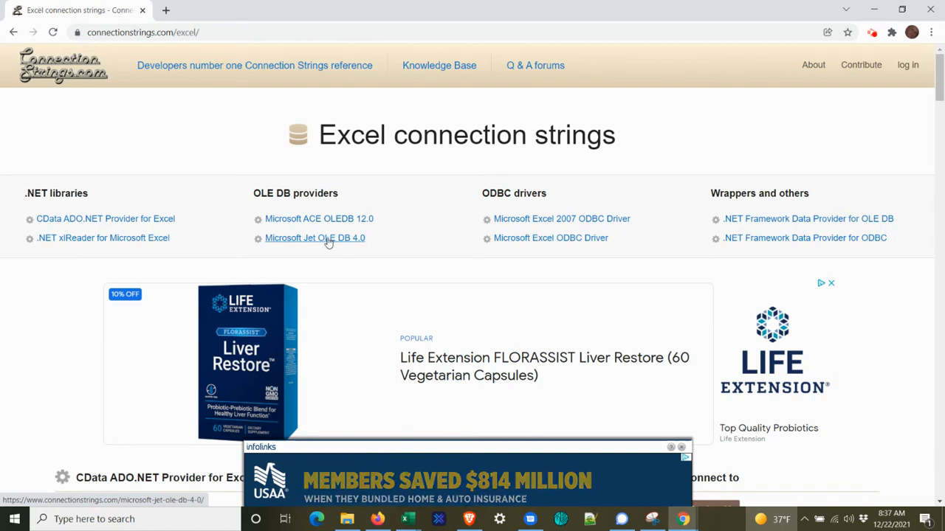
mouse_move(319, 218)
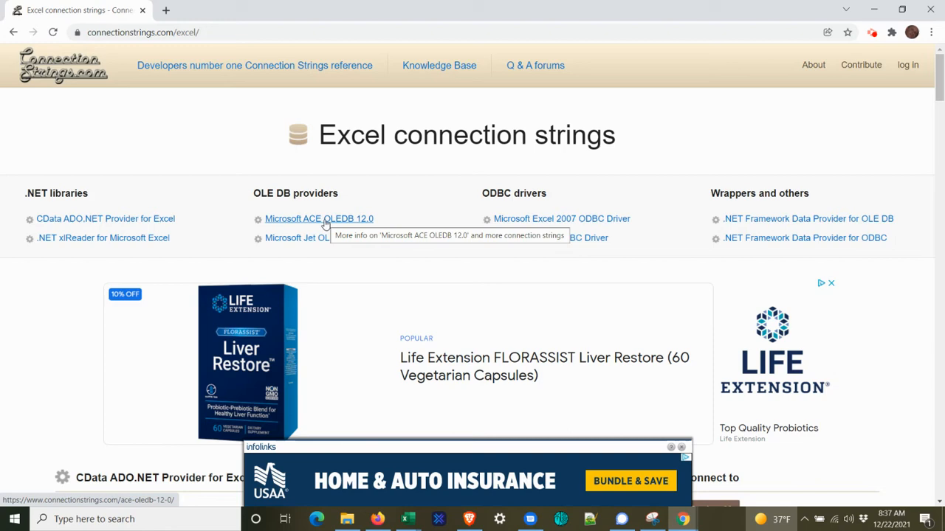
left_click(319, 219)
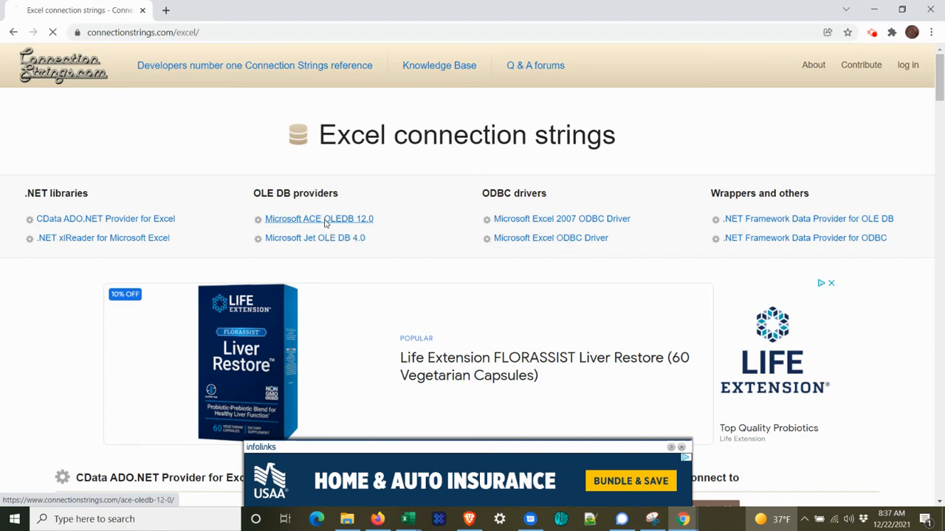
Step: Scroll the ACE OLEDB 12.0 page down to the Excel 2013 Xlsx files connection strings
left_click(319, 218)
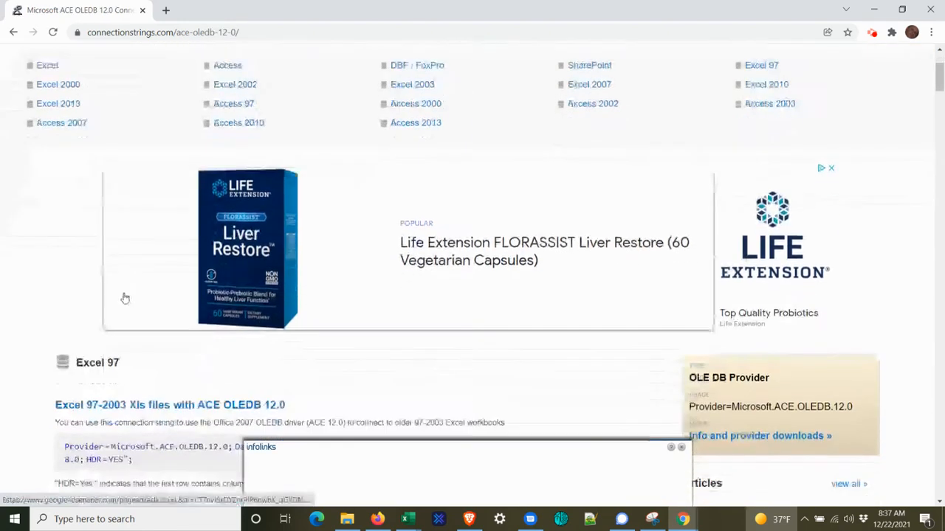
scroll("down", 3)
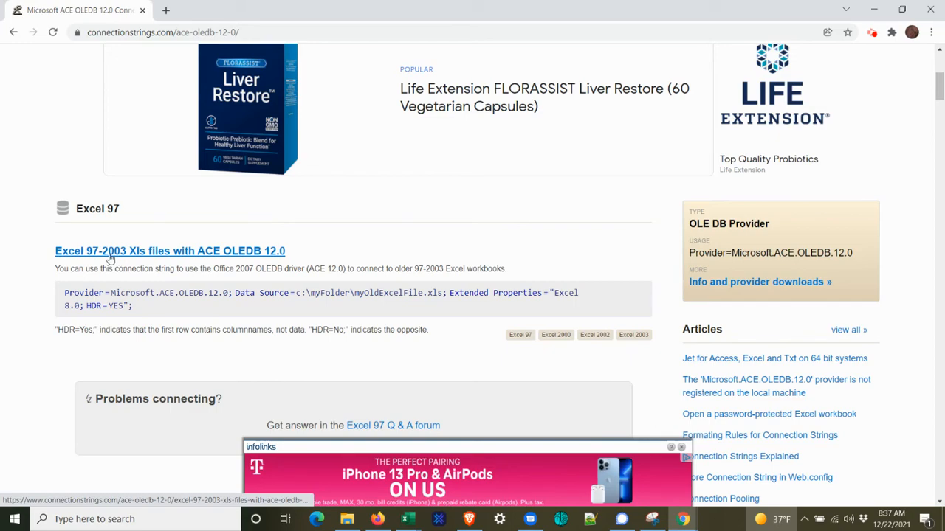
scroll("down", 3)
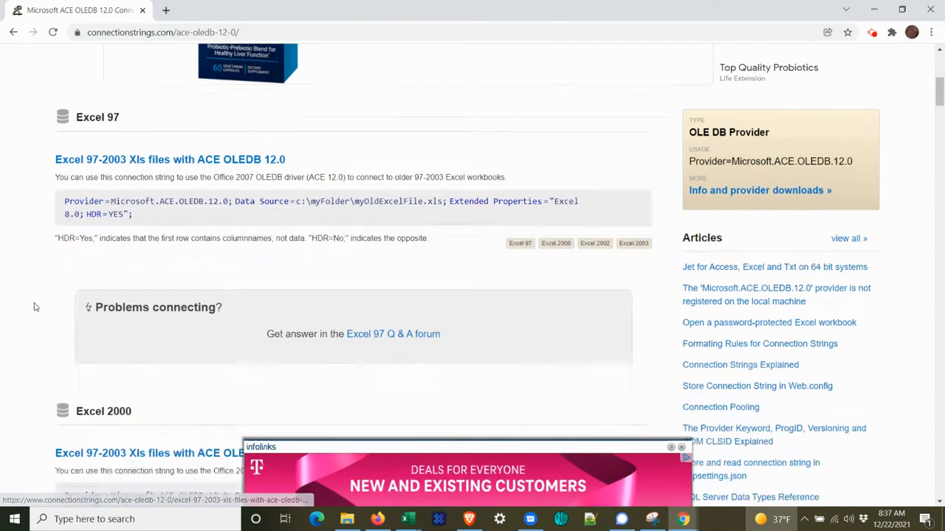
scroll("down", 3)
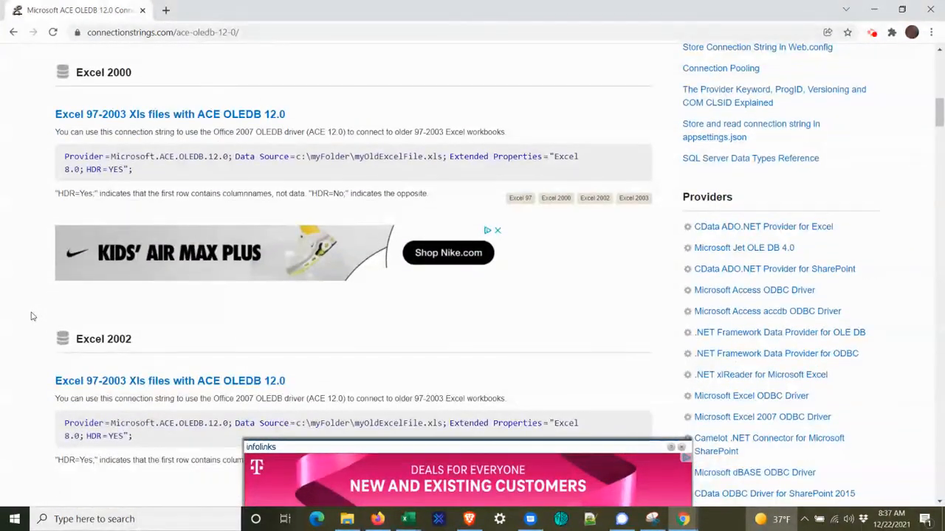
scroll("down", 3)
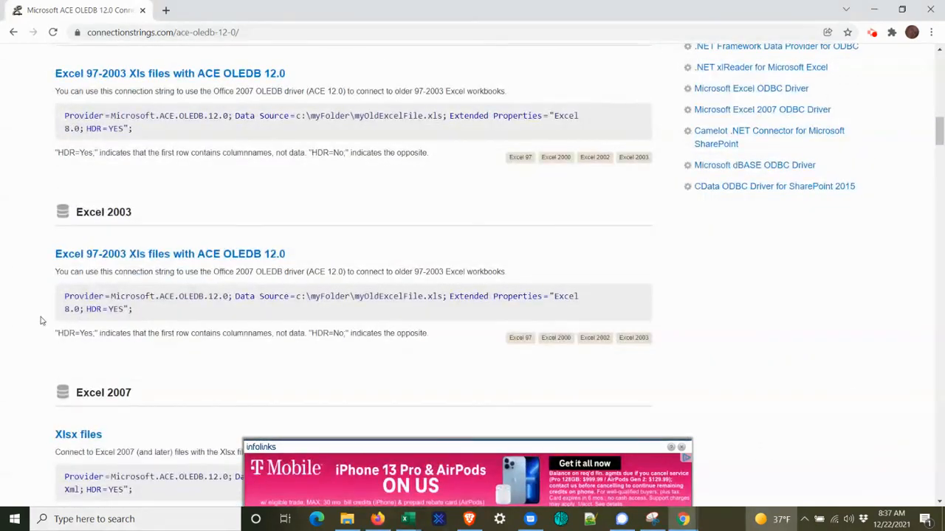
scroll("down", 3)
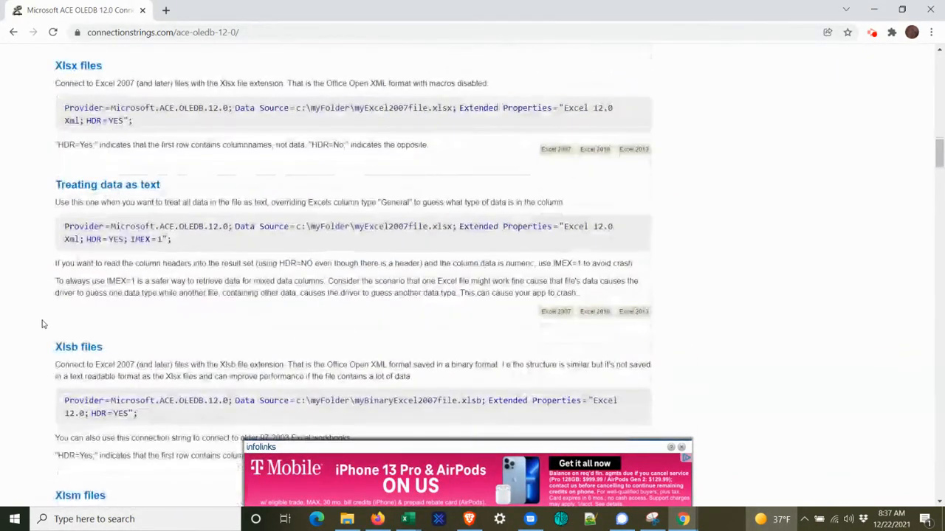
scroll("down", 3)
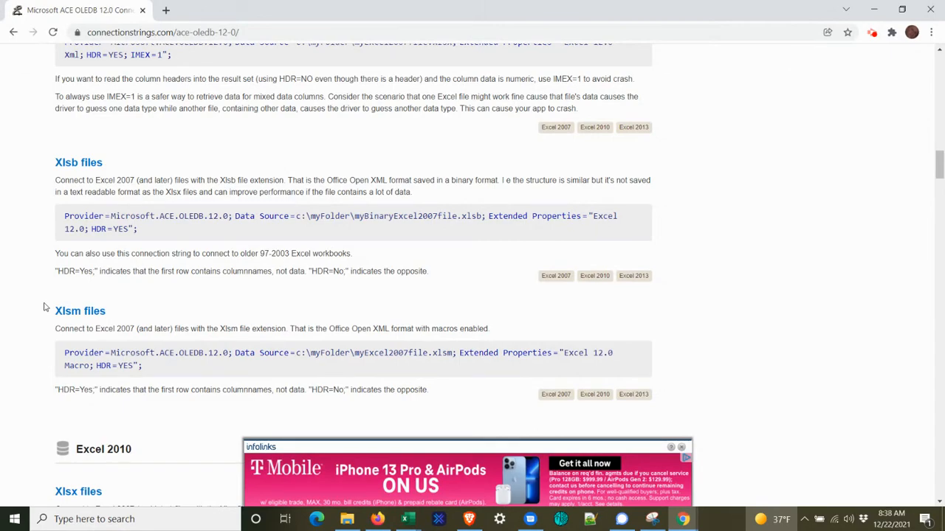
scroll("down", 3)
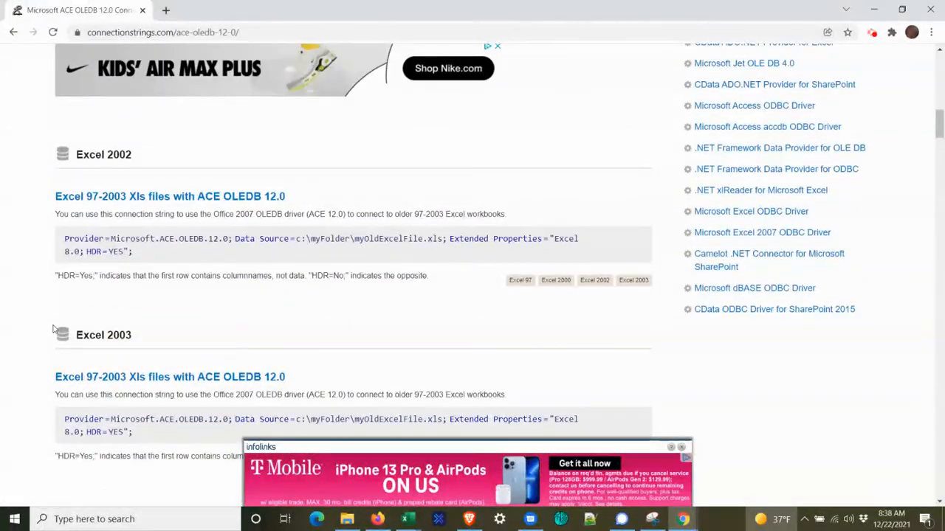
scroll("down", 3)
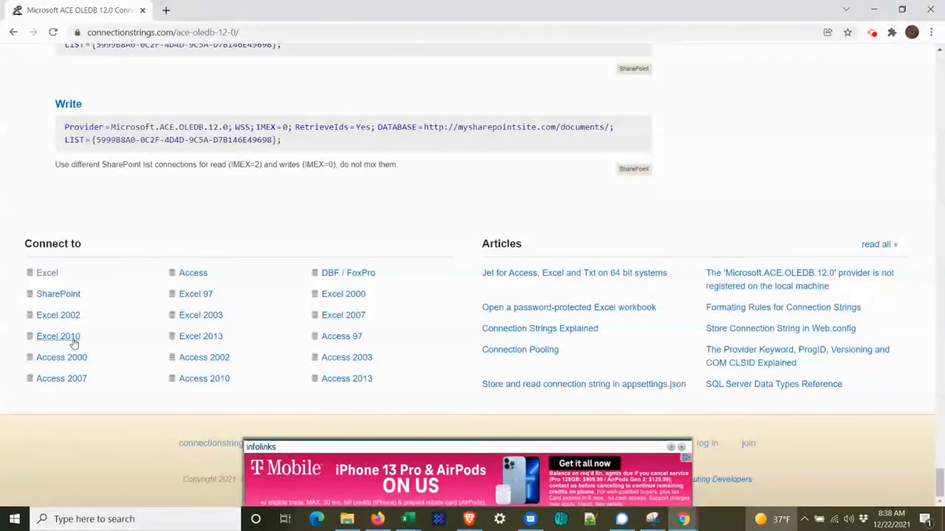
scroll("down", 3)
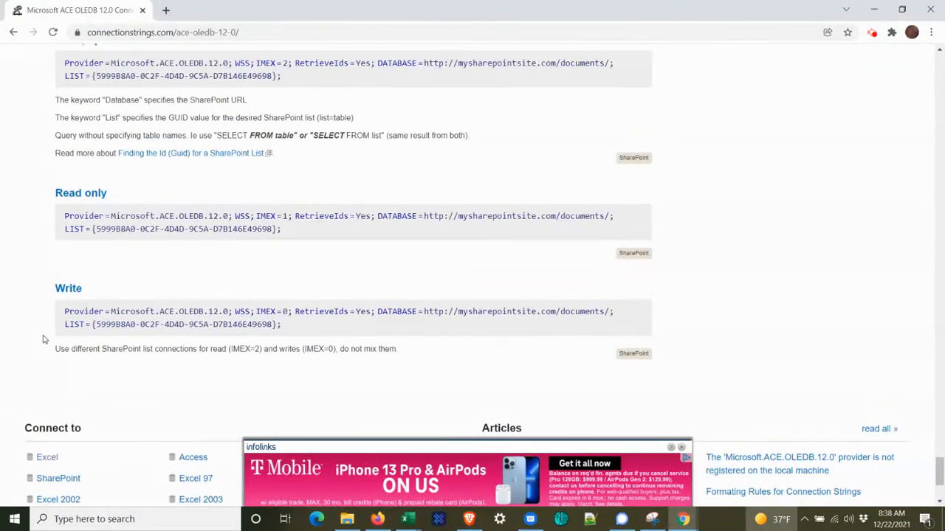
scroll("up", 3)
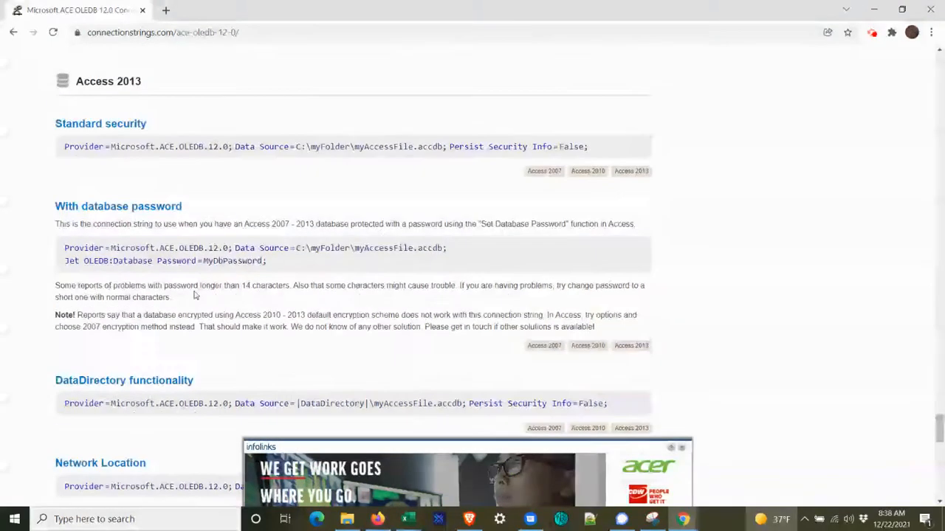
scroll("down", 3)
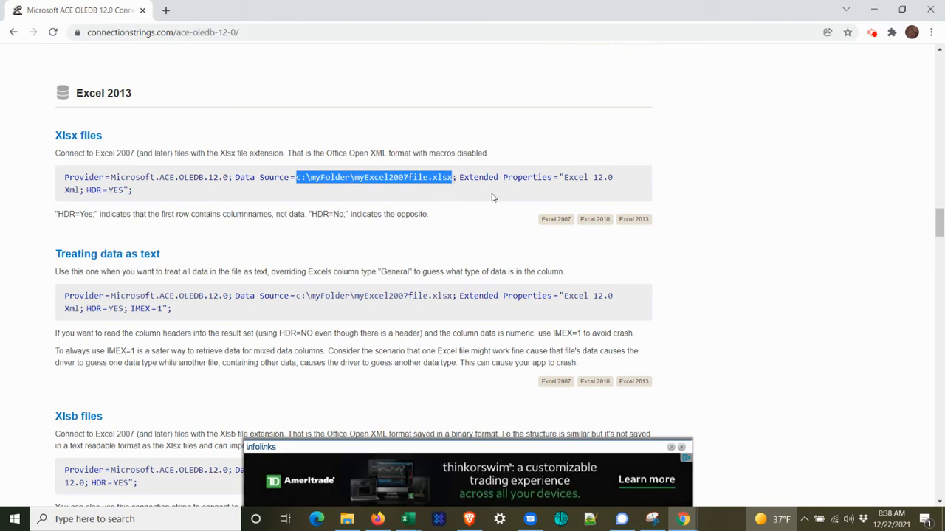
Step: Highlight the sample file path, HDR=YES and IMEX=1 parts of the xlsx string
double_click(576, 177)
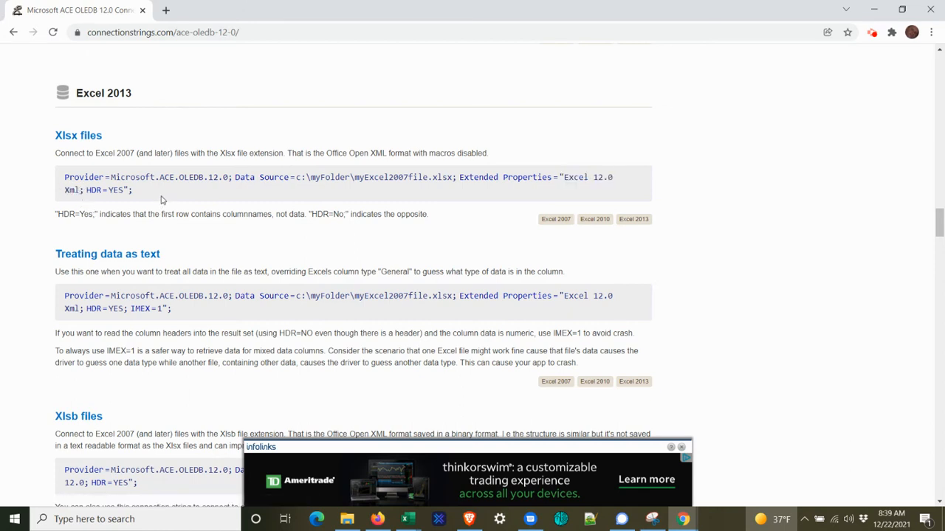
mouse_move(175, 192)
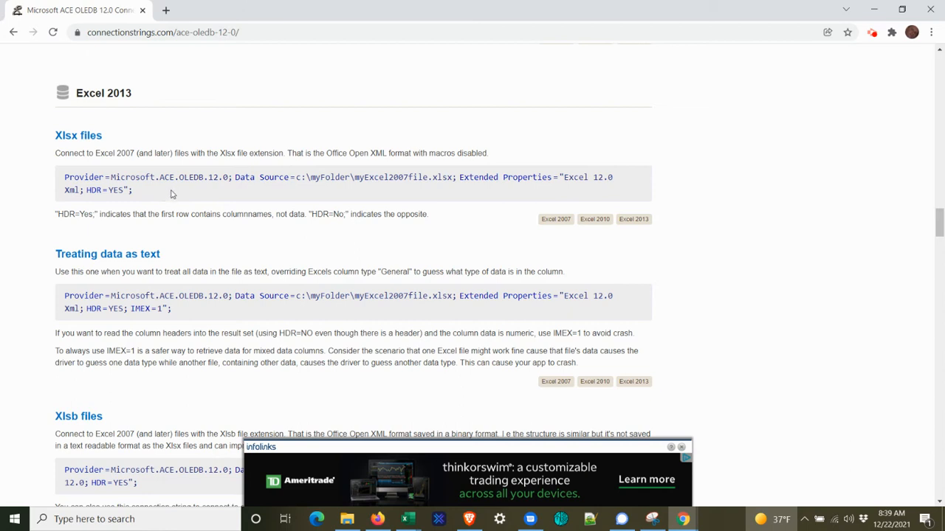
mouse_move(161, 201)
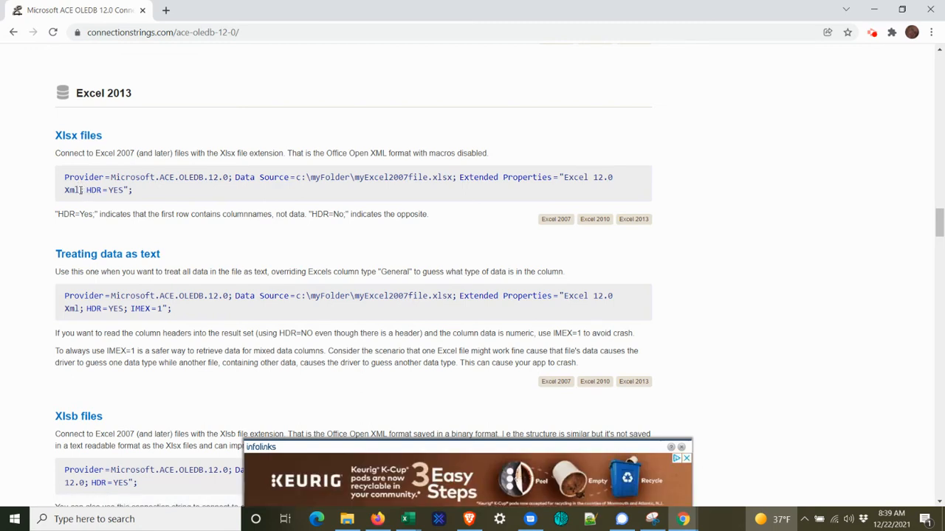
mouse_move(574, 177)
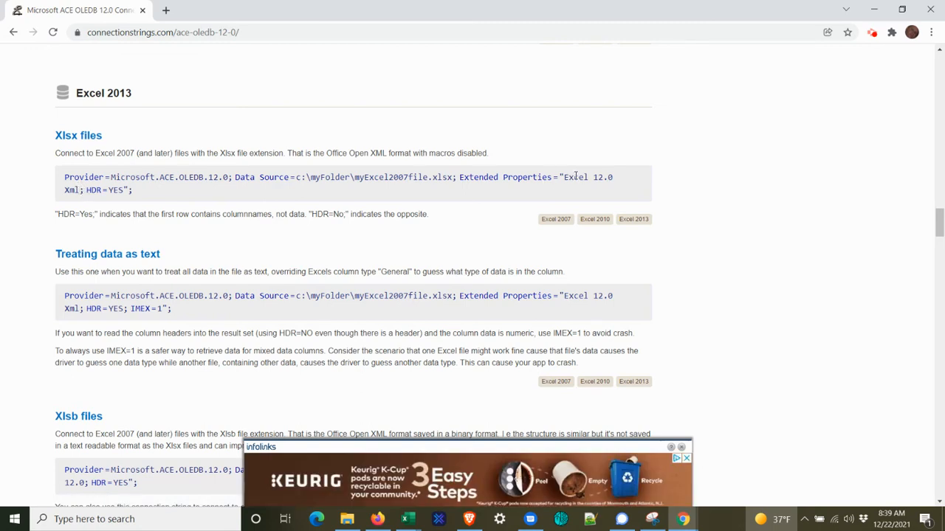
left_click_drag(563, 177, 104, 189)
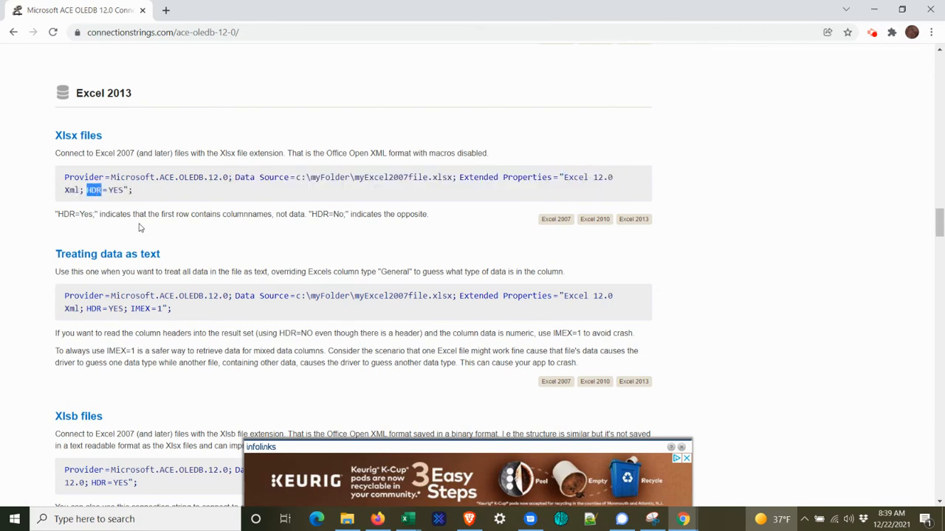
double_click(116, 189)
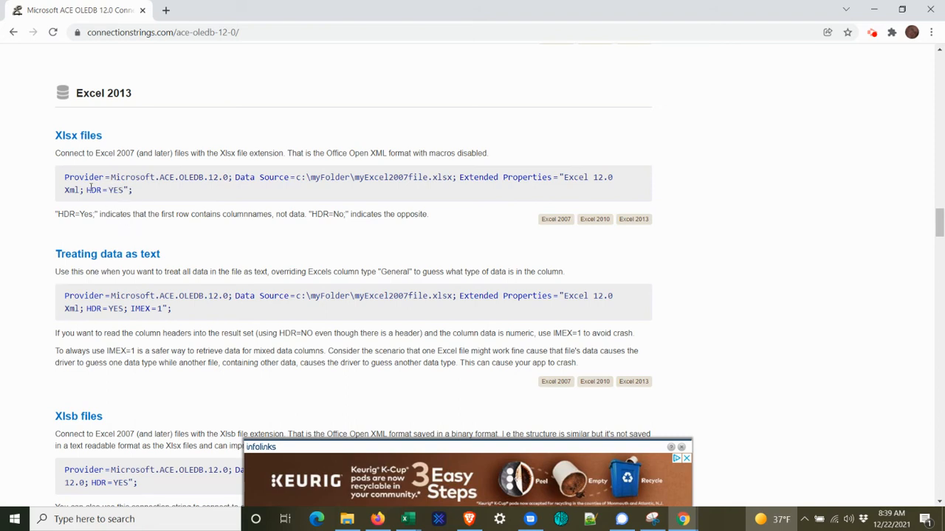
double_click(115, 189)
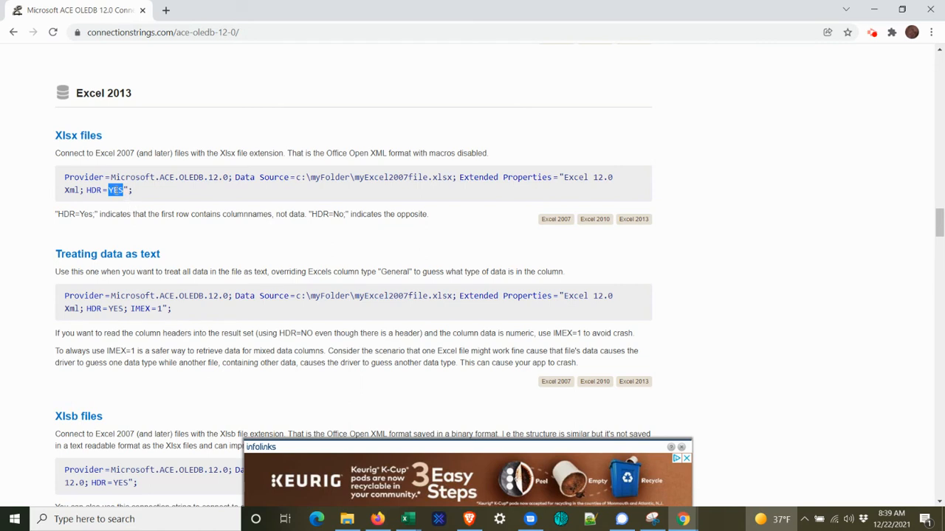
double_click(139, 309)
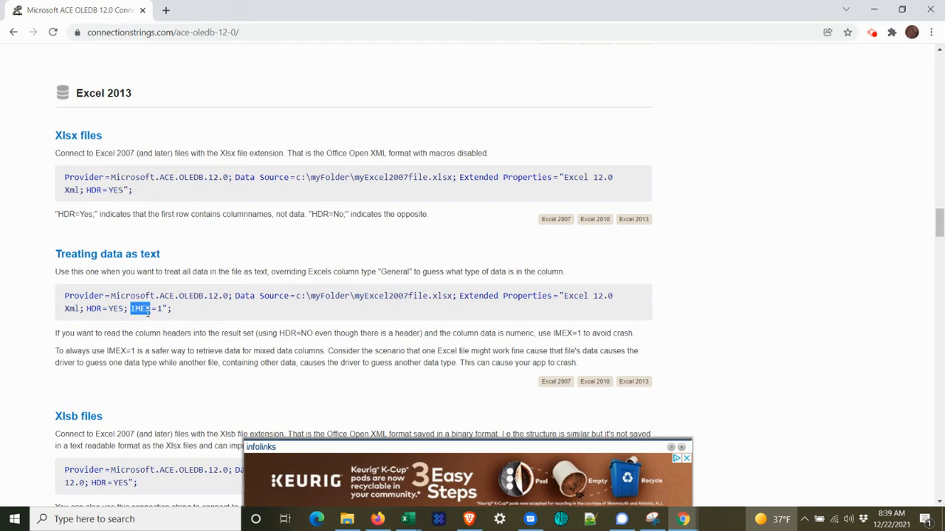
mouse_move(144, 319)
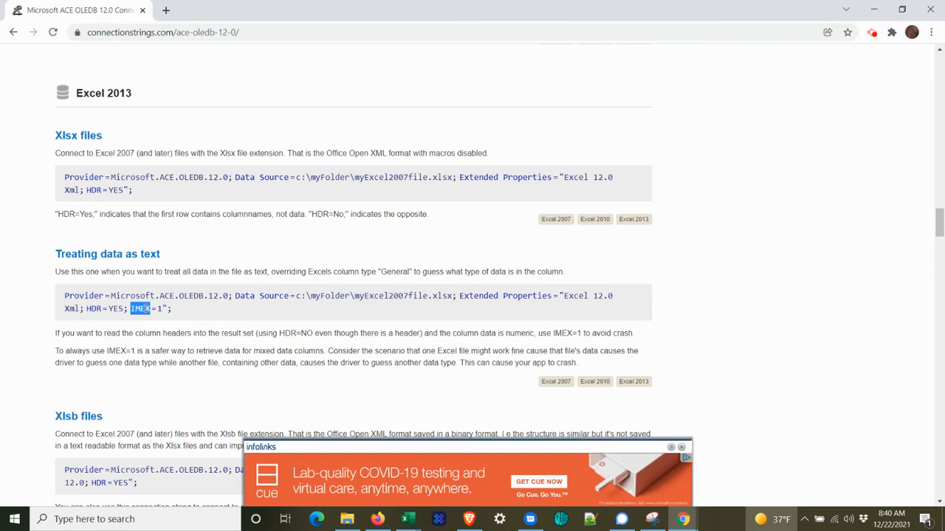
mouse_move(177, 256)
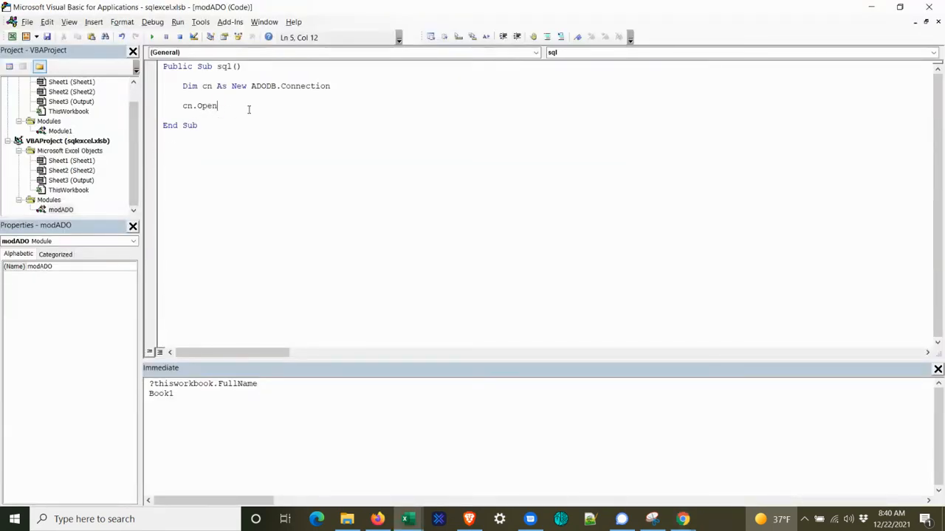
Step: Double the inner quotes around Excel 12.0 in the pasted cn.Open connection string
type("\"")
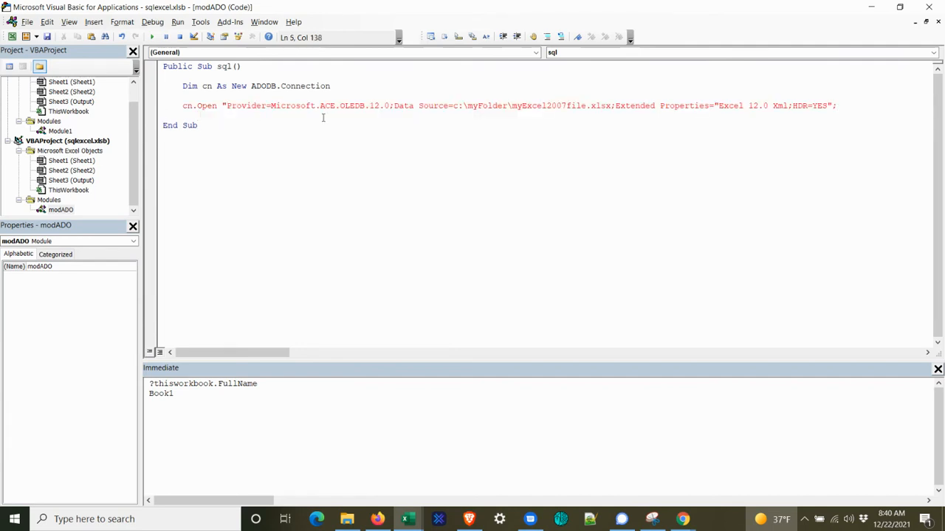
left_click(745, 106)
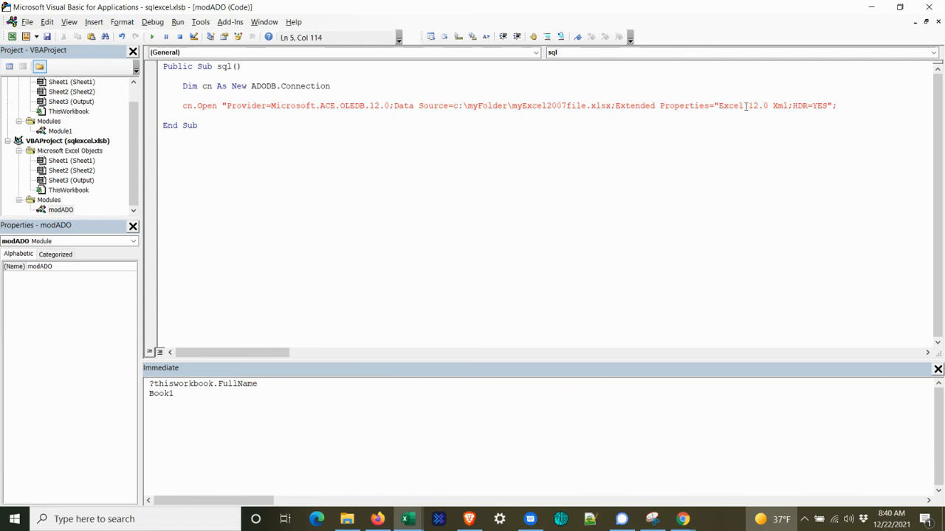
type("\"")
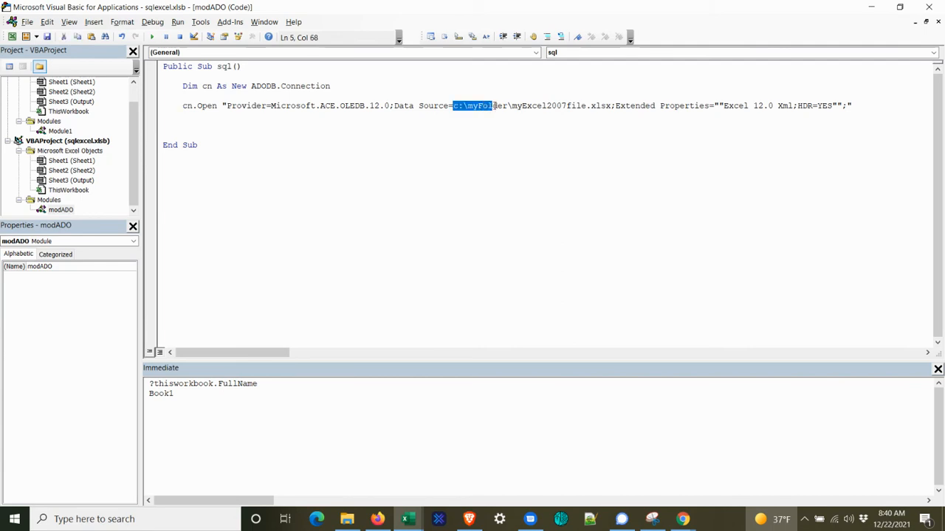
Step: Replace the sample Data Source path with " & ThisWorkbook.FullName & " and step past the open call
left_click_drag(454, 107, 611, 106)
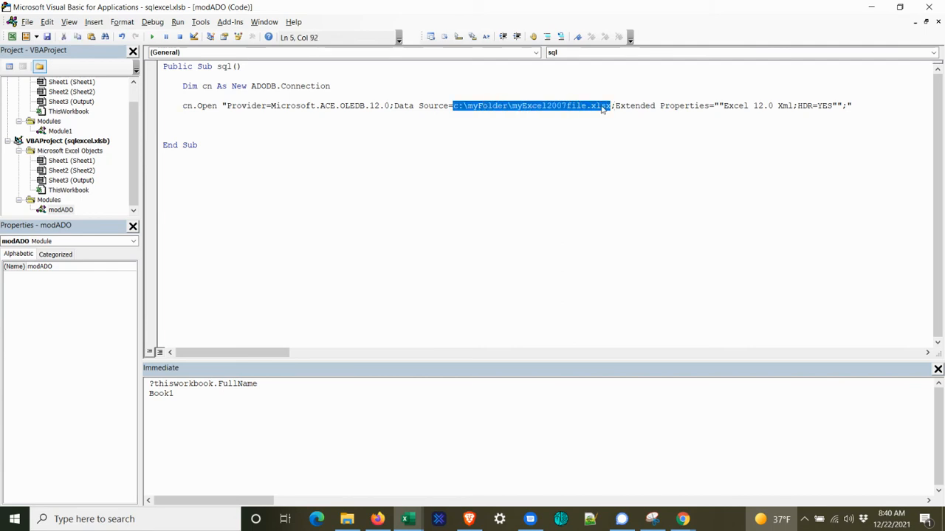
key("Delete")
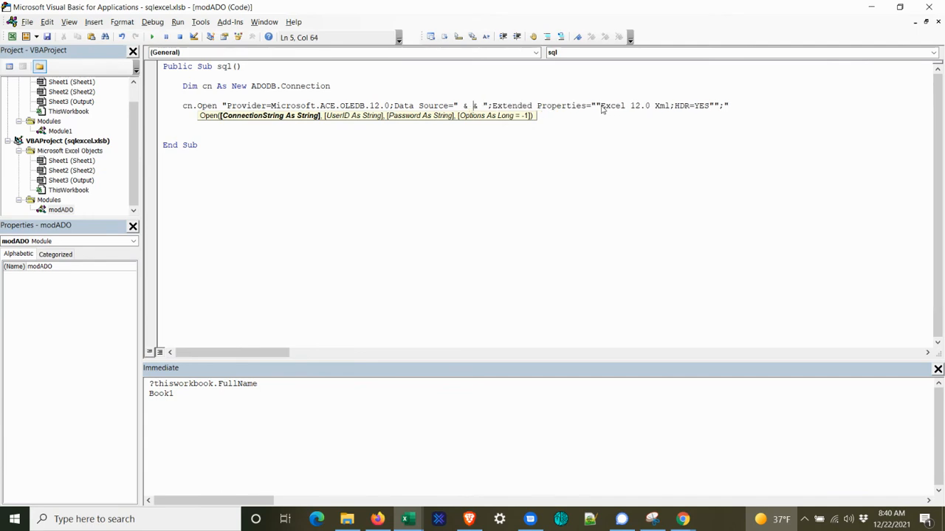
type("this")
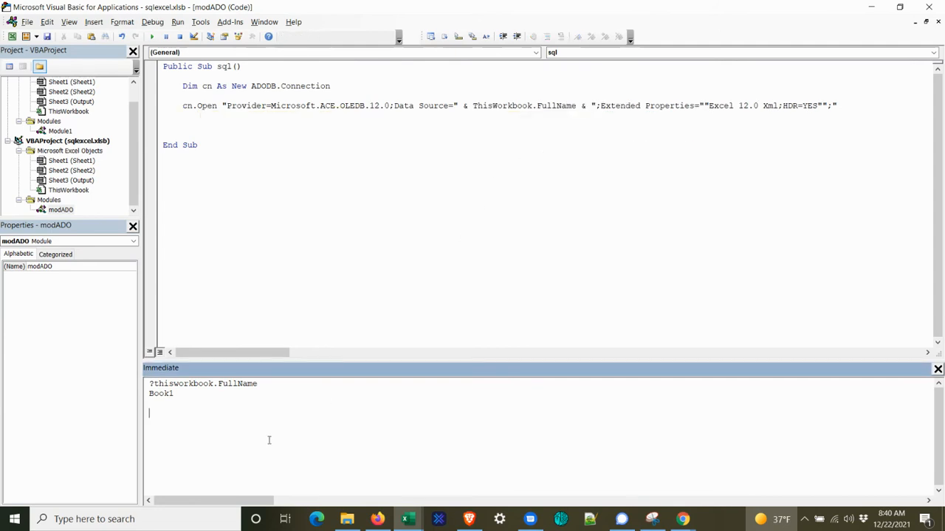
type("?")
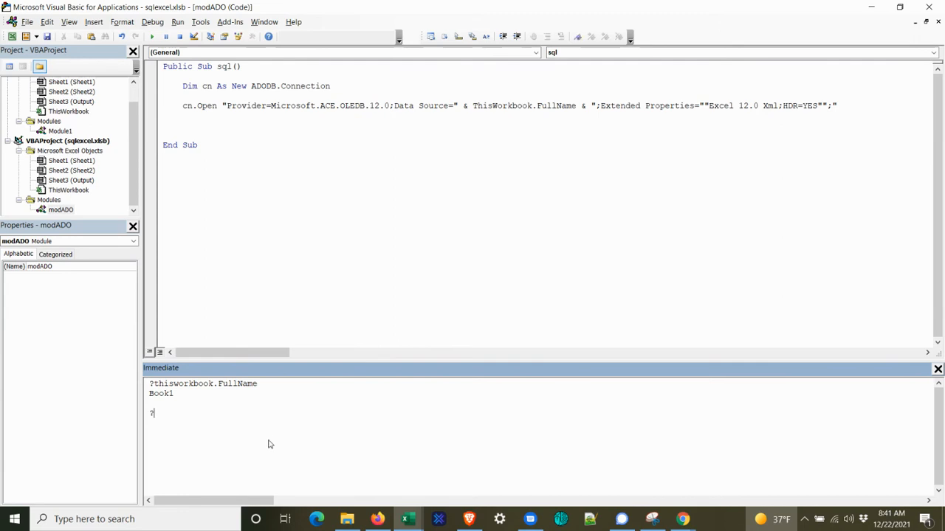
type("thisworkbook")
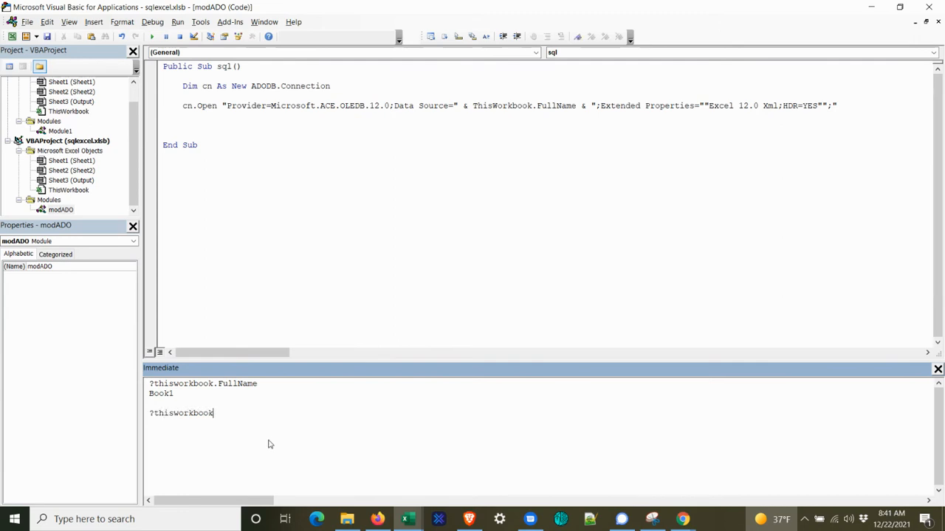
type(".fu")
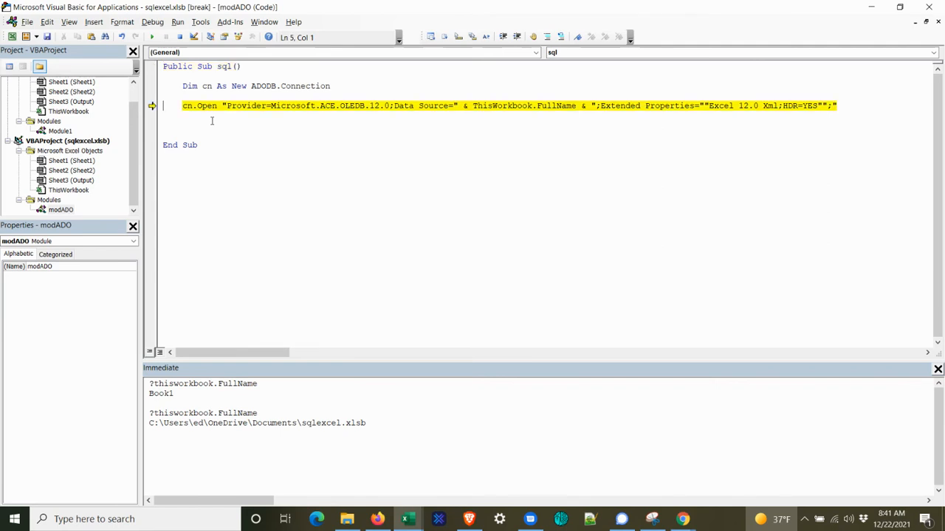
key("F8")
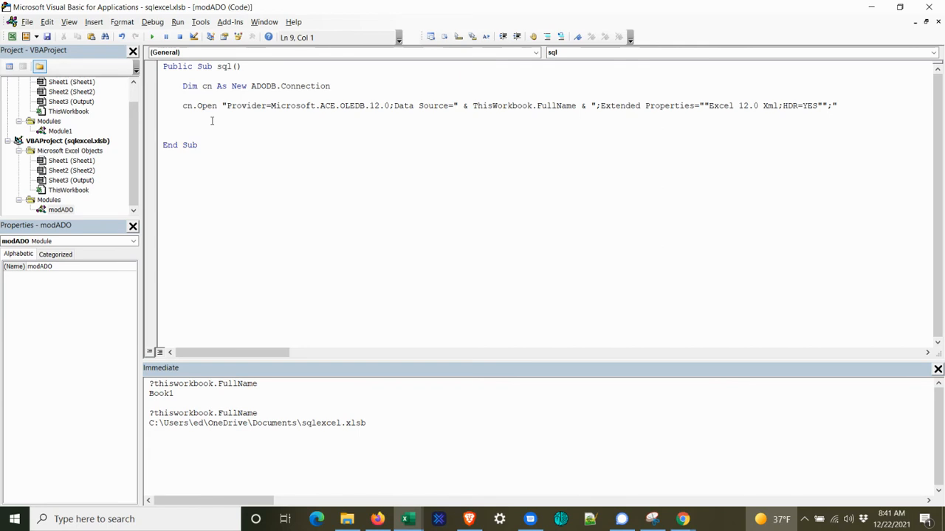
Step: Declare Dim rs As ADODB.Recordset on a new line below the connection declaration
left_click(209, 124)
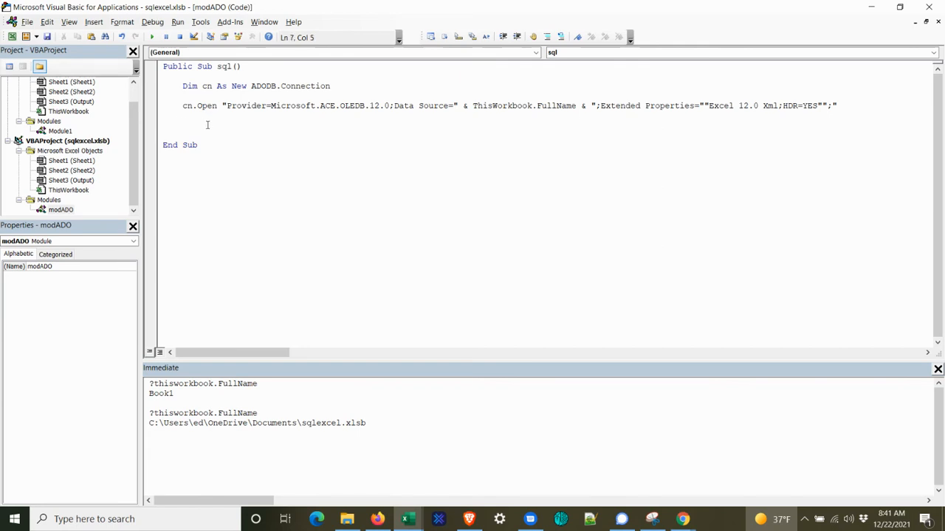
left_click(183, 124)
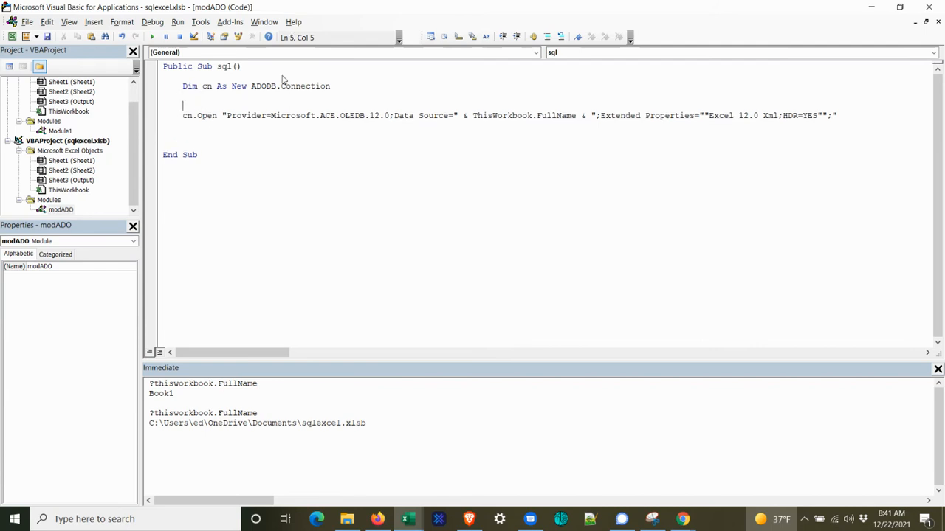
type("dim")
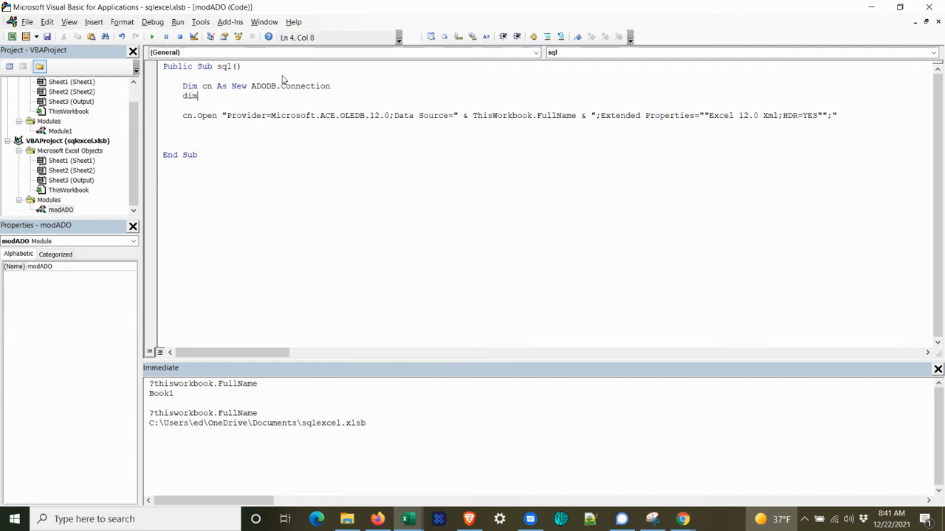
type("rs as")
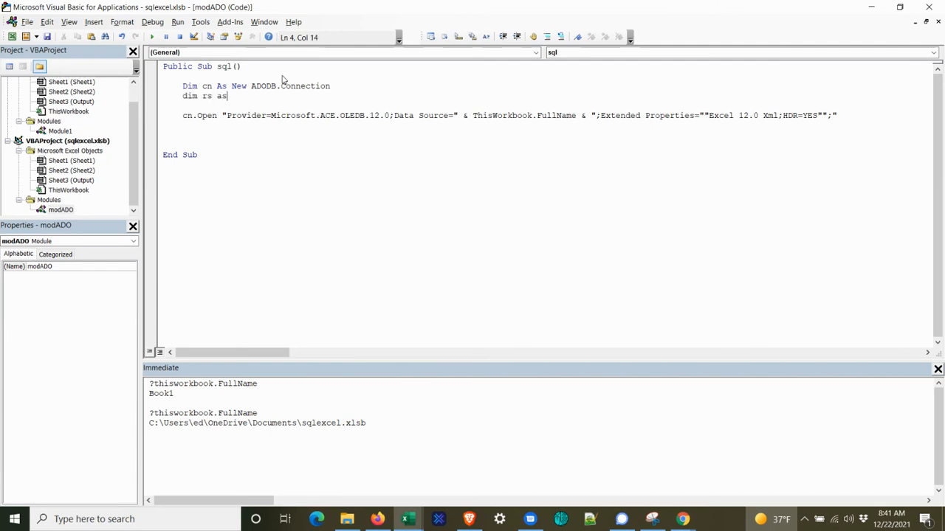
type("Recordset")
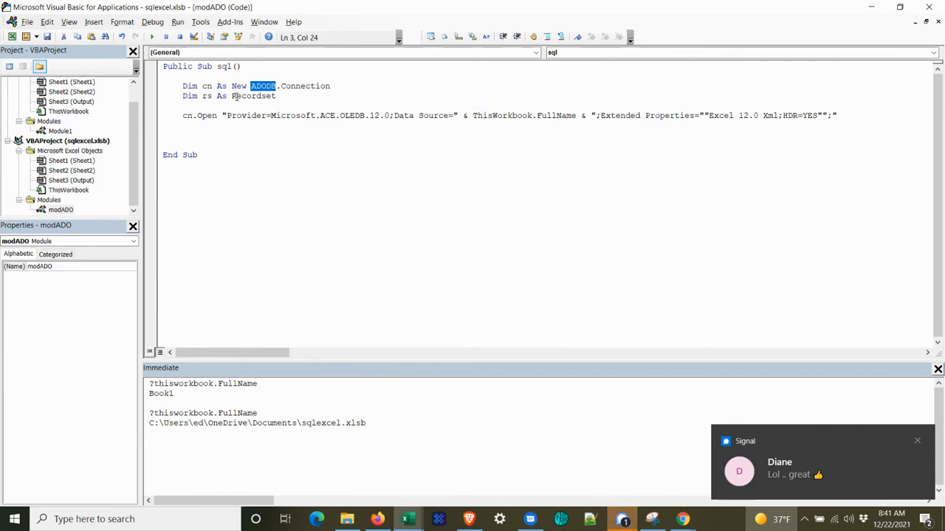
double_click(252, 96)
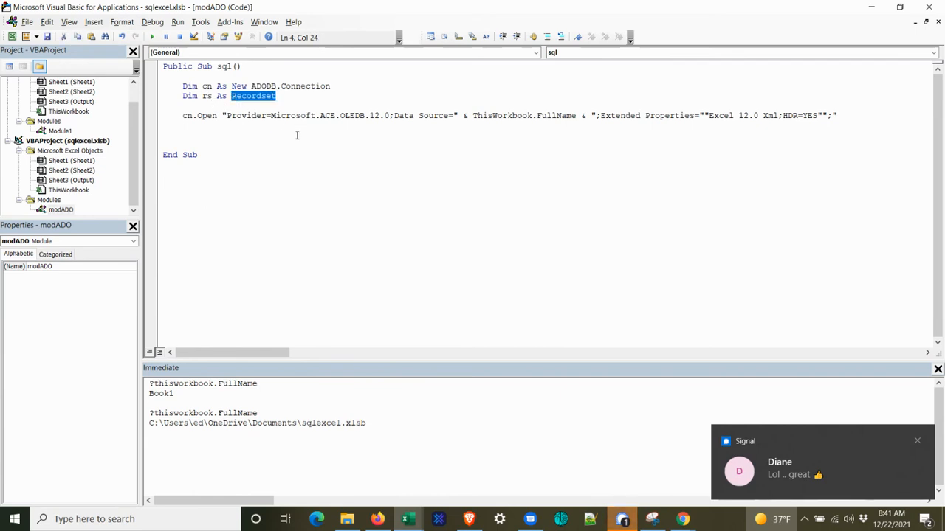
type("ado")
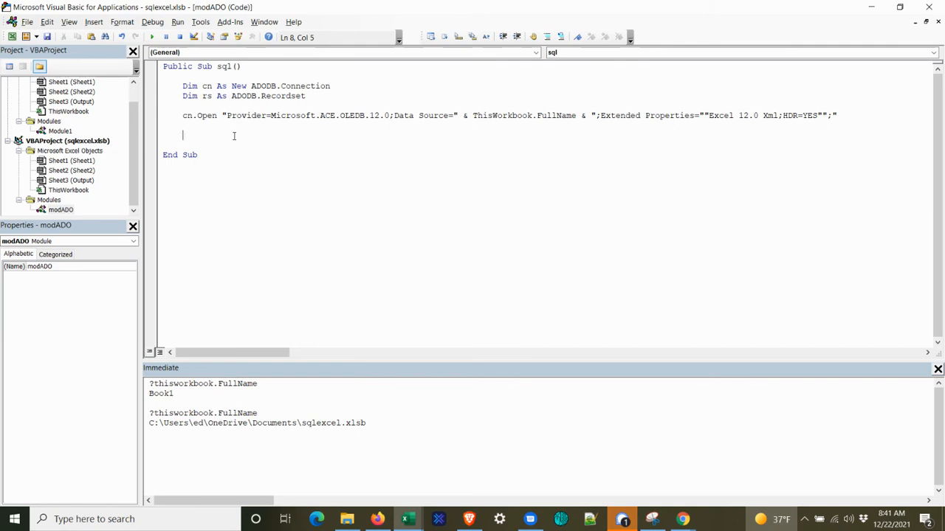
Step: Add Set rs = cn.Execute("select * from [Sheet1$]") to query every Sheet1 row
type("set rs = cn.")
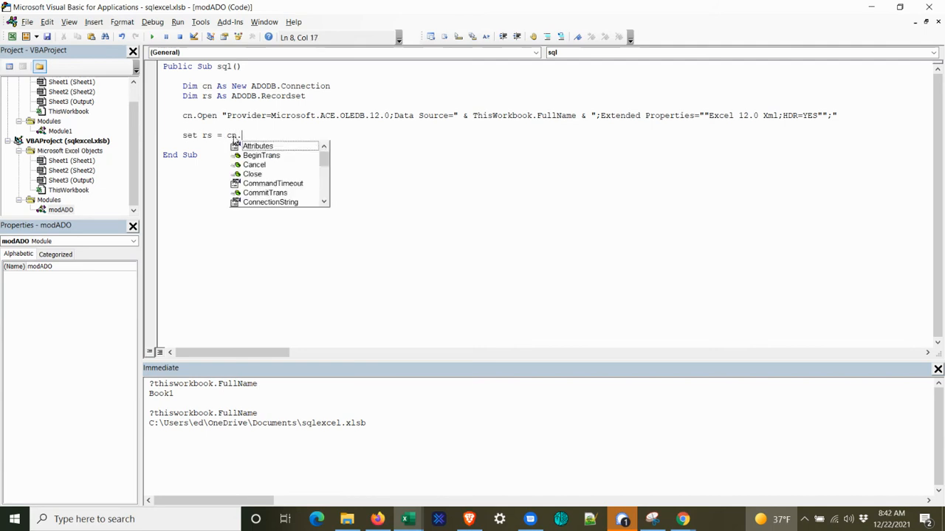
type("exec")
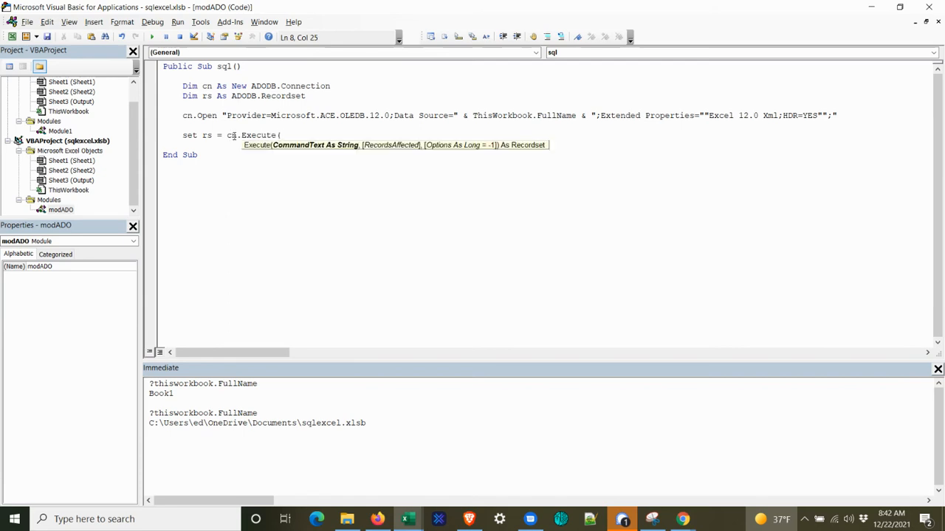
type("\"")
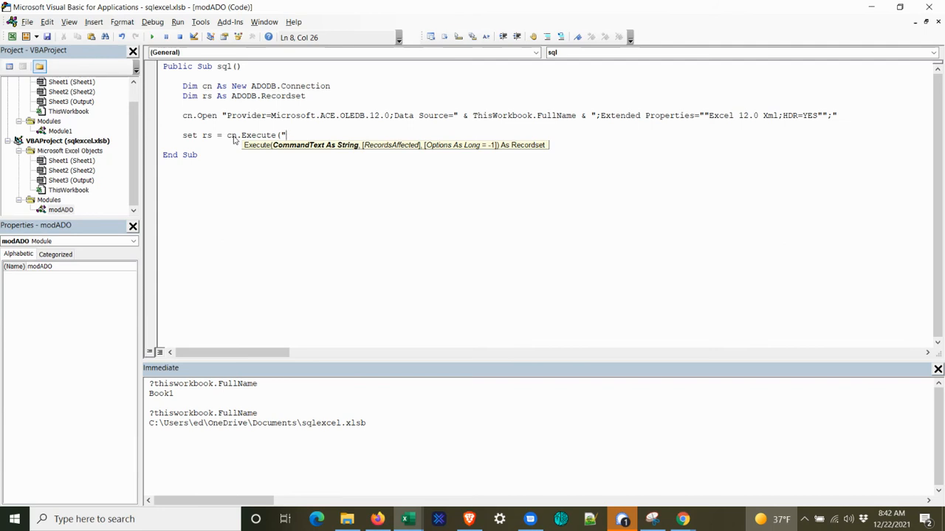
type("select")
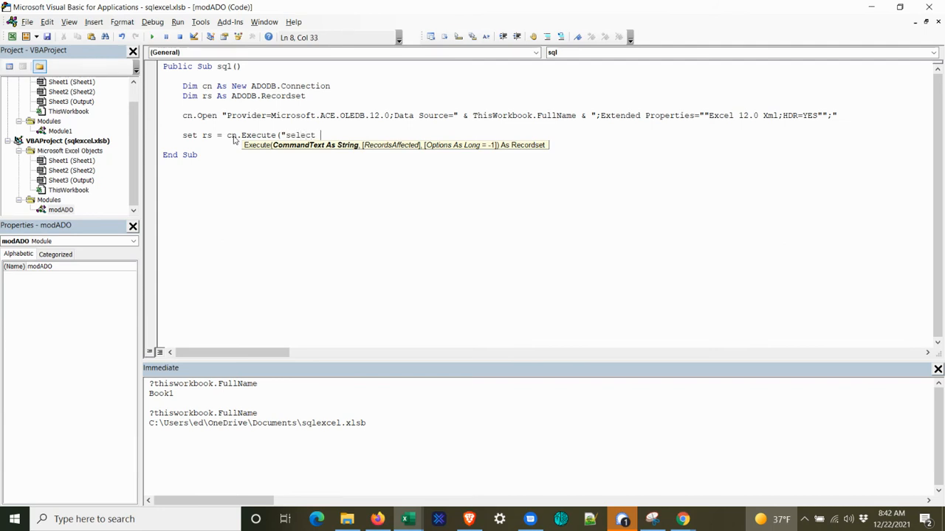
type("* from")
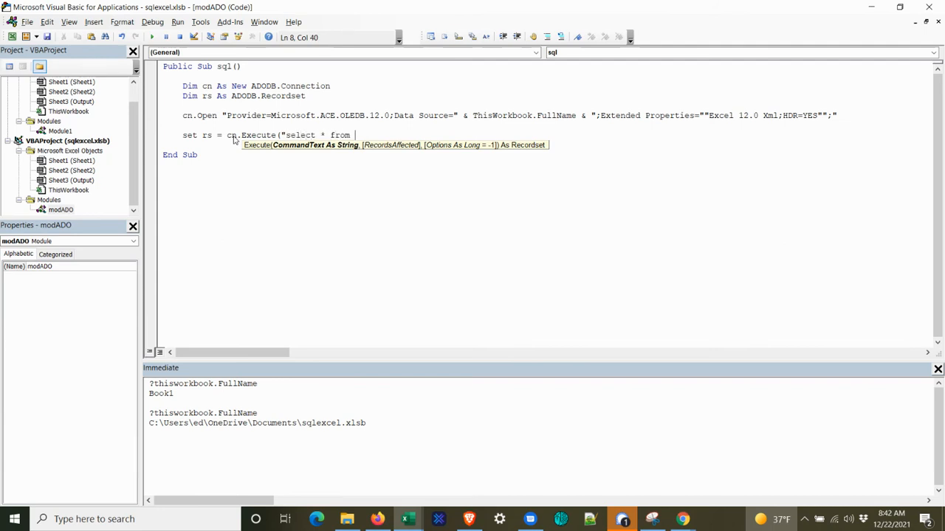
type("[]")
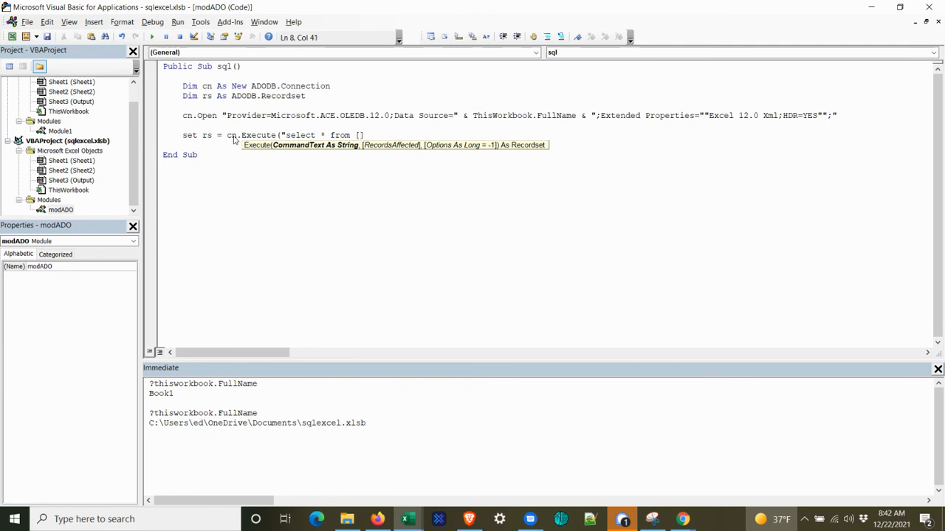
type("Sheet1")
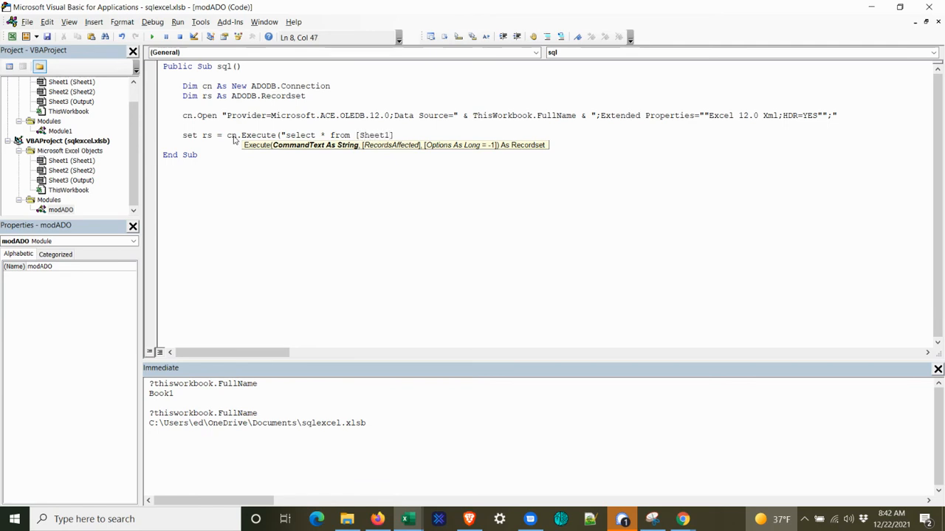
type("$")
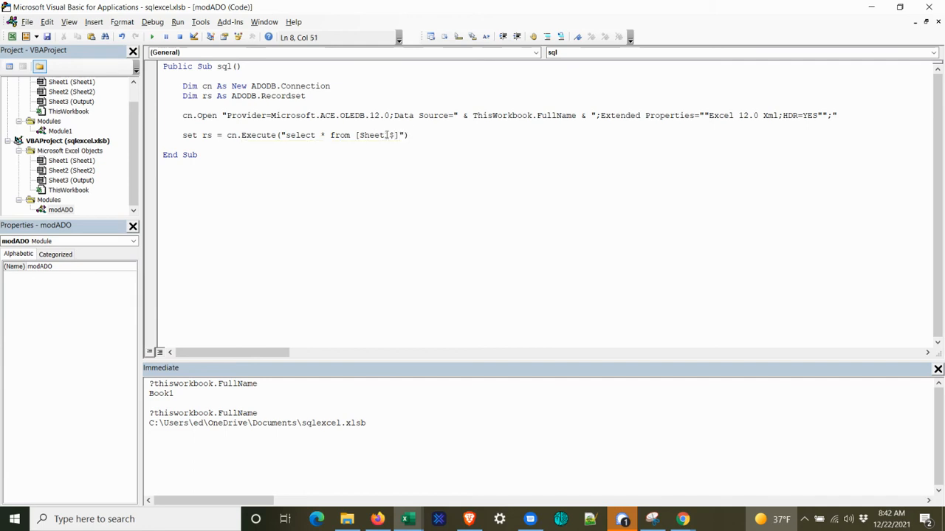
double_click(376, 136)
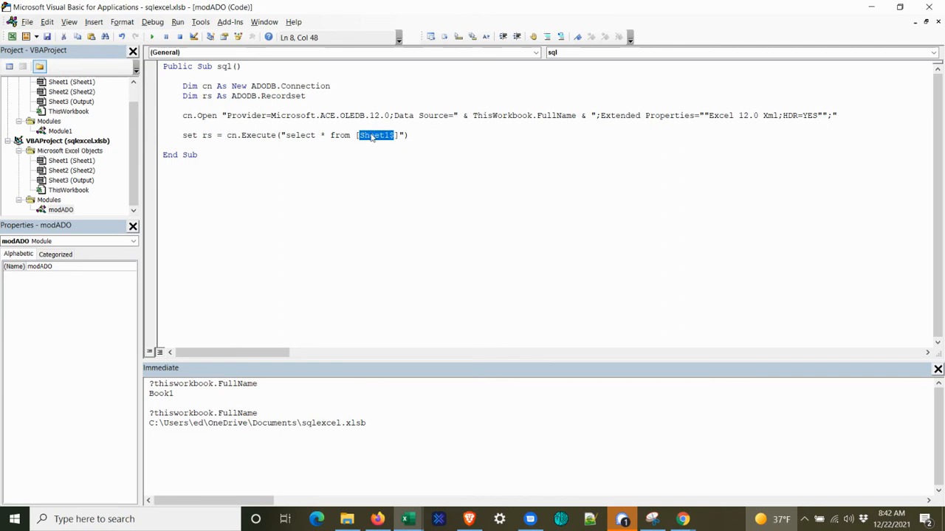
mouse_move(367, 139)
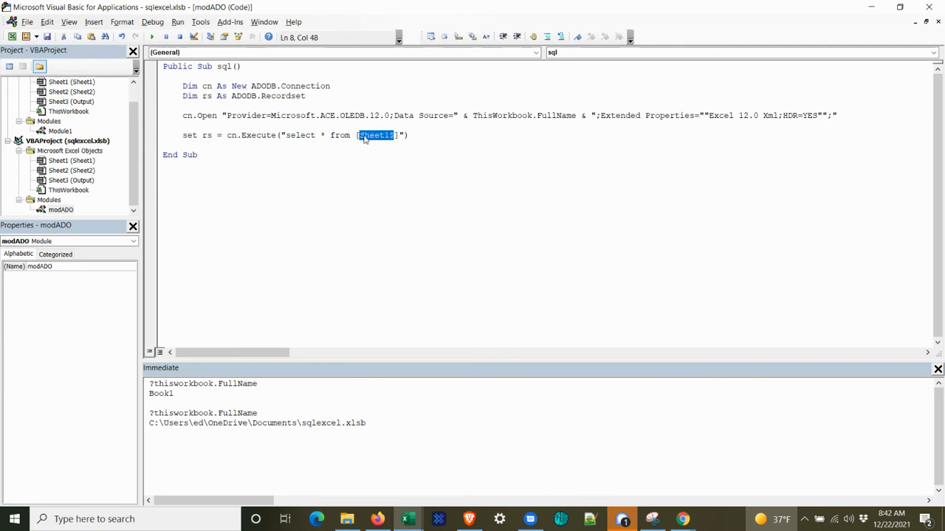
Step: Give the Sheet1 worksheet the code name shtMain in its properties and return to the code
left_click(71, 159)
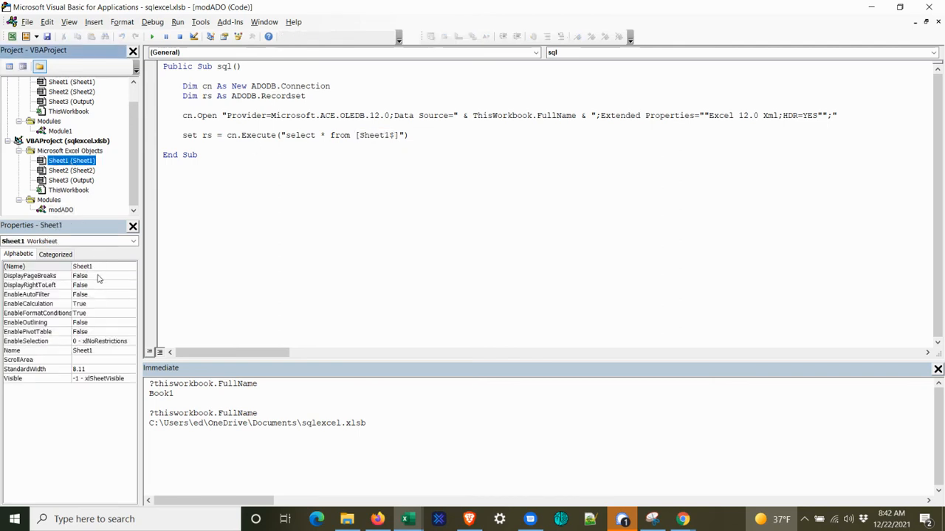
left_click(96, 266)
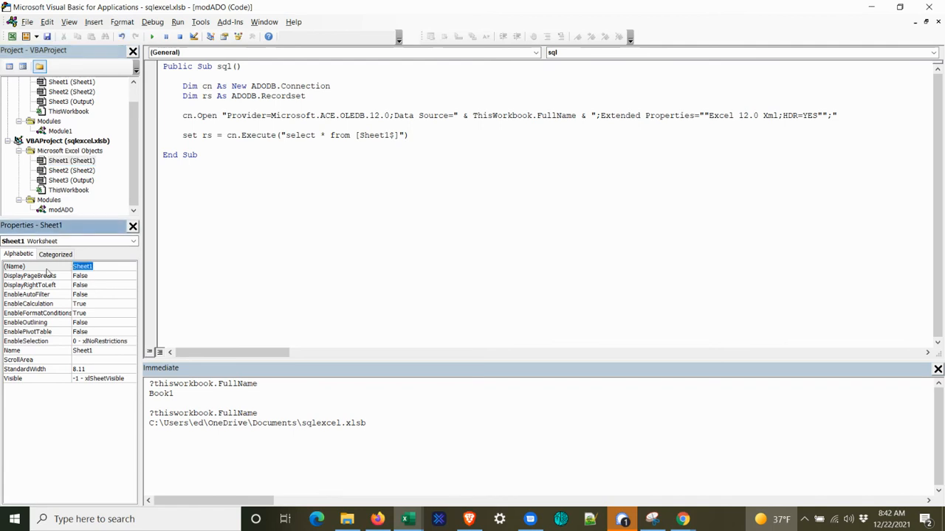
type("shtM")
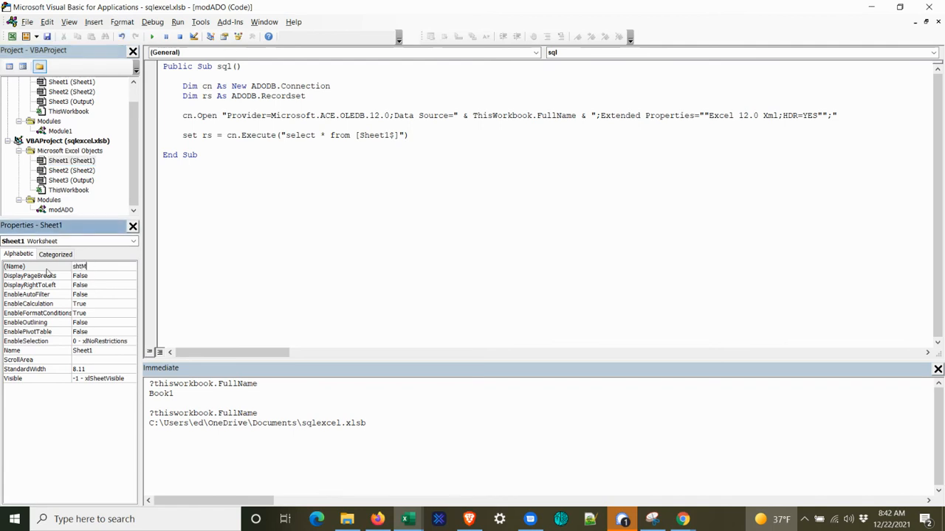
type("shtMain")
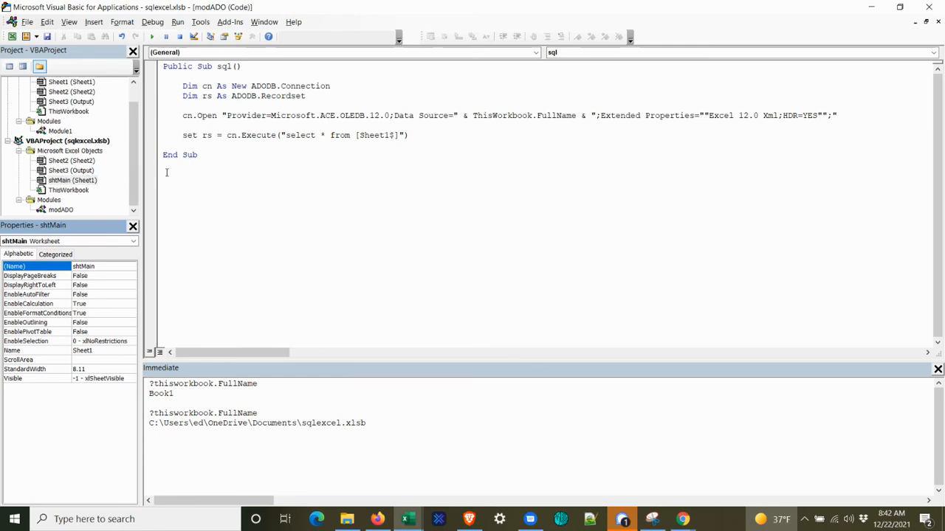
left_click(357, 136)
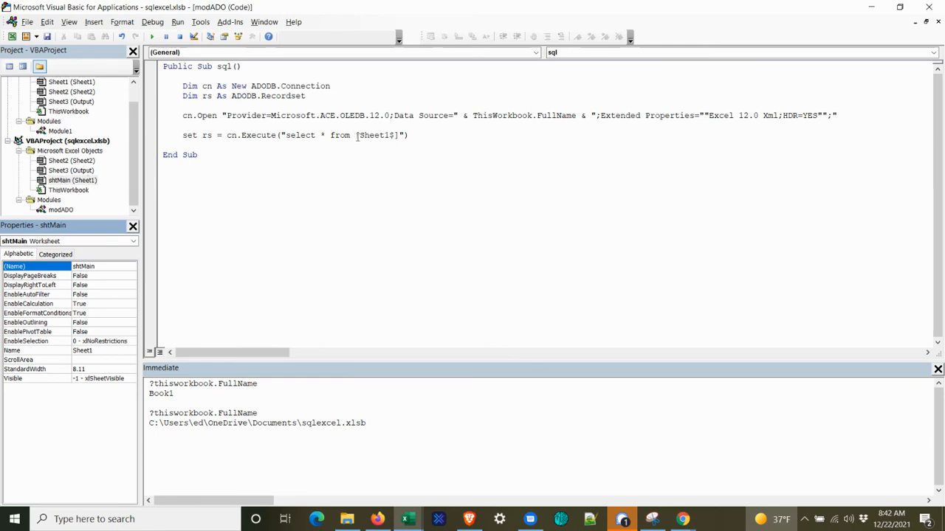
left_click(195, 146)
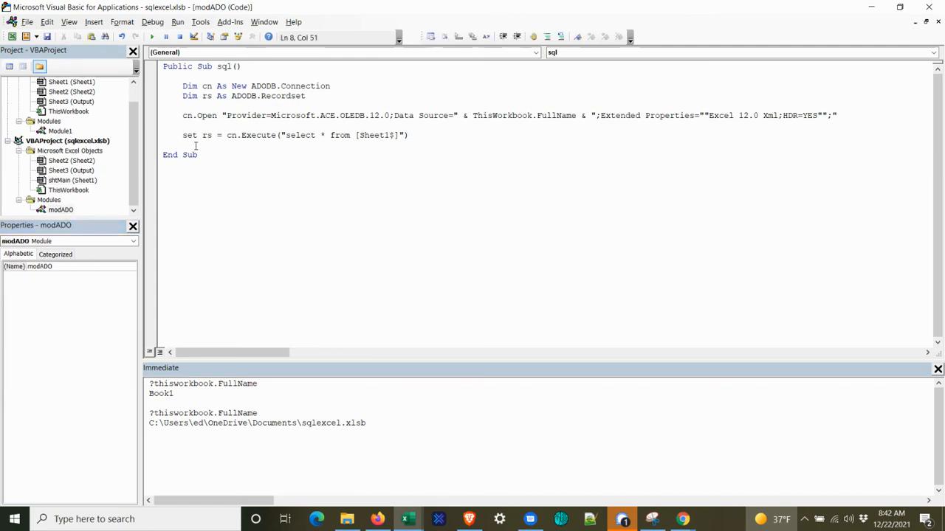
Step: Add the line Sheet3.Range("A2").CopyFromRecordset rs after the query
key("Enter")
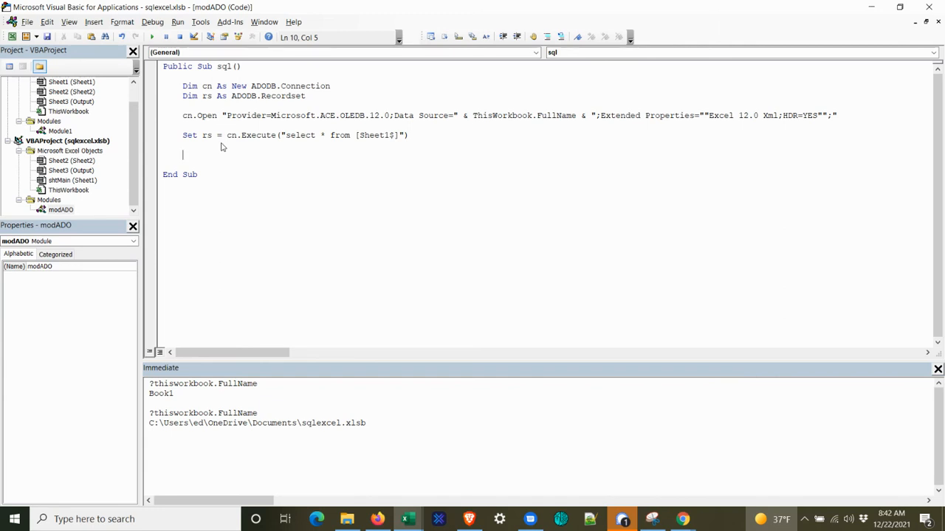
type("sheet3")
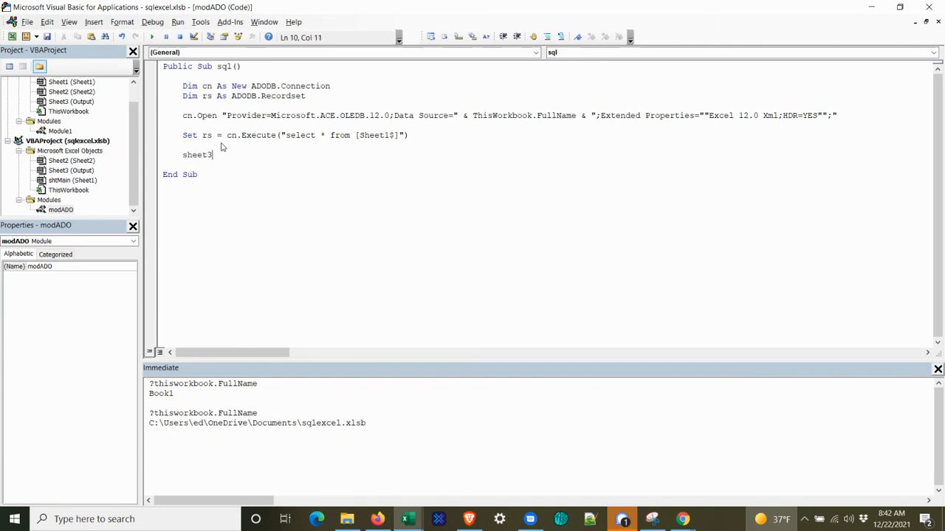
type(".Range(\"A2")
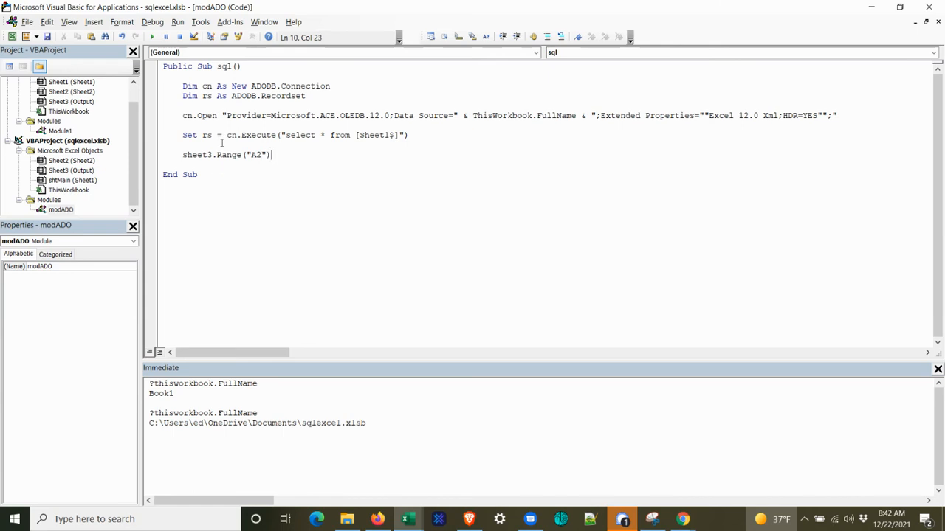
type(".copy")
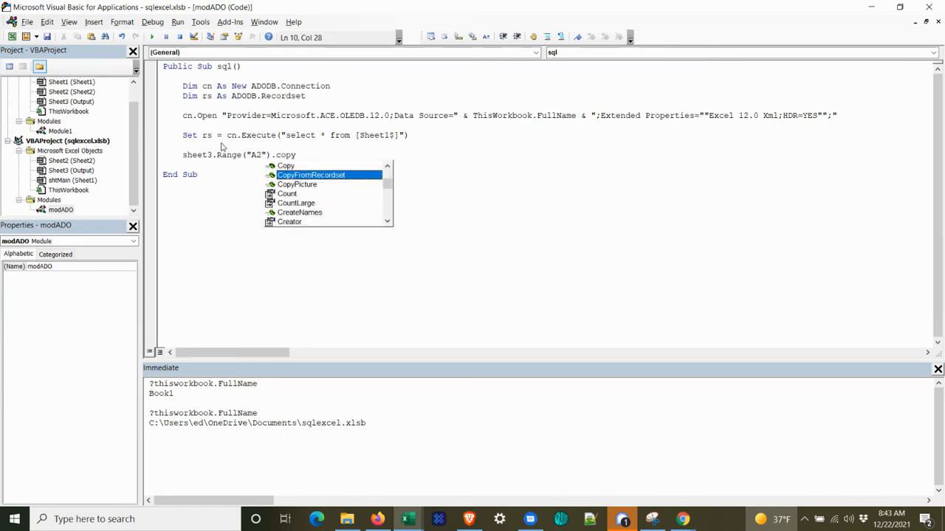
type("CopyFromRecordset rs")
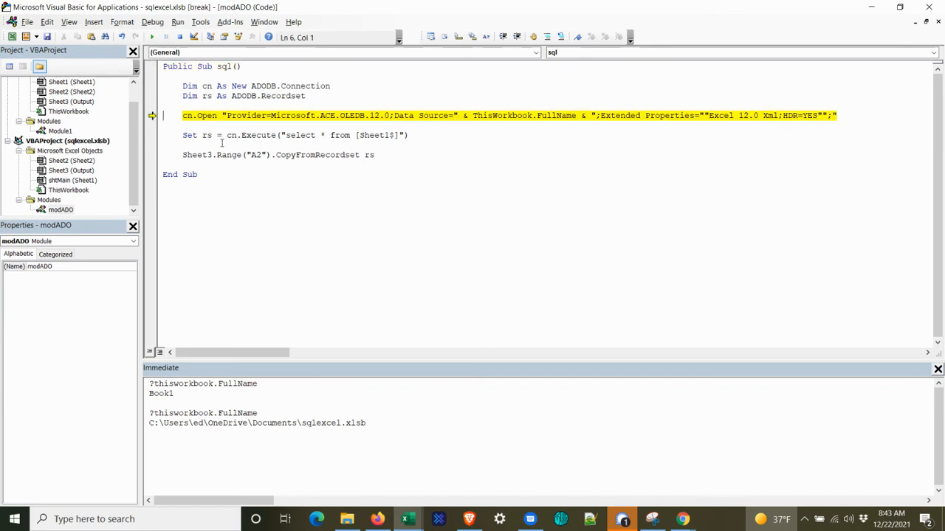
Step: Step through the connection, query and copy statements to finish the macro
key("F8")
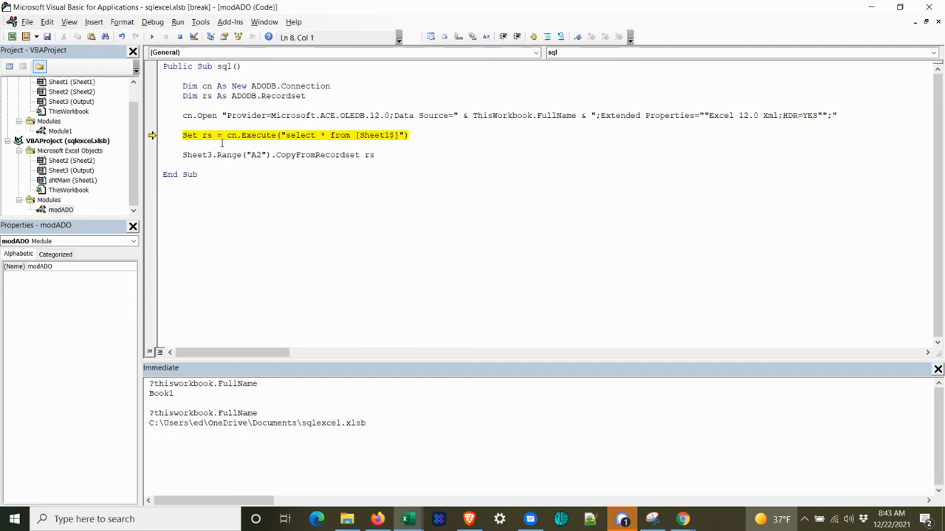
key("F8")
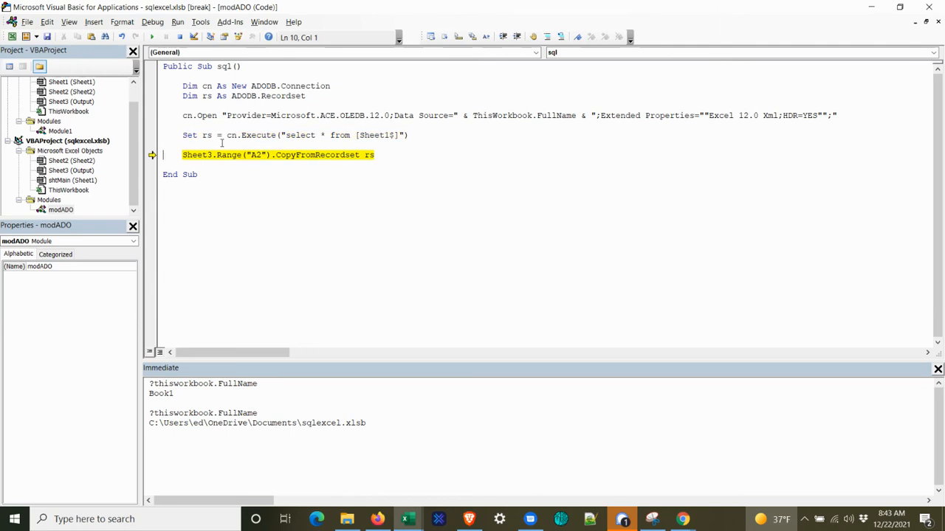
key("F8")
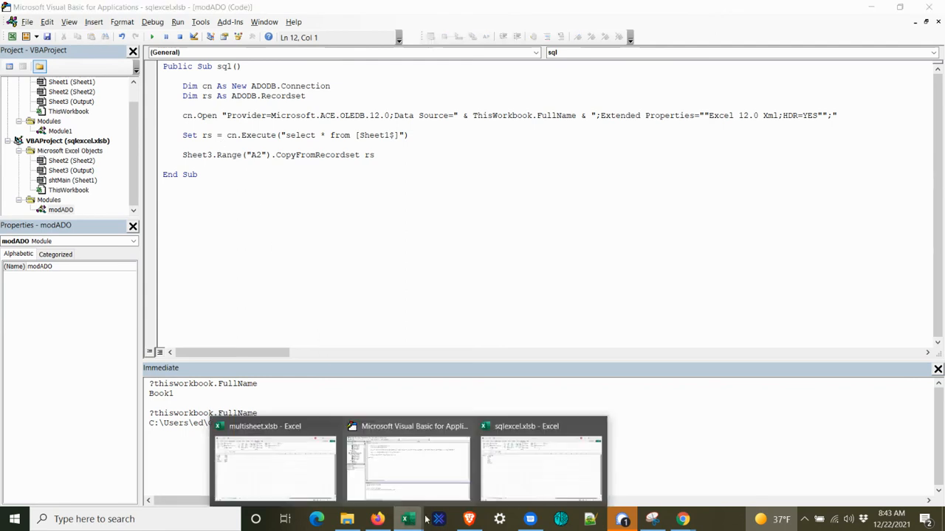
Step: Clear the five copied rows A2:B6 on the Output sheet, keeping the headers, and return to the code
left_click(540, 469)
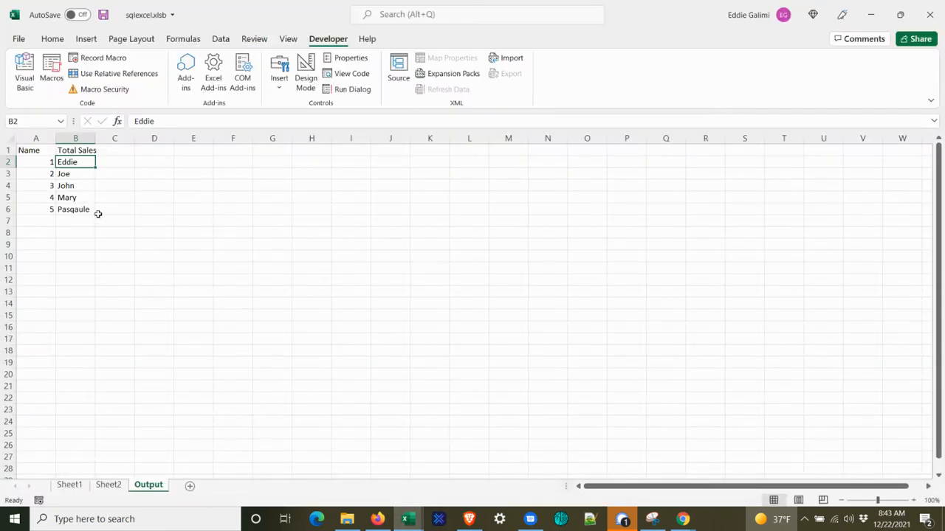
left_click_drag(67, 161, 76, 175)
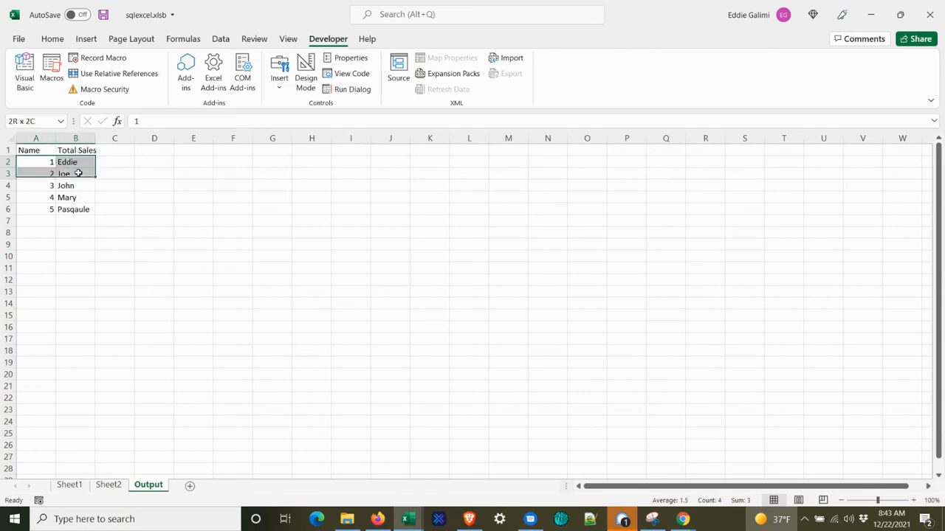
left_click_drag(75, 172, 75, 210)
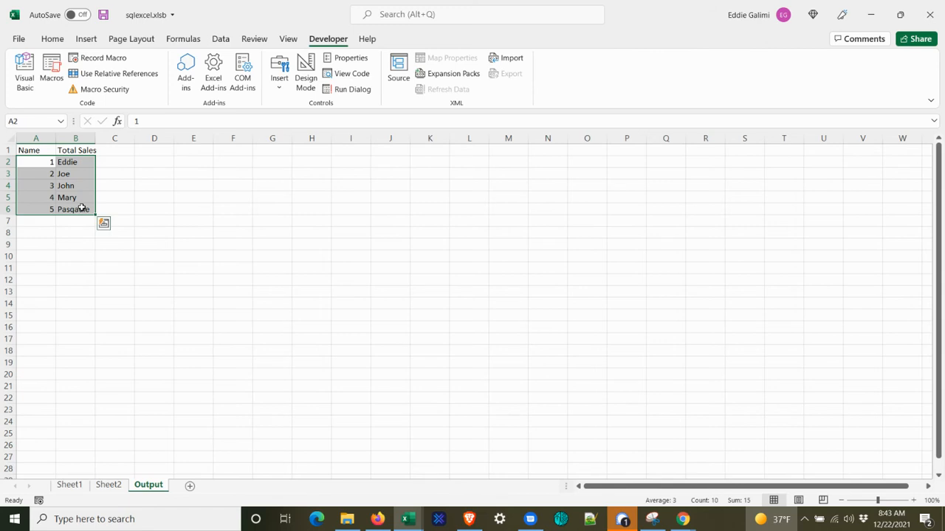
key("Delete")
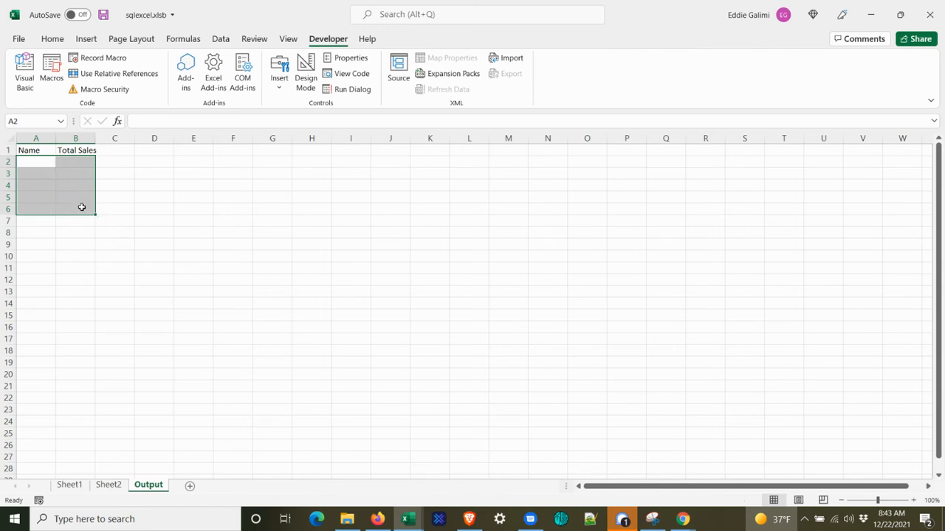
mouse_move(407, 520)
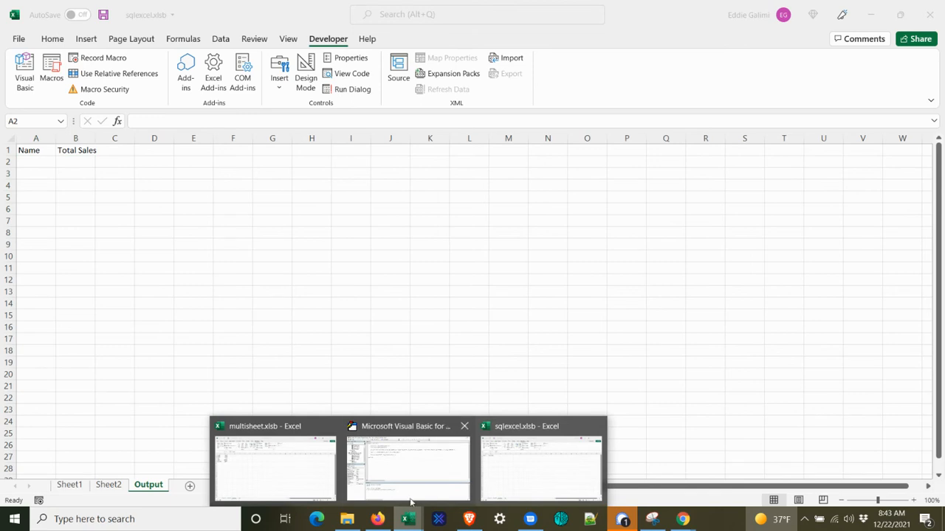
left_click(407, 469)
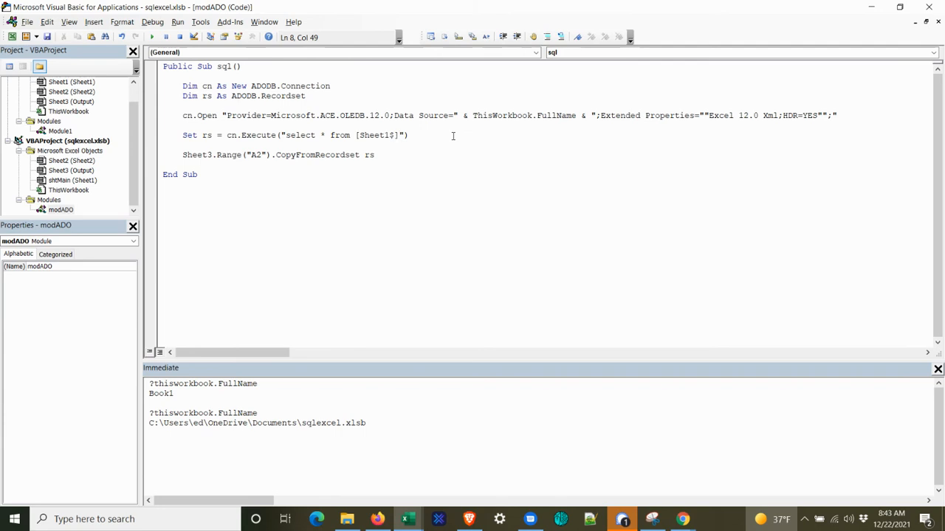
Step: Extend the SQL with left join [Sheet2$] on [Sheet1$].[ID]=[Sheet2$].[ID]
left_click(399, 136)
type(" left join ")
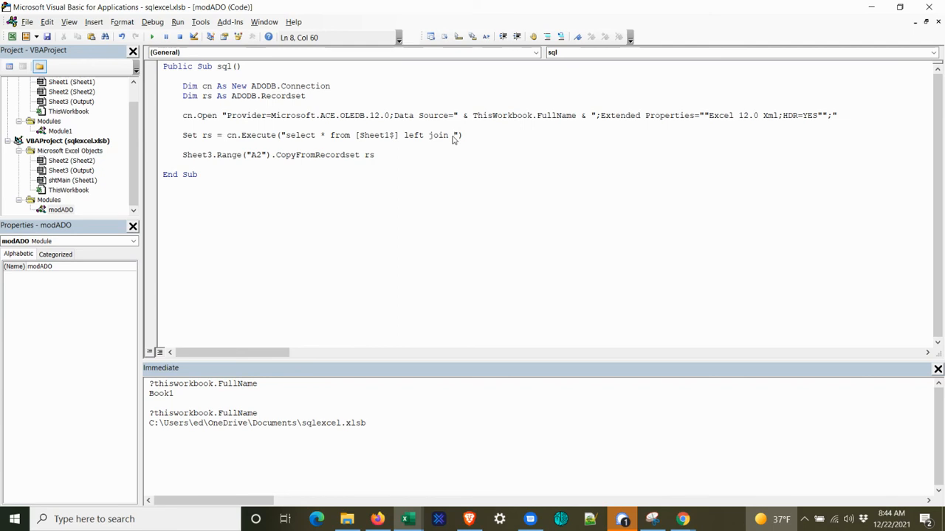
type("[Sheet")
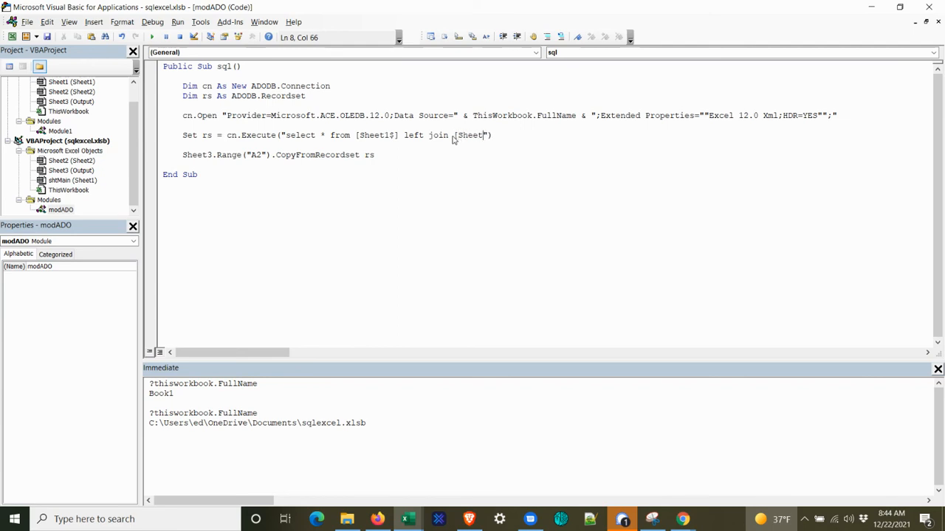
type("2$")
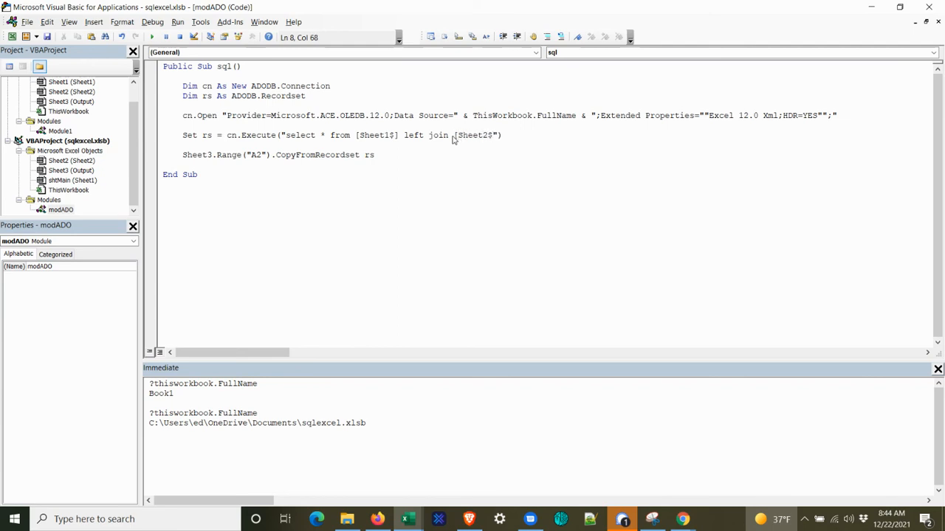
type("\" \"")
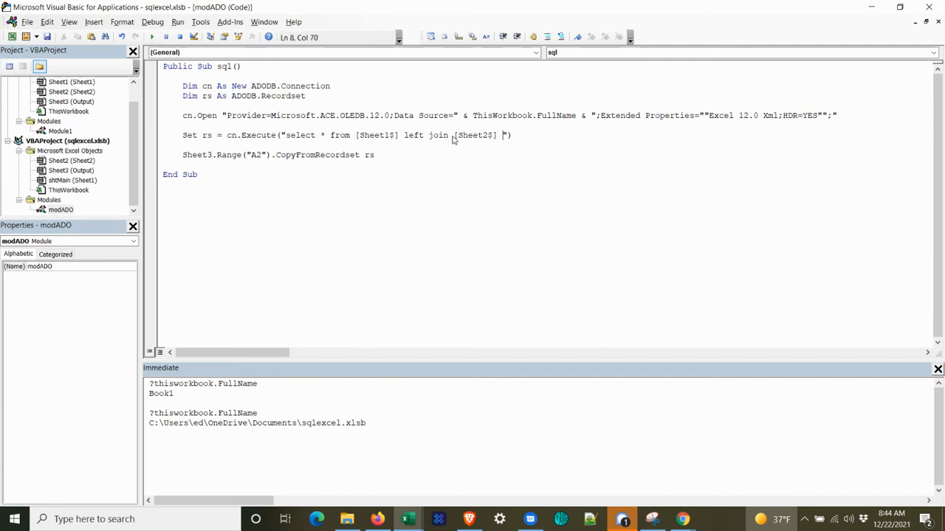
type("on")
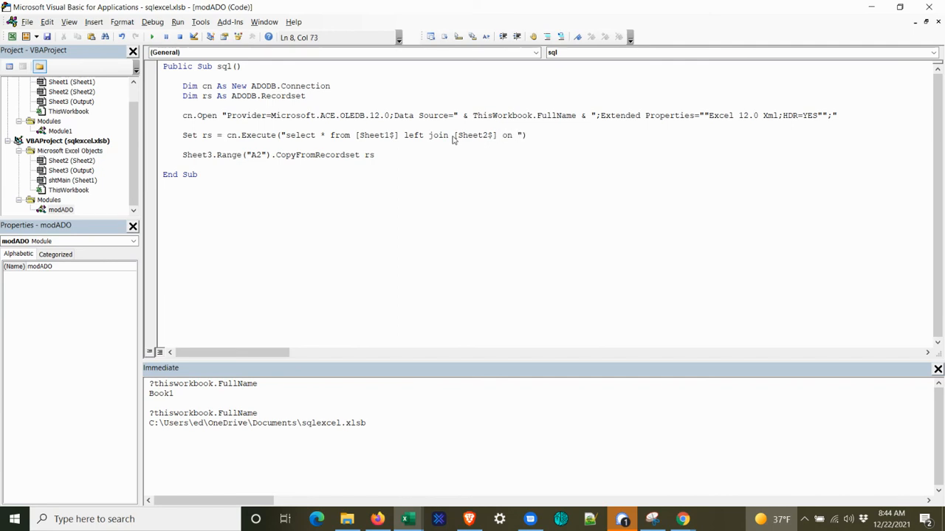
type("[Sheet1$].[")
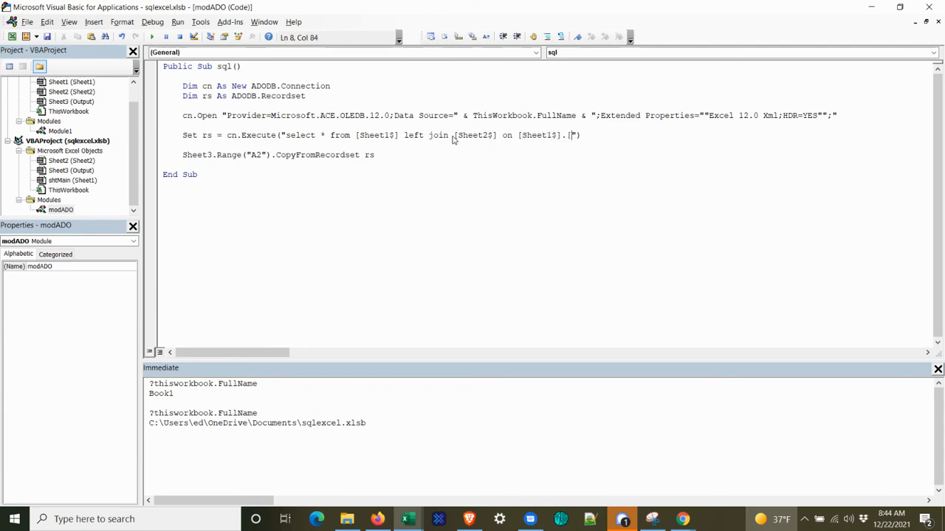
type("ID")
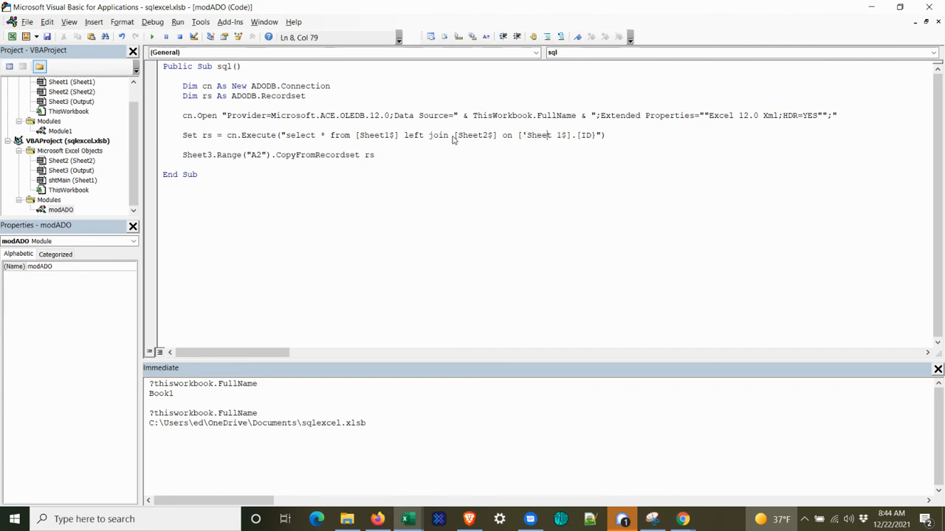
type("'")
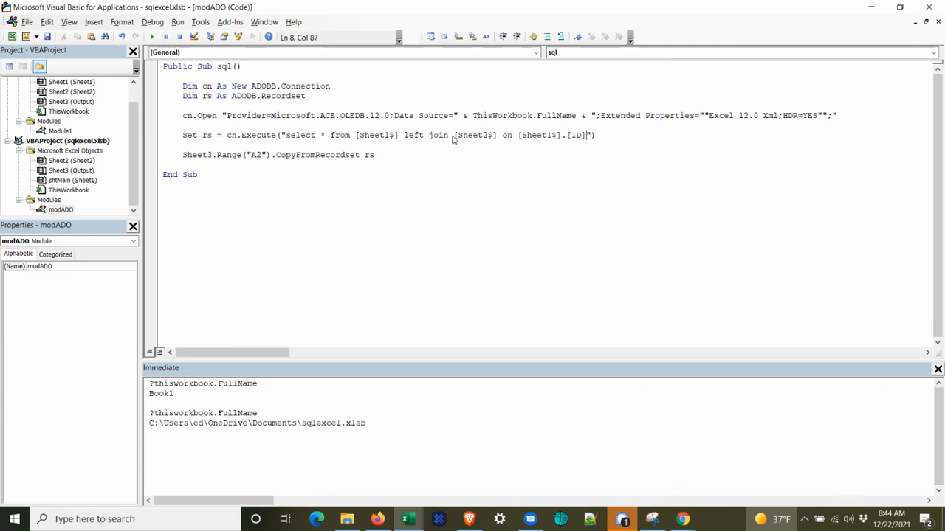
type("=[S")
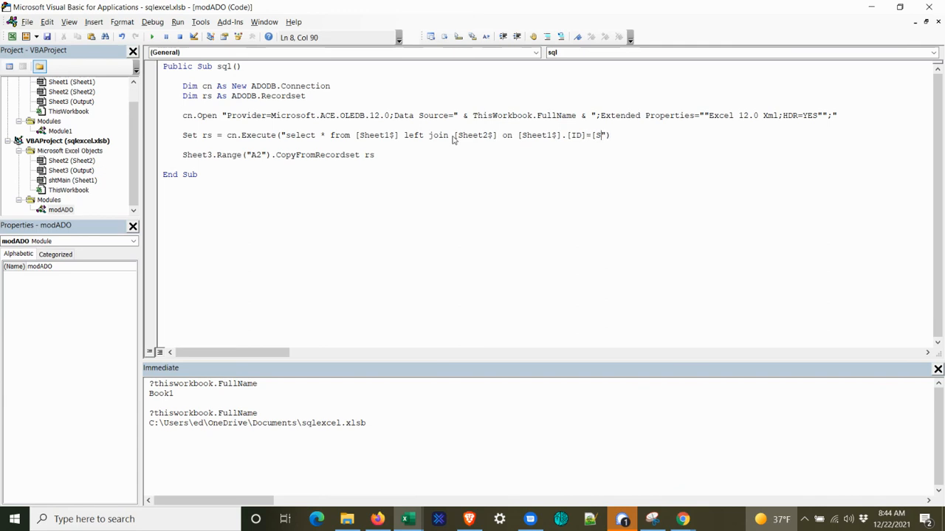
type("heet2$].[")
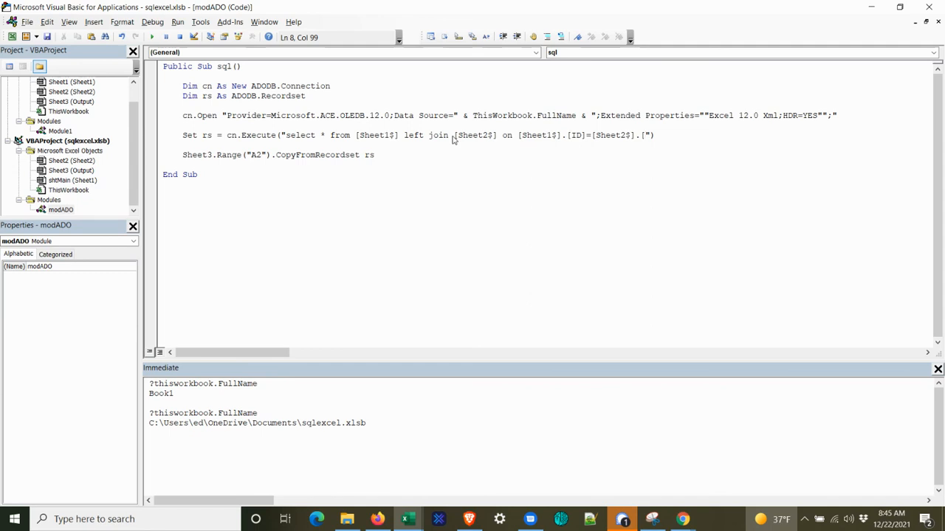
type("ID]")
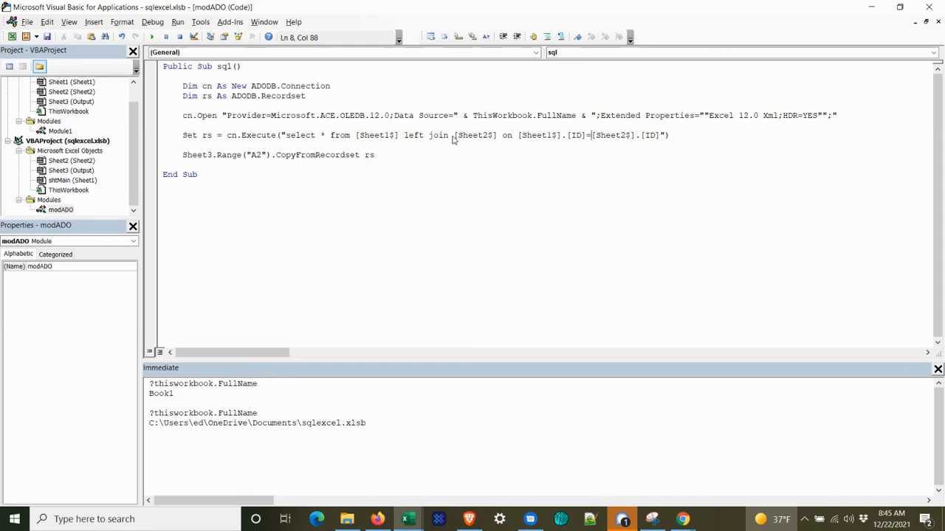
Step: Make the query select [Sheet1$].[Name],[Sheet2$].[Amount] instead of all columns
left_click(327, 136)
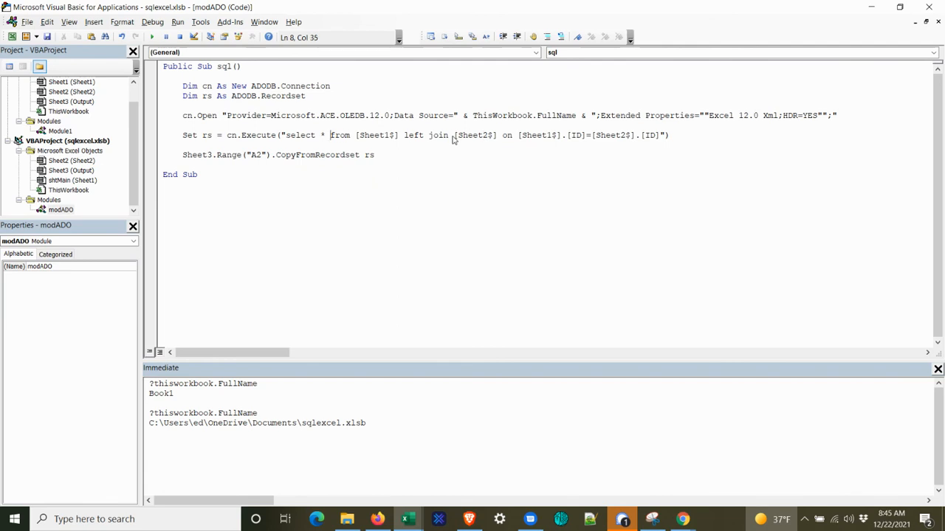
type("[Sh")
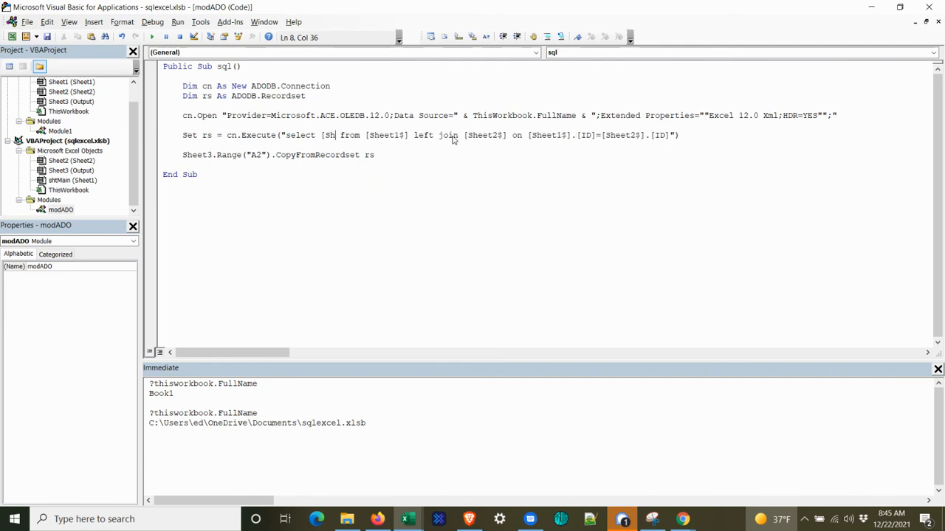
type("eet1$]|")
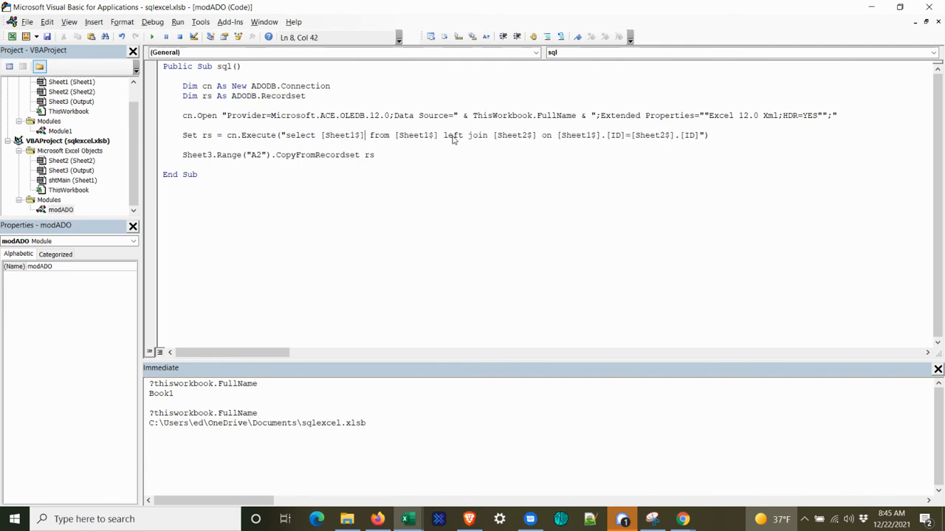
type(".[N")
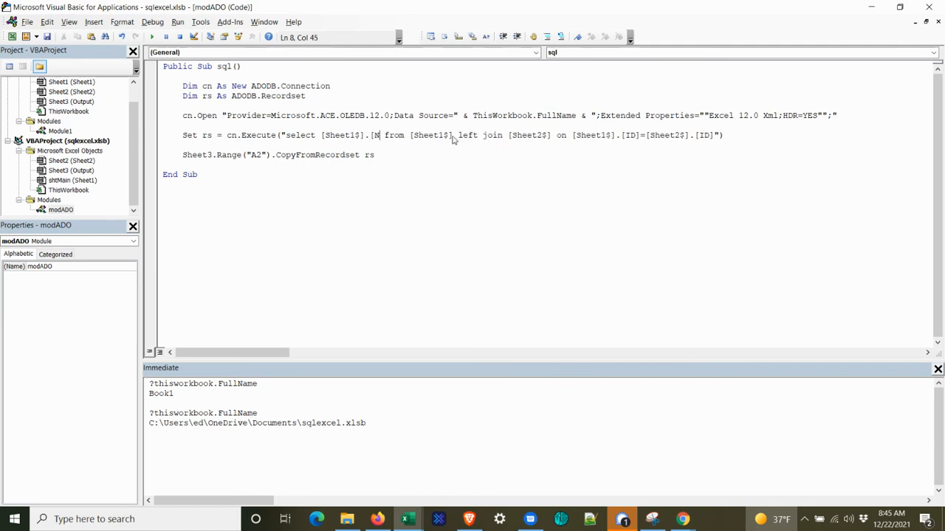
type("ame],")
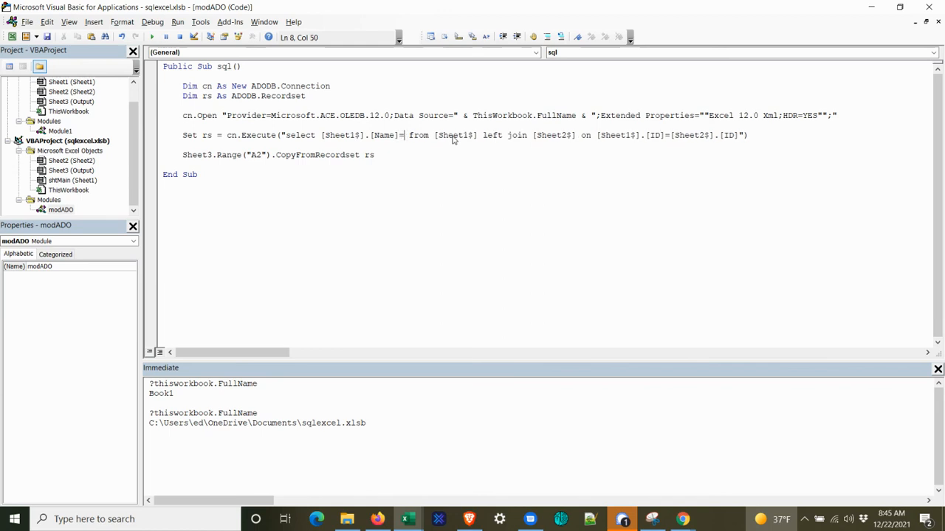
type("[Sheet2")
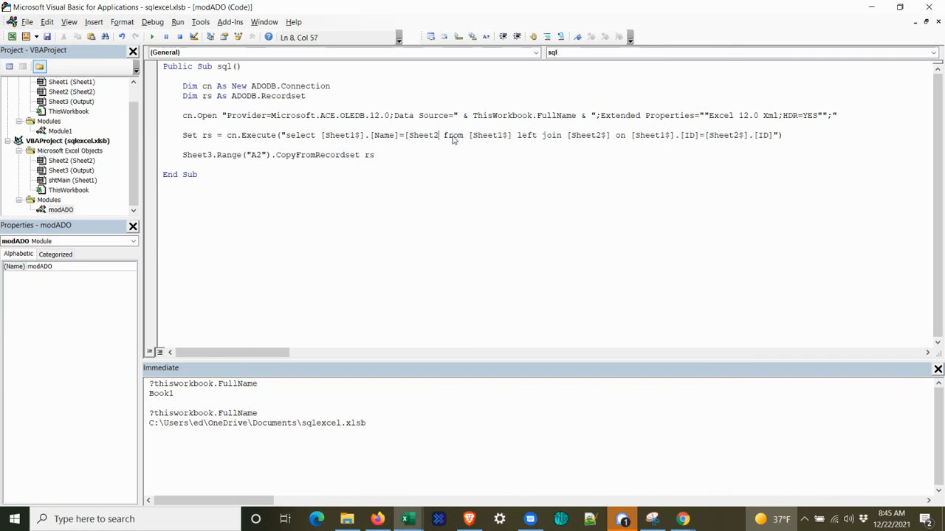
key("BackSpace")
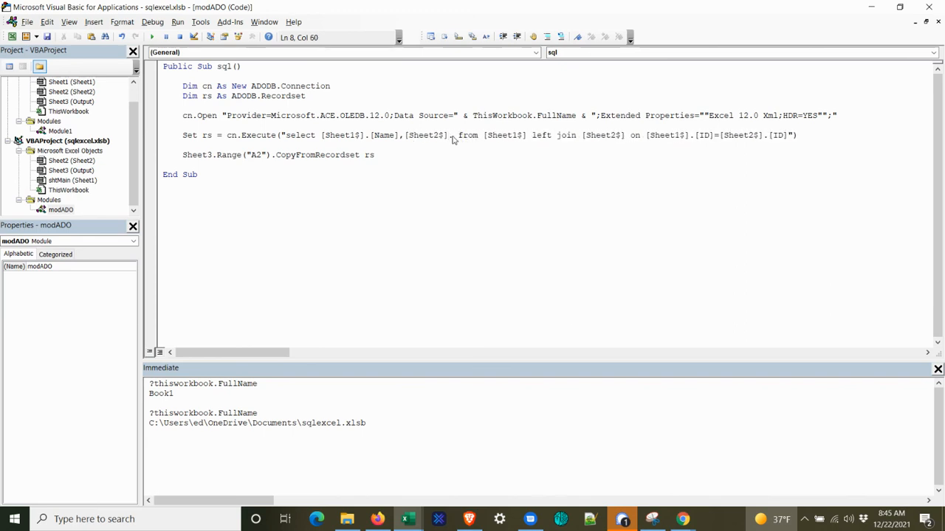
type("Sale")
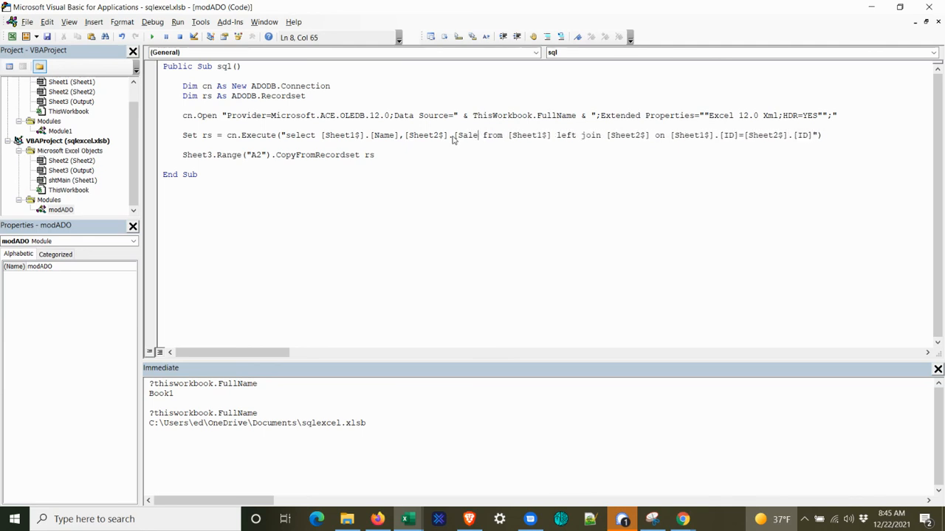
type("Amount")
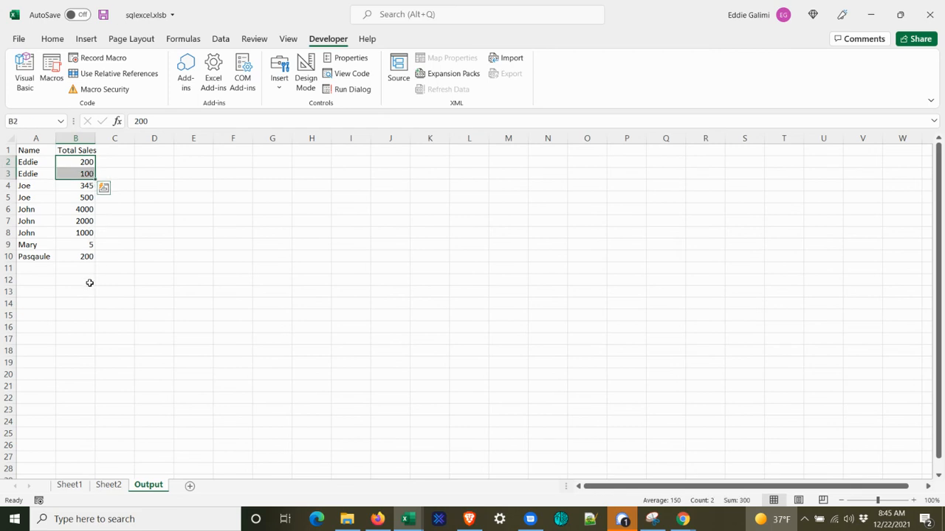
Step: Review the per-sale rows on the Output sheet before wrapping Amount in a sum
left_click(75, 210)
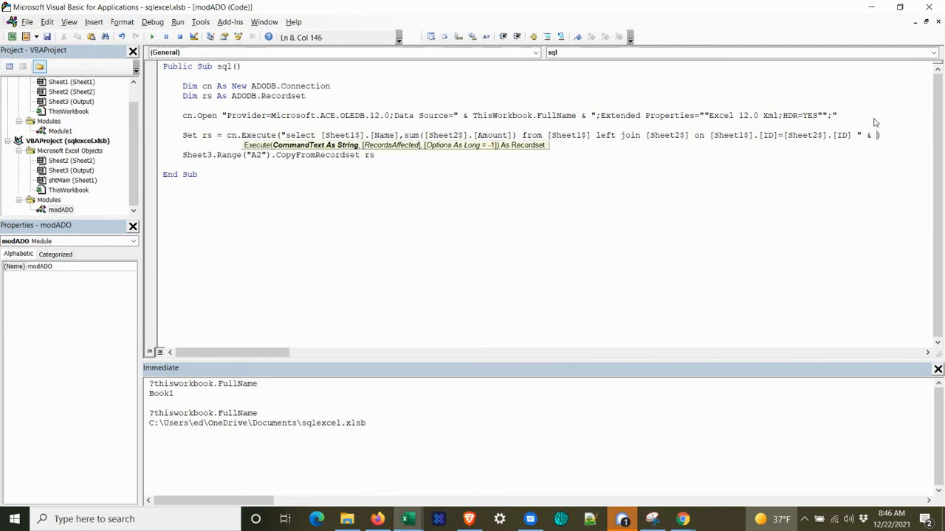
Step: Add "group by [Sheet1$].[Name]" on a continued line and dismiss the compile error
type("_")
key("enter")
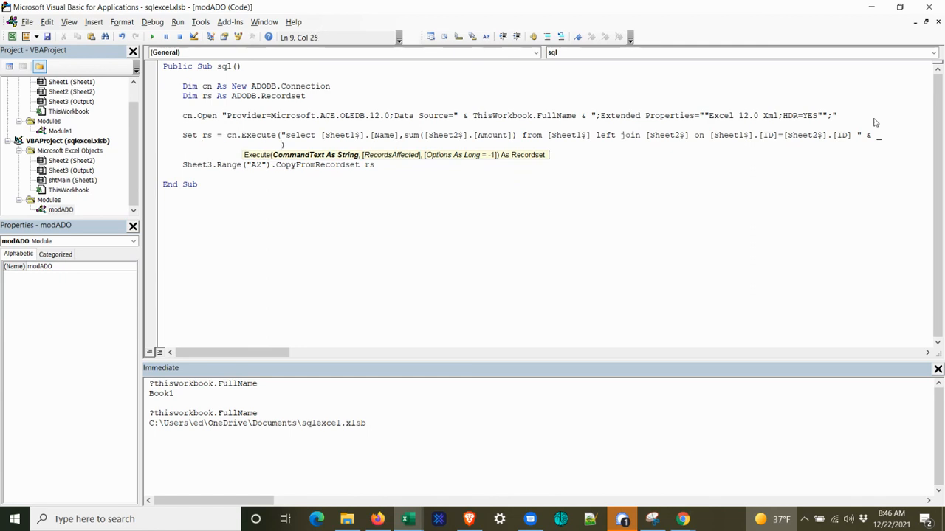
type("group by )")
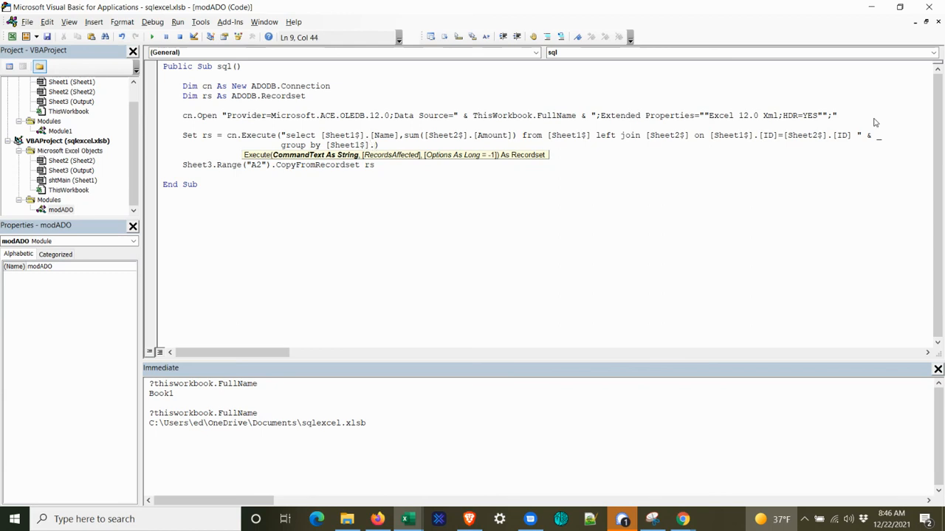
type("[Name]")
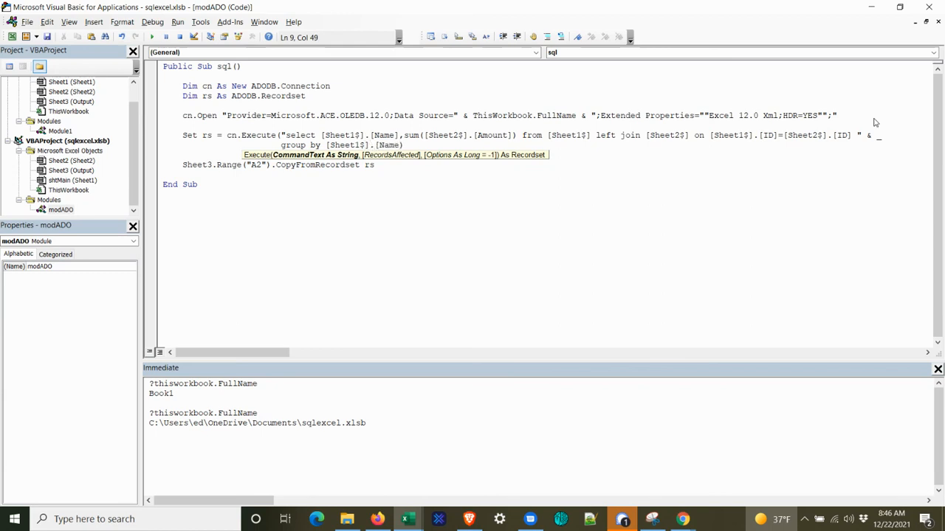
type("\")")
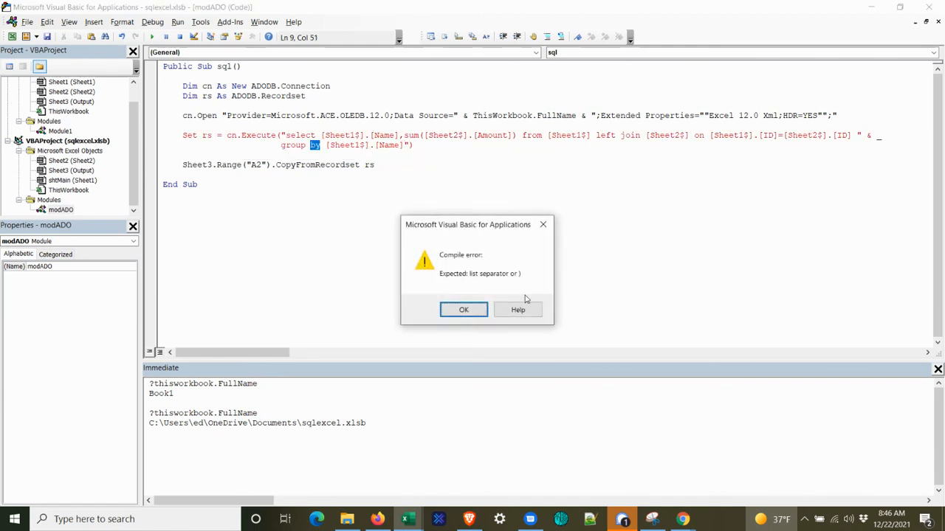
left_click(463, 310)
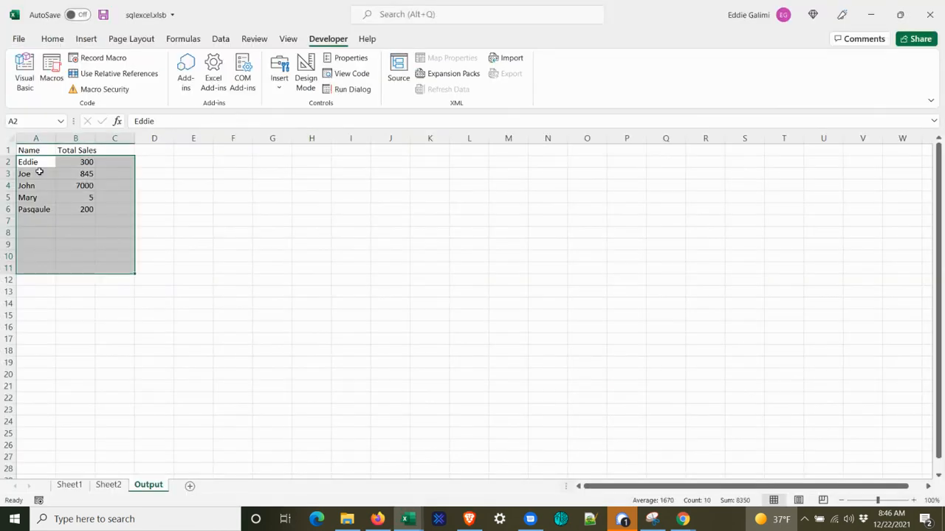
left_click(75, 161)
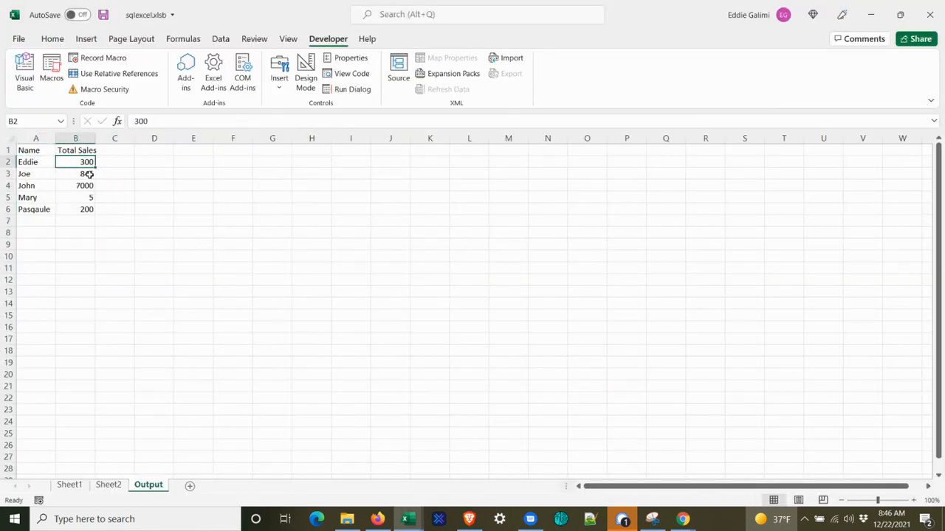
left_click(86, 210)
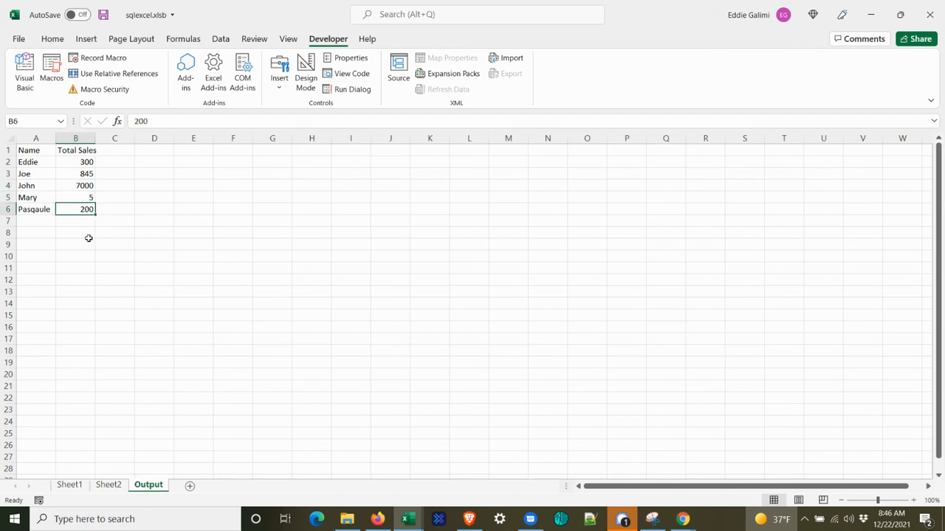
left_click(109, 484)
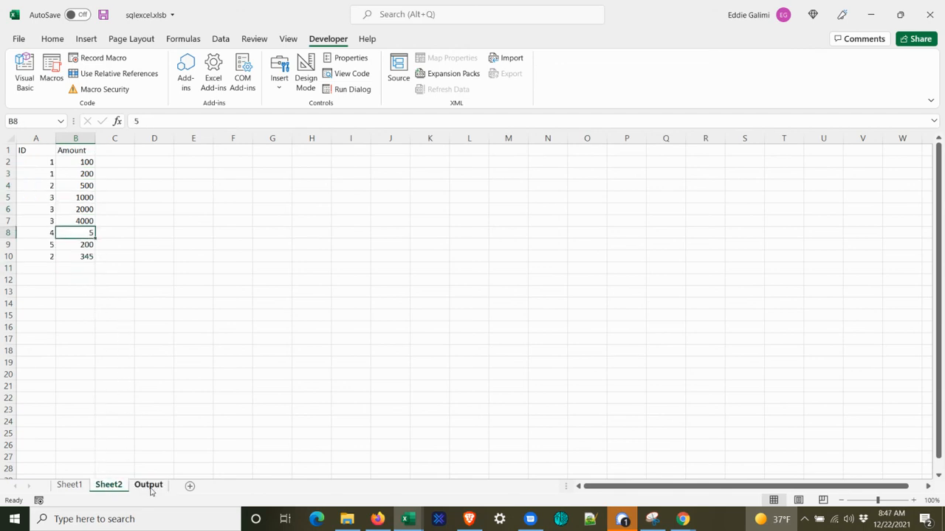
left_click(148, 484)
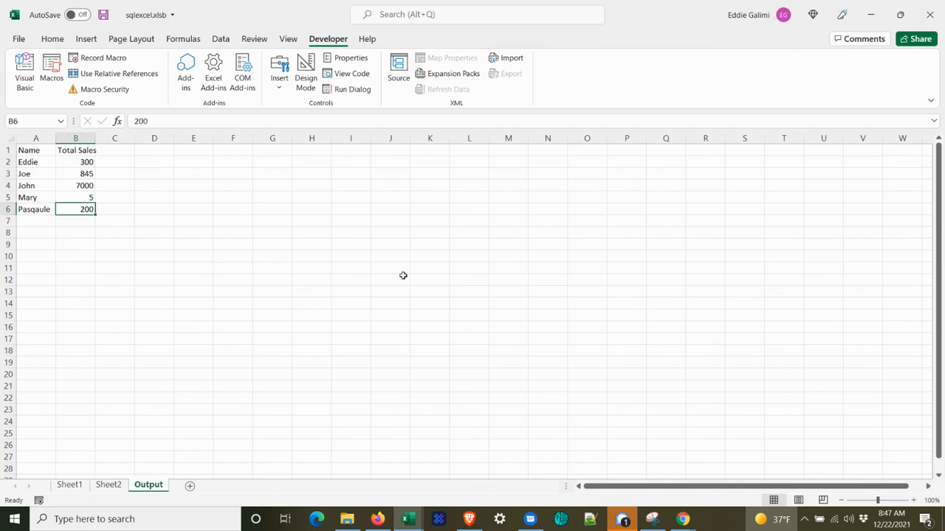
mouse_move(428, 295)
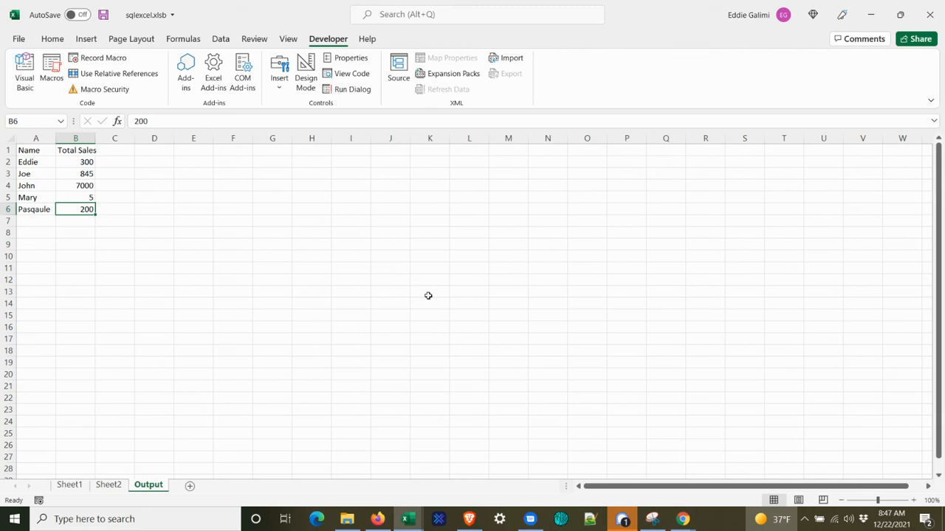